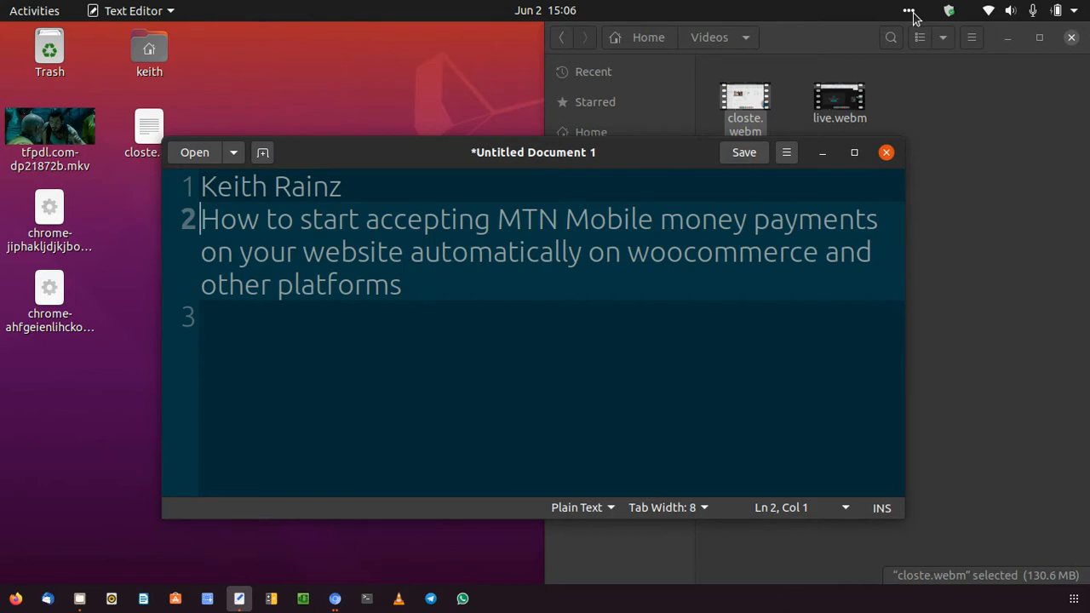
# Step: Highlight the Keith Rainz name and place the cursor on the empty third line of the note
pyautogui.doubleClick(305, 186)
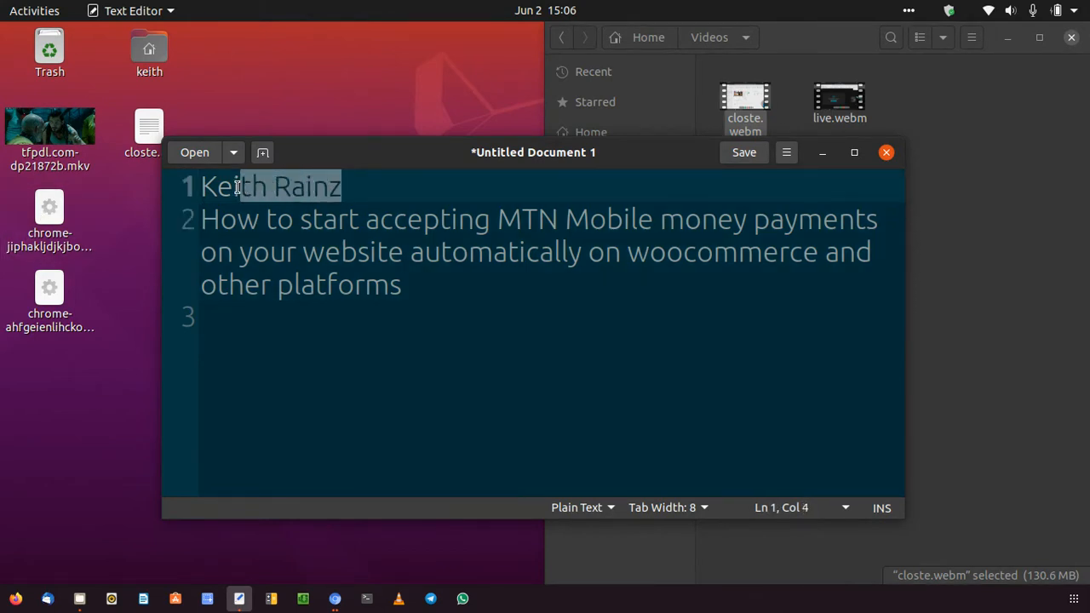
pyautogui.click(380, 315)
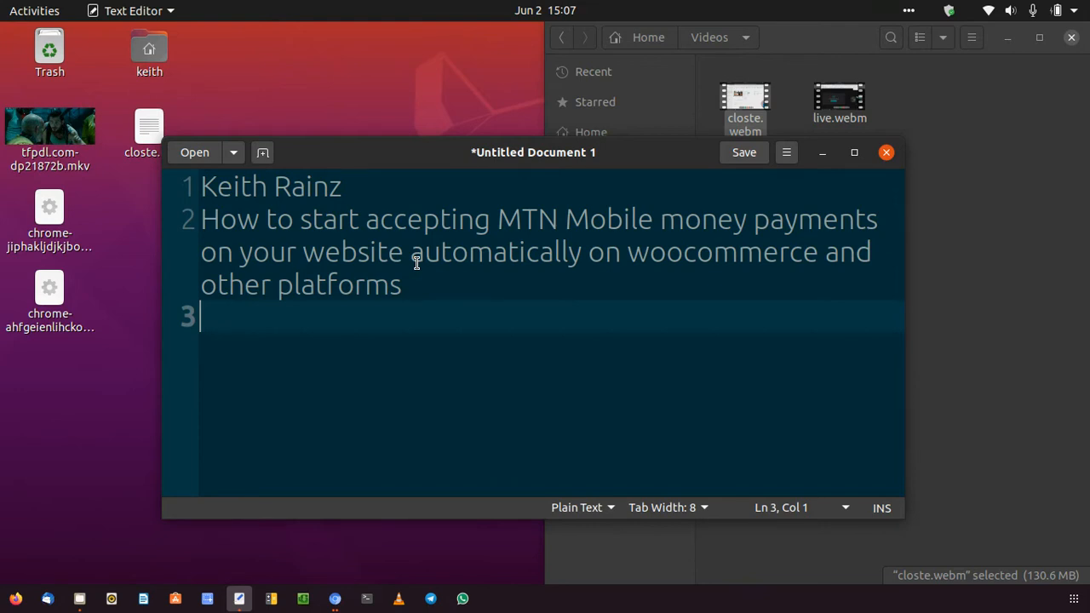
pyautogui.moveTo(433, 400)
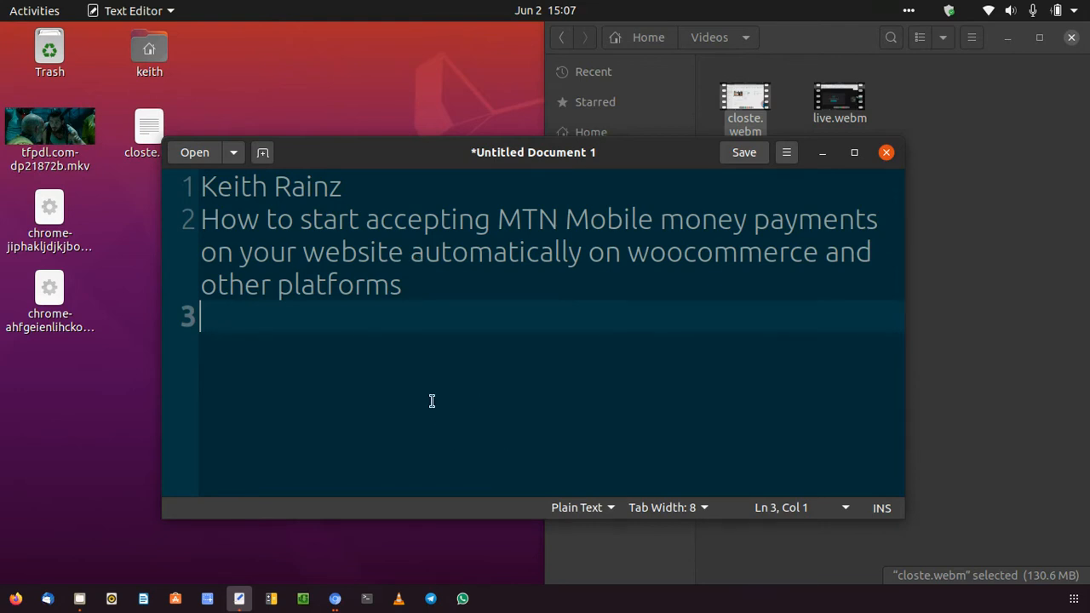
pyautogui.click(334, 600)
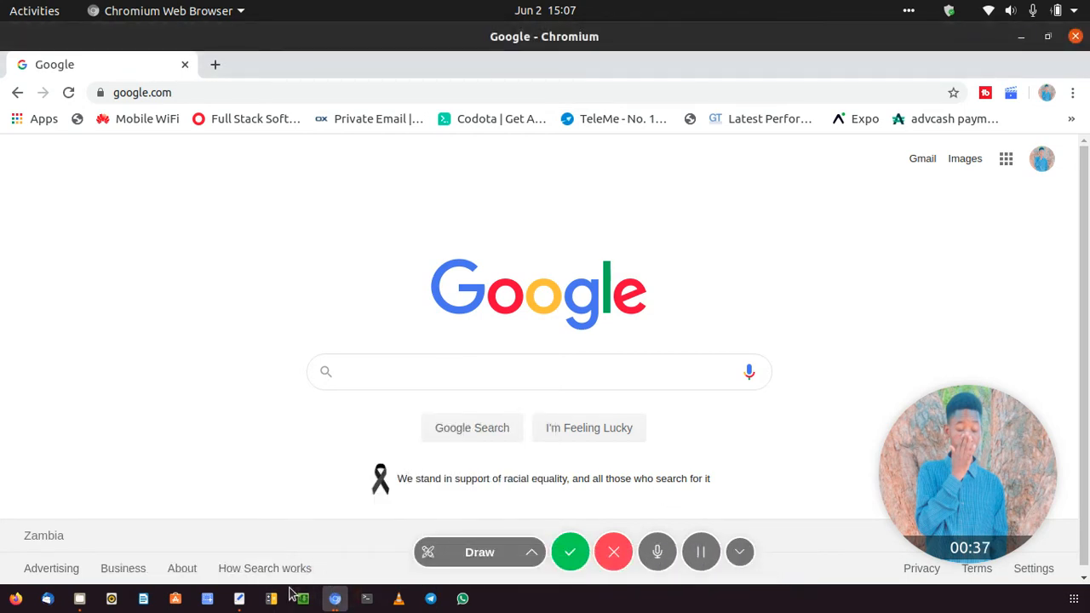
pyautogui.click(238, 600)
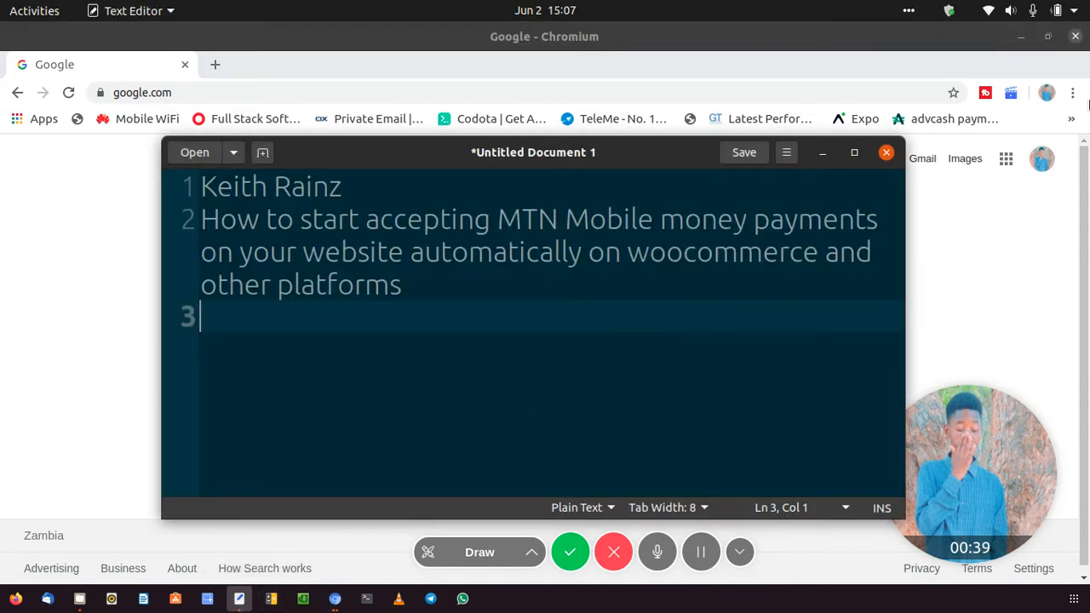
pyautogui.click(1031, 10)
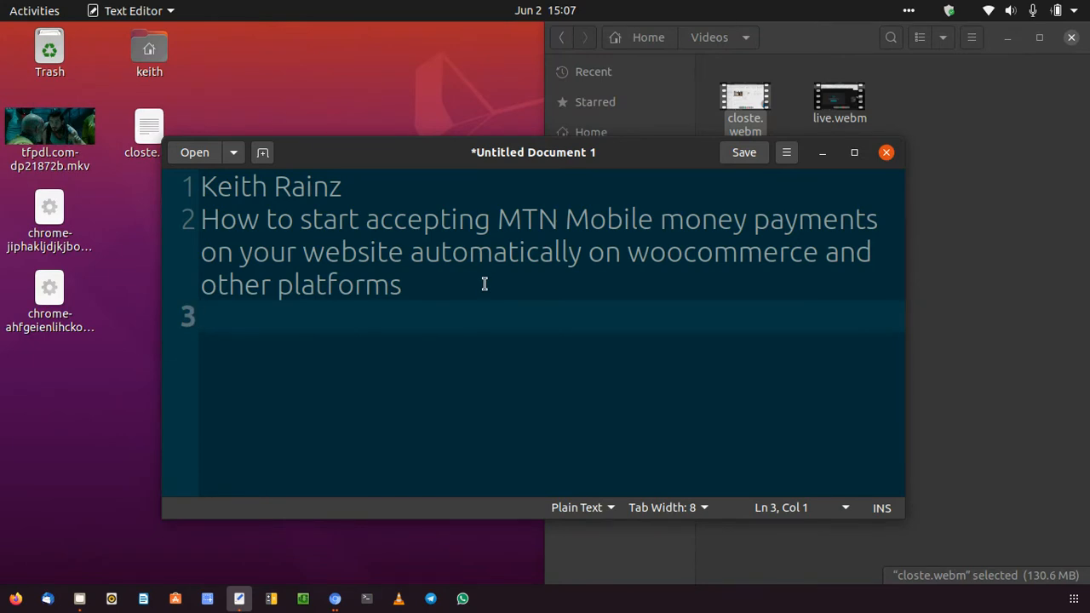
# Step: Write 'payment gateway - rave' as the third line of the note
pyautogui.write('payment ga')
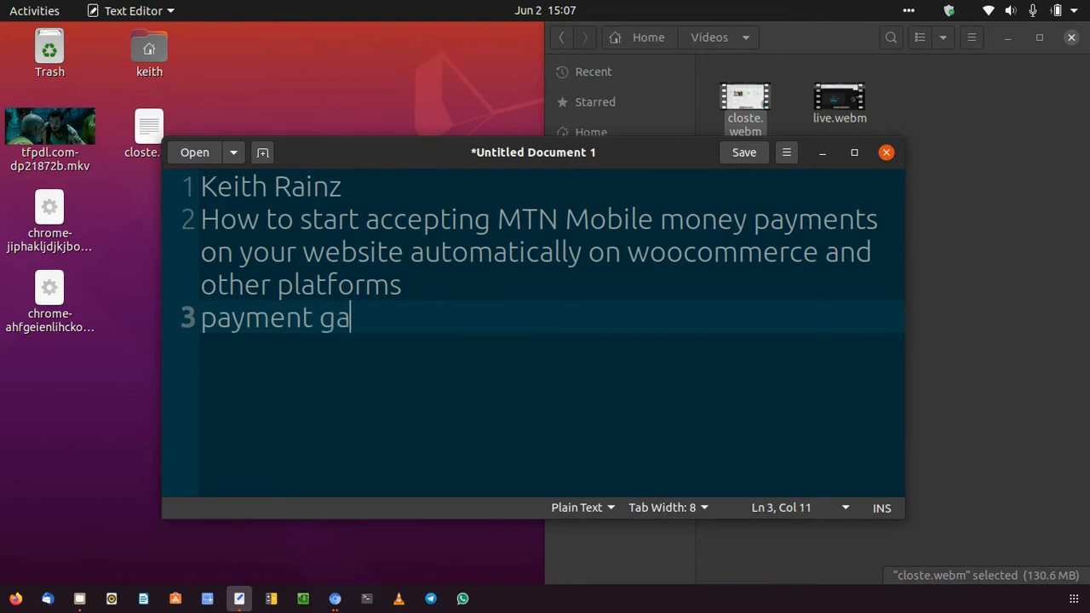
pyautogui.write('teway')
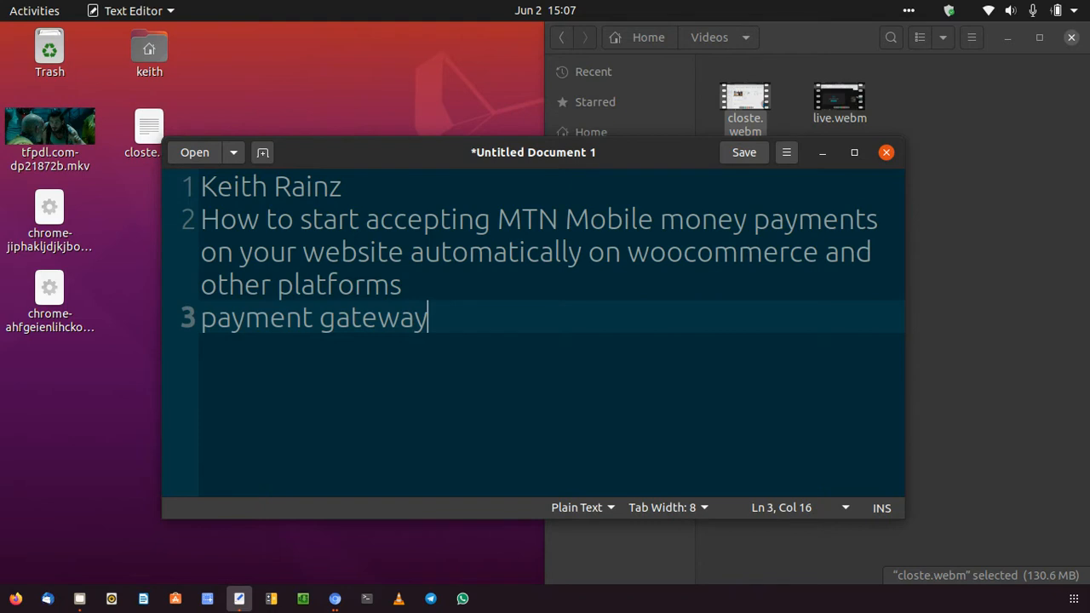
pyautogui.write('-')
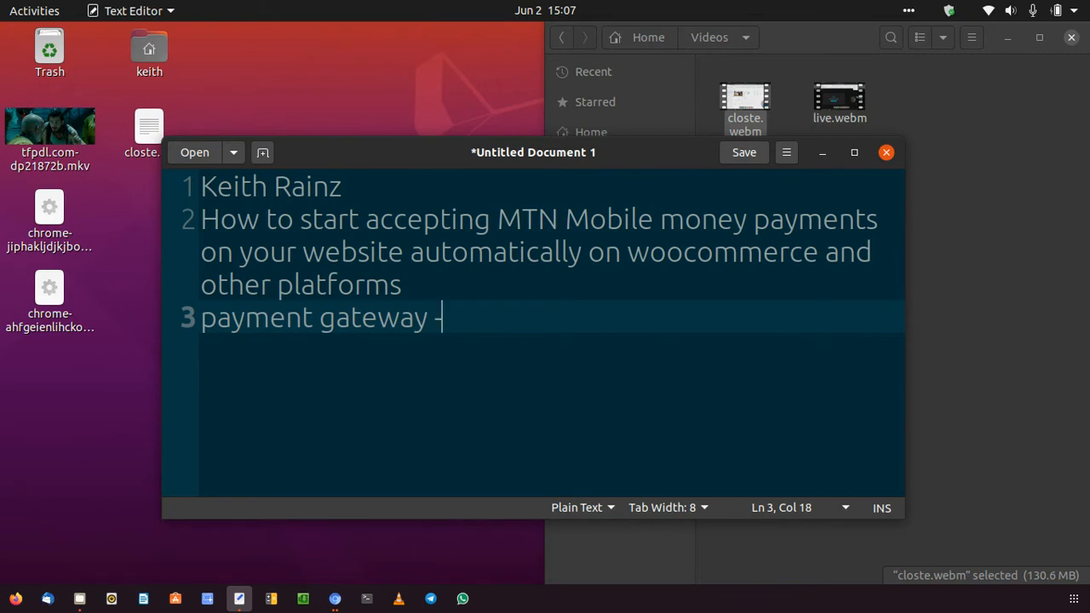
pyautogui.write('ra')
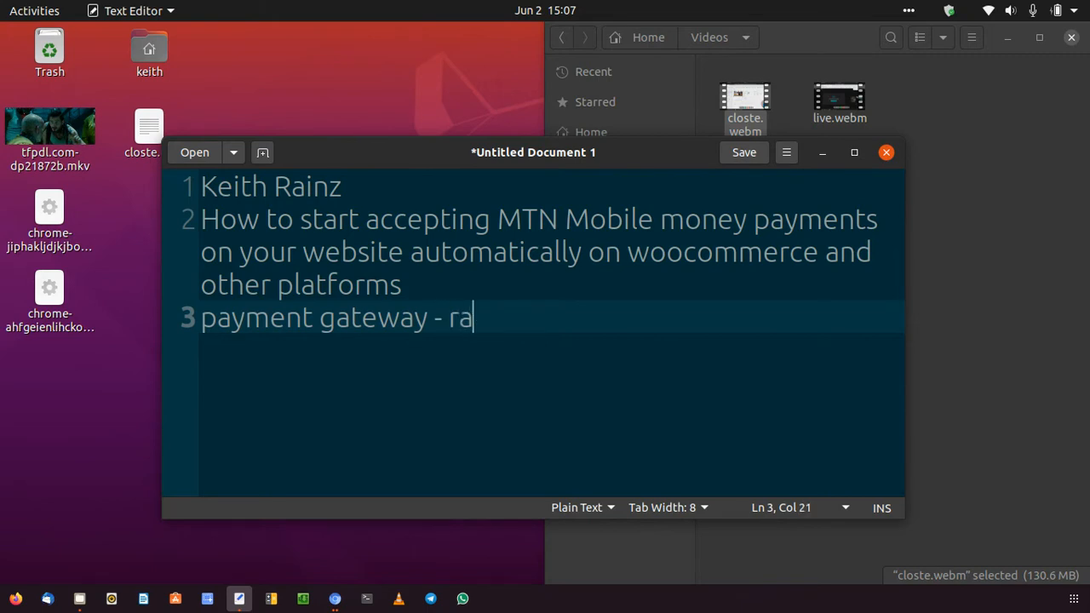
pyautogui.write('ve')
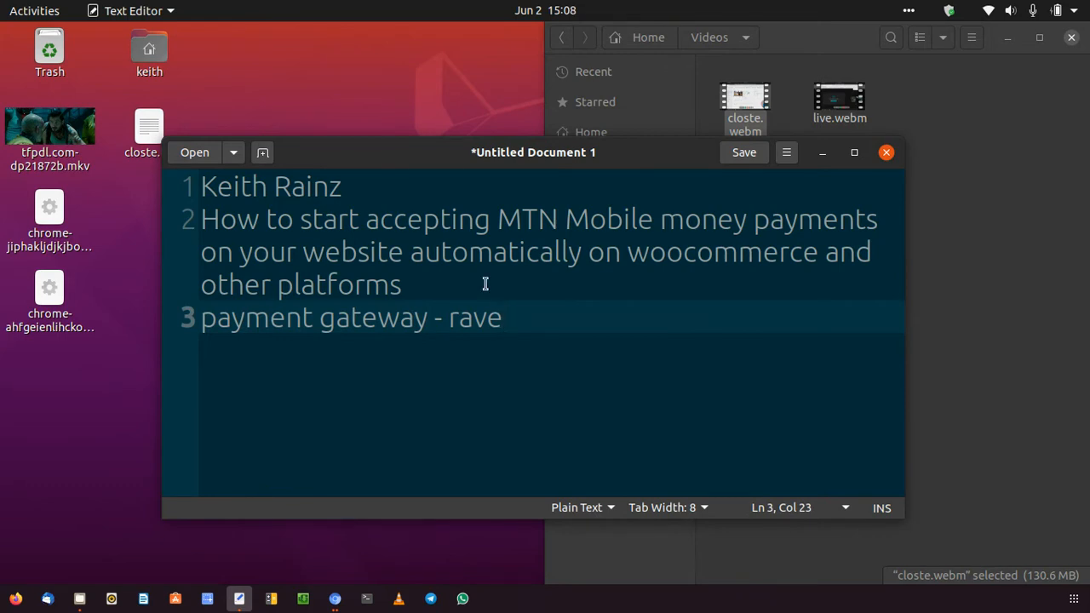
pyautogui.click(501, 318)
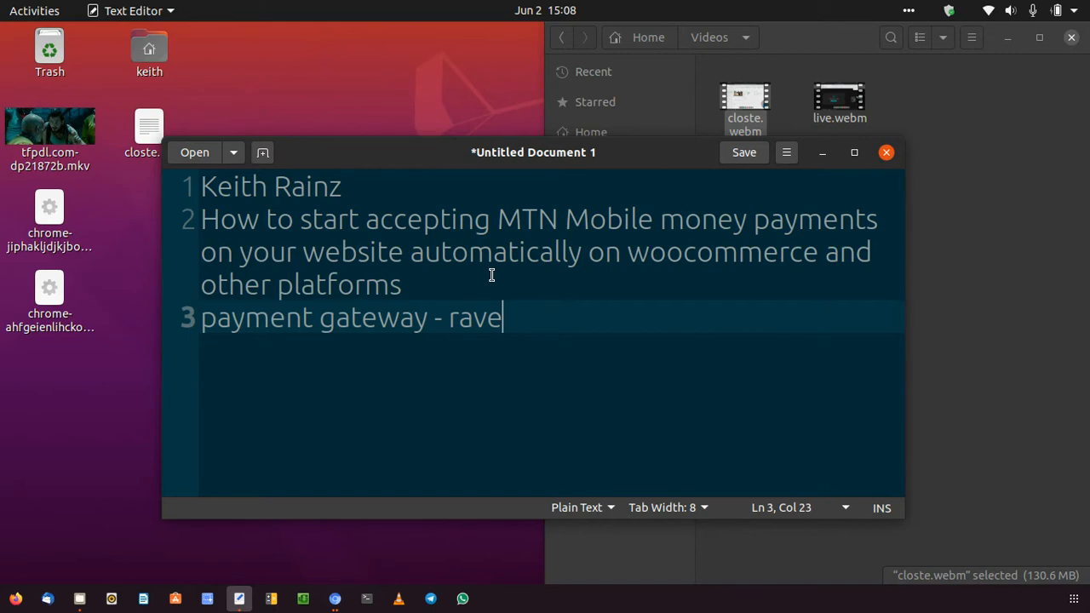
pyautogui.moveTo(705, 174)
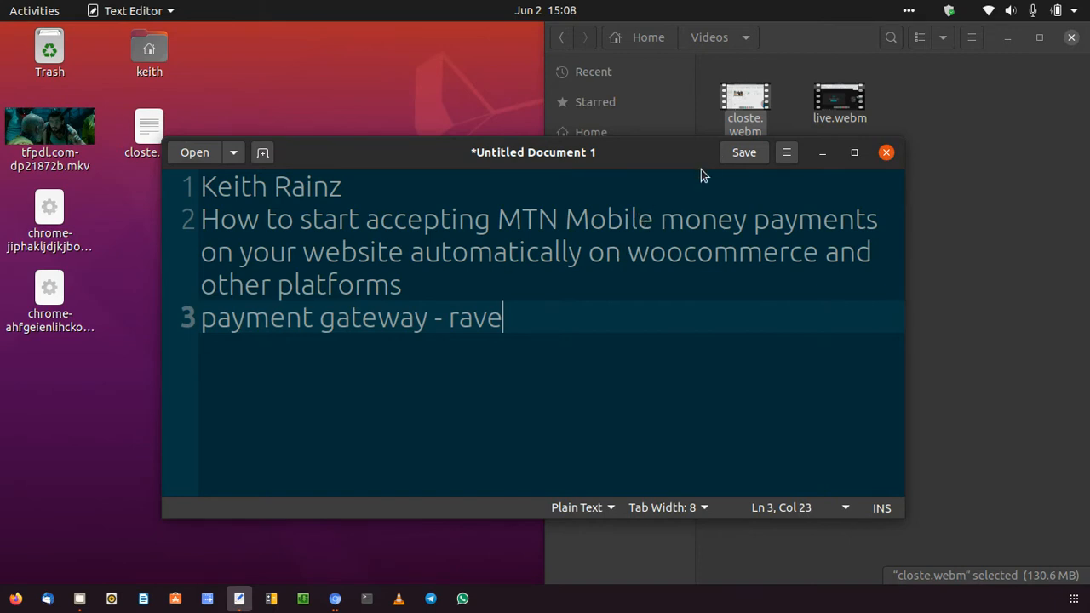
# Step: Search Google for 'keith rainz' and open the keithrainz.me result
pyautogui.click(334, 600)
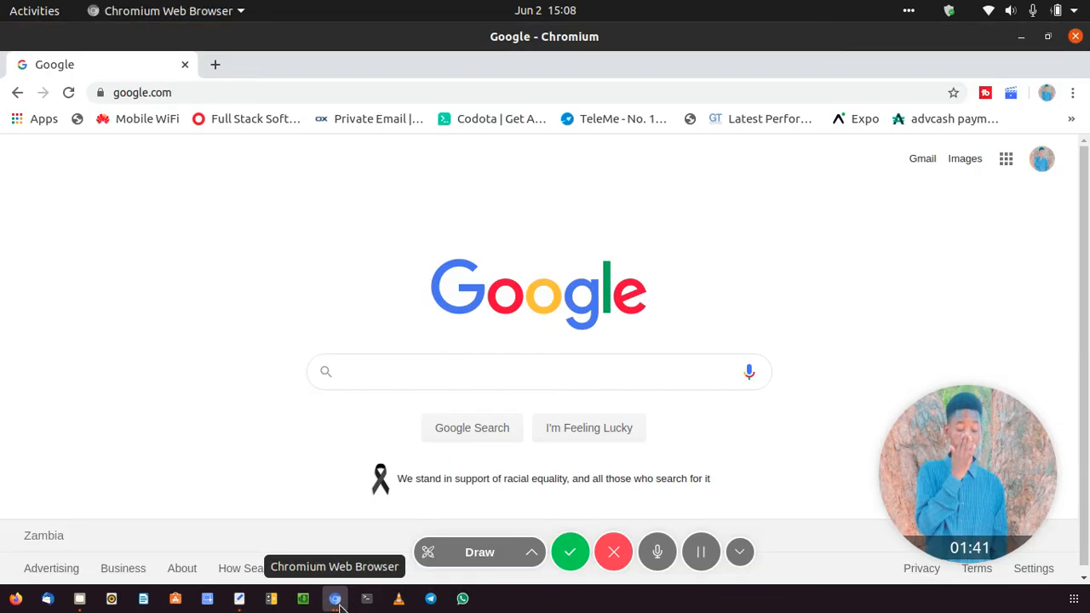
pyautogui.click(538, 372)
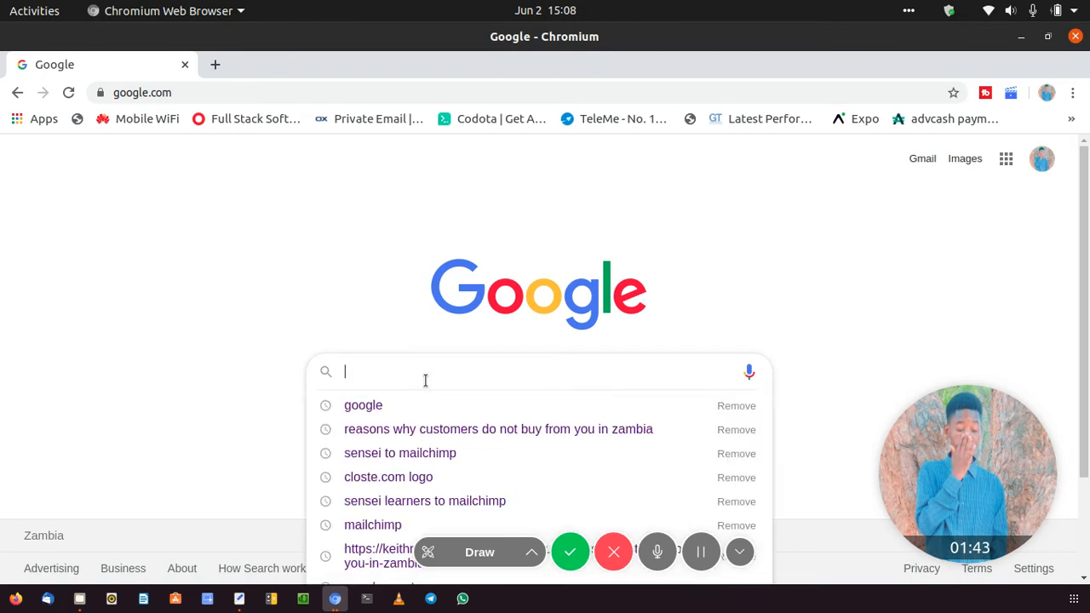
pyautogui.write('kei')
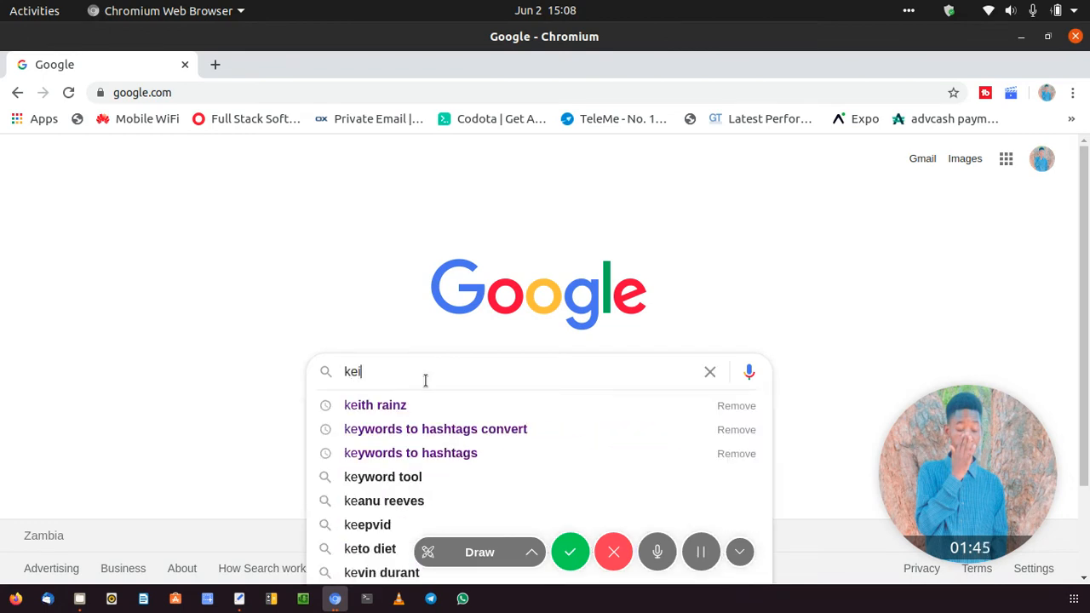
pyautogui.write('keith rainz')
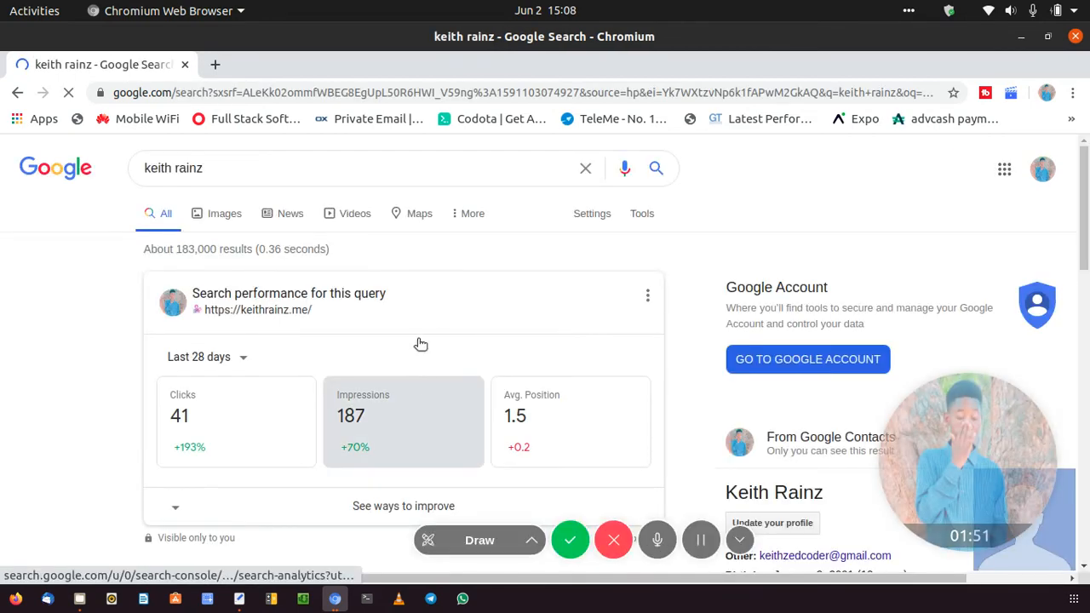
pyautogui.scroll(-3)
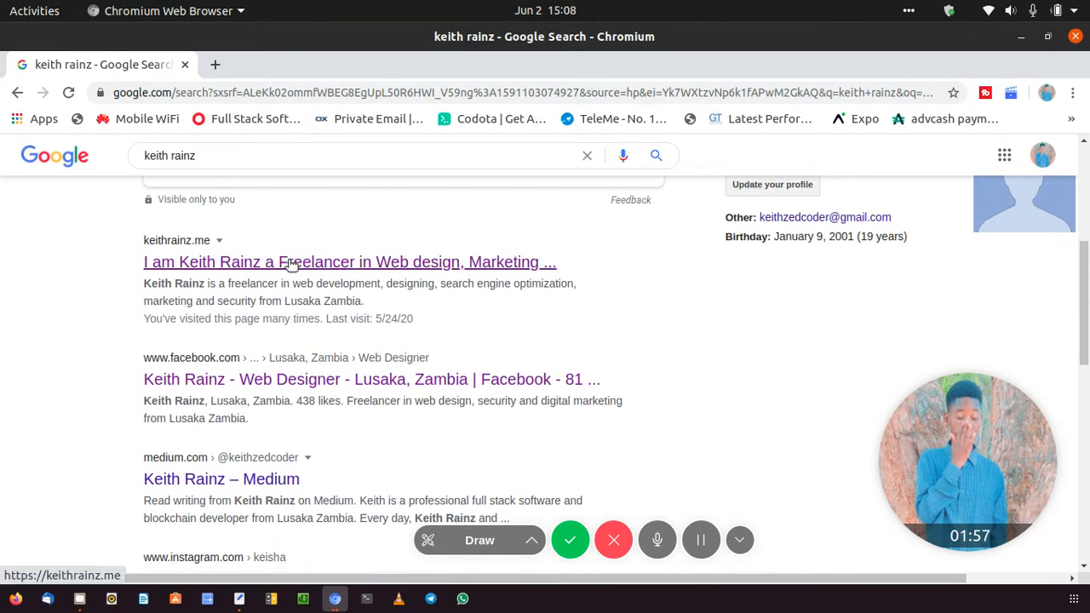
pyautogui.click(349, 262)
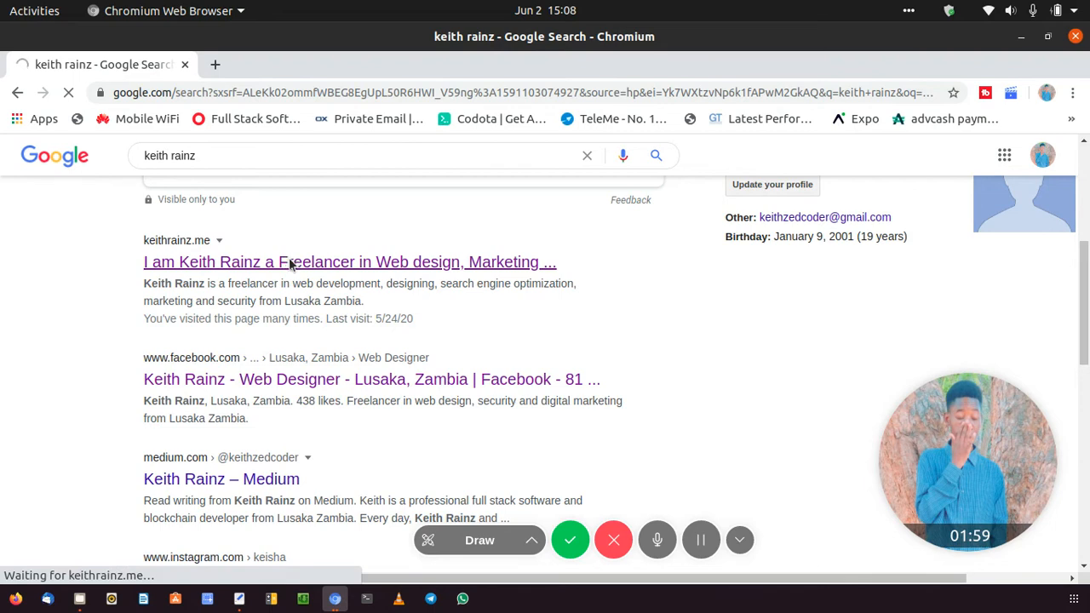
# Step: Navigate the keithrainz.me site to its Deals page
pyautogui.click(349, 262)
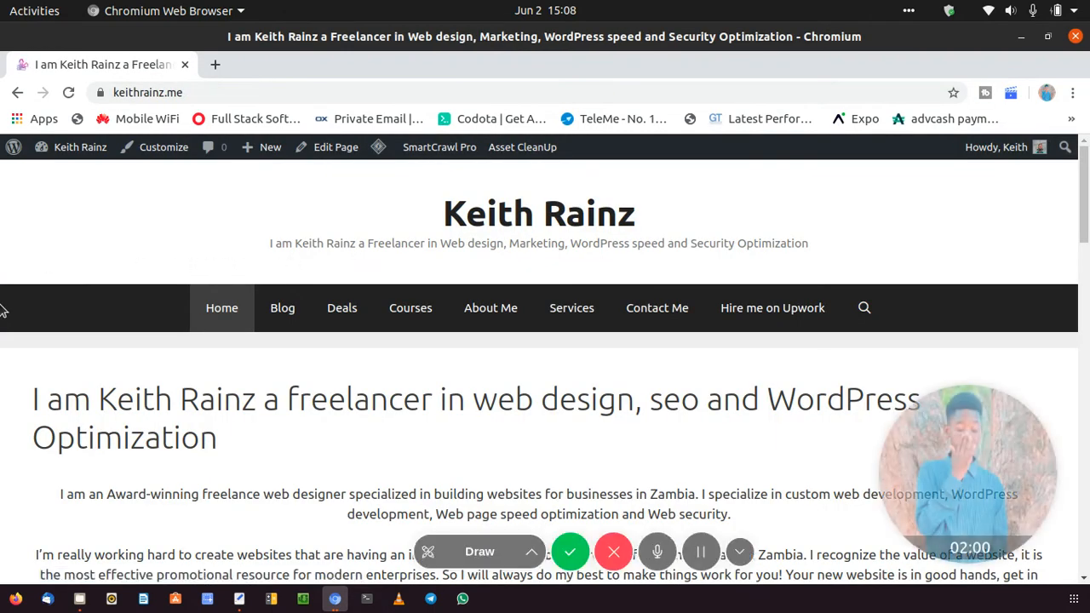
pyautogui.scroll(-3)
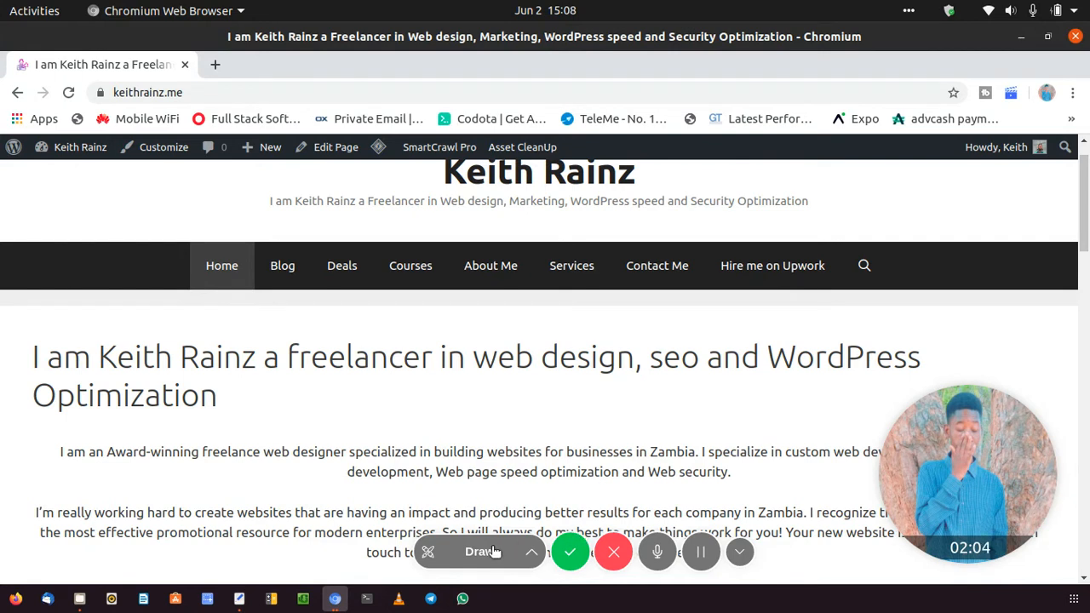
pyautogui.click(481, 552)
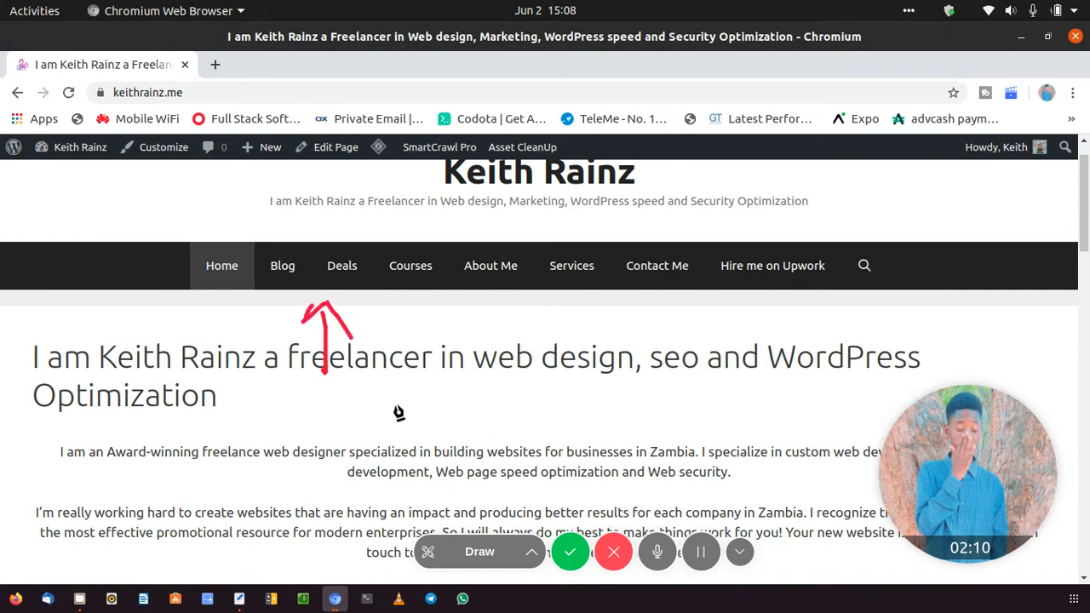
pyautogui.click(429, 552)
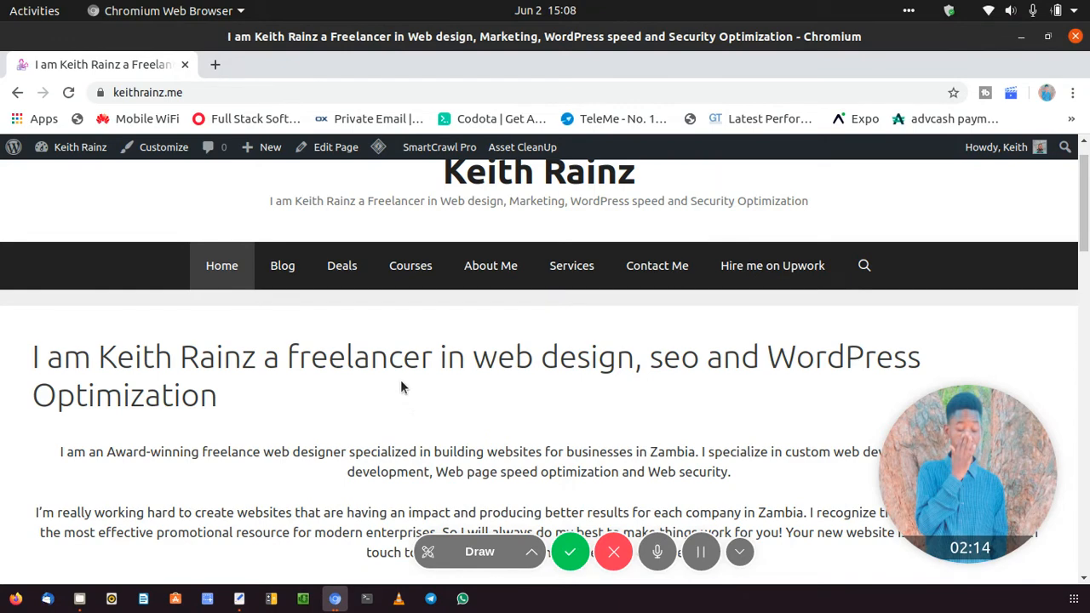
pyautogui.click(341, 265)
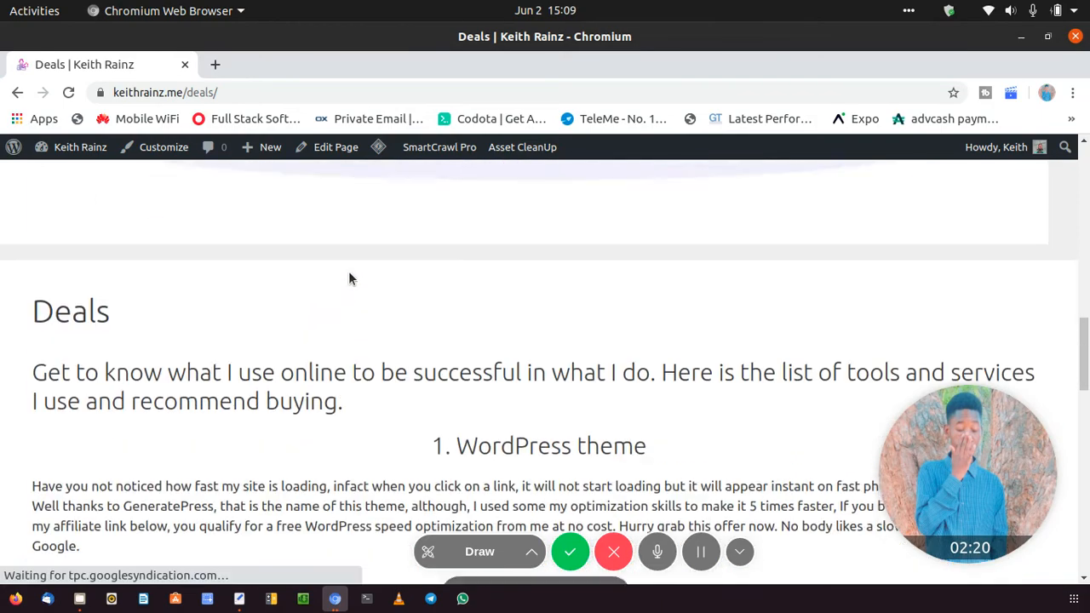
# Step: Scroll the Deals page down to section 4, Payment gateway, recommending Rave
pyautogui.scroll(-3)
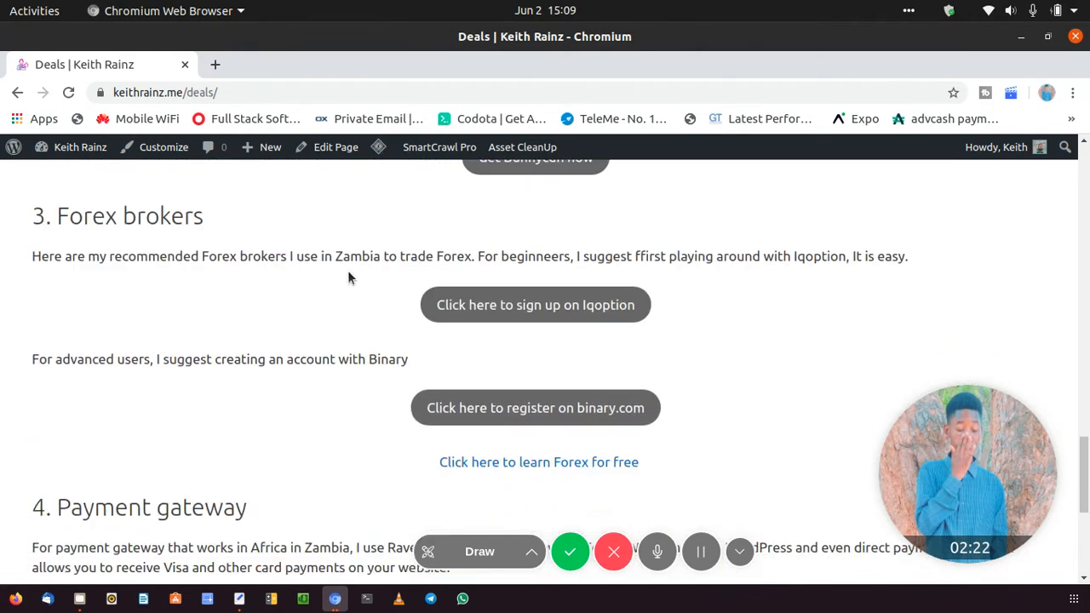
pyautogui.scroll(-3)
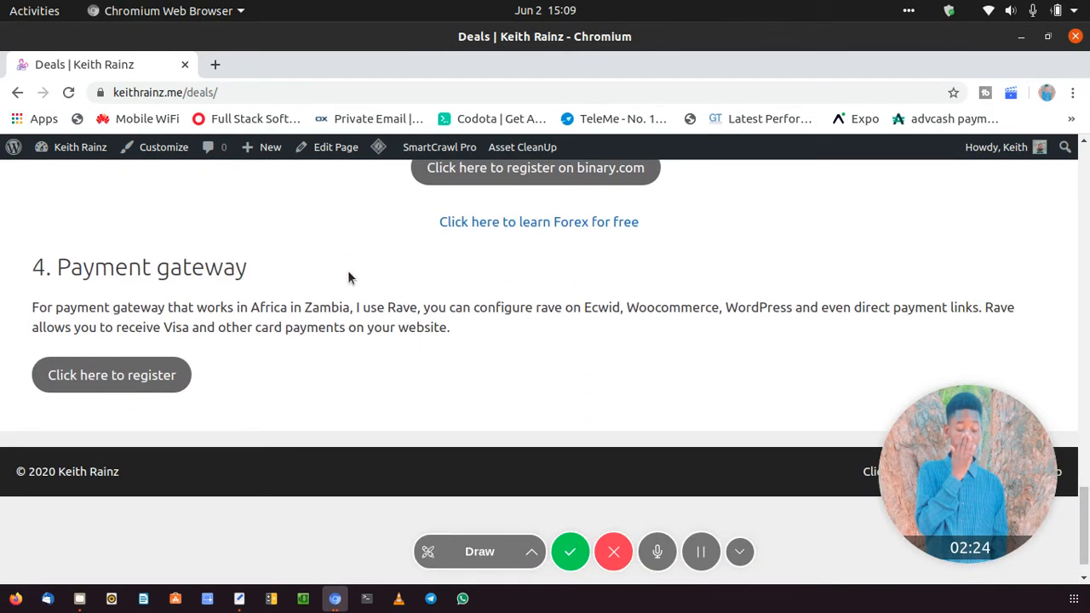
pyautogui.moveTo(128, 266); pyautogui.dragTo(247, 266)
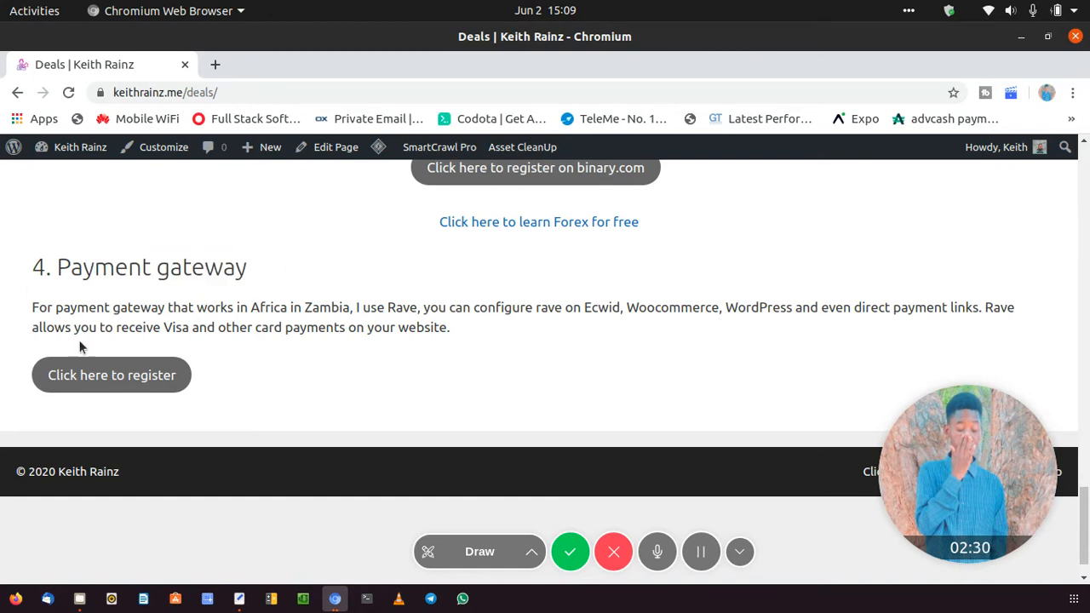
pyautogui.moveTo(110, 375)
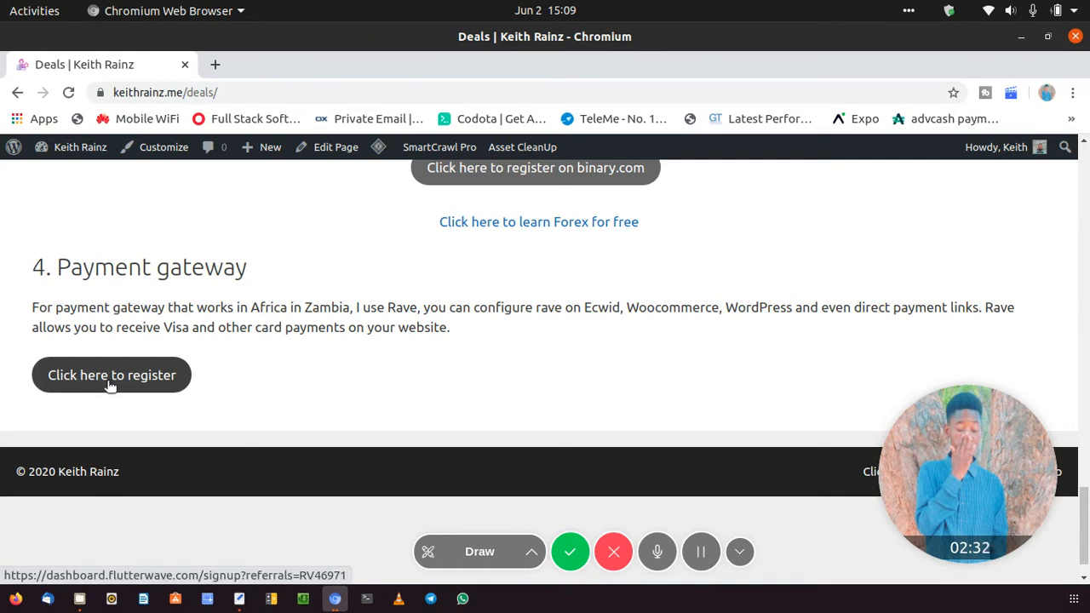
# Step: Follow the 'Click here to register' referral link to the Flutterwave sign-up form
pyautogui.click(110, 375)
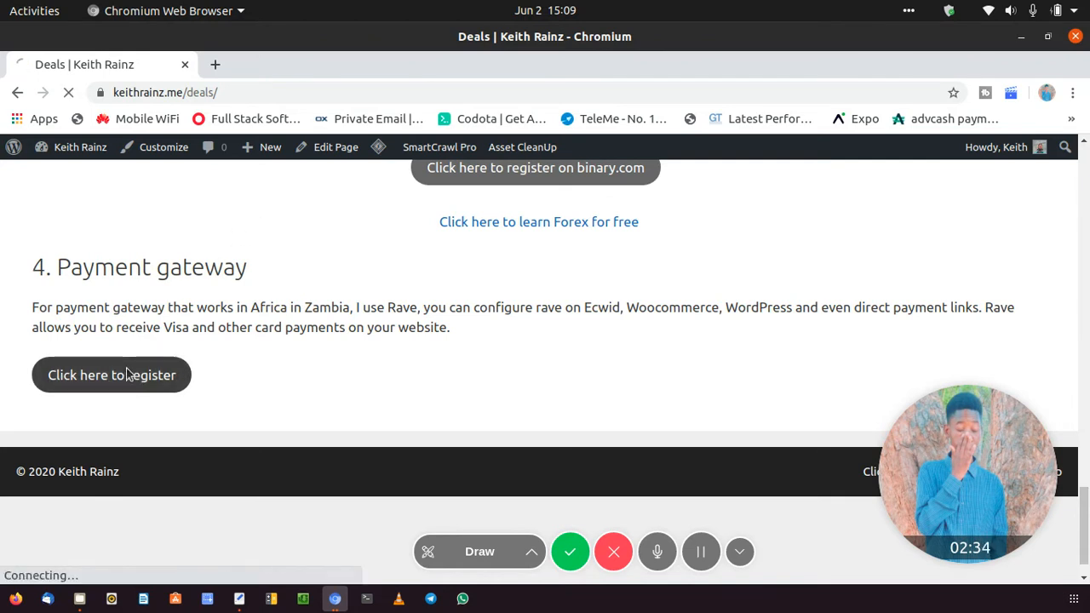
pyautogui.click(111, 375)
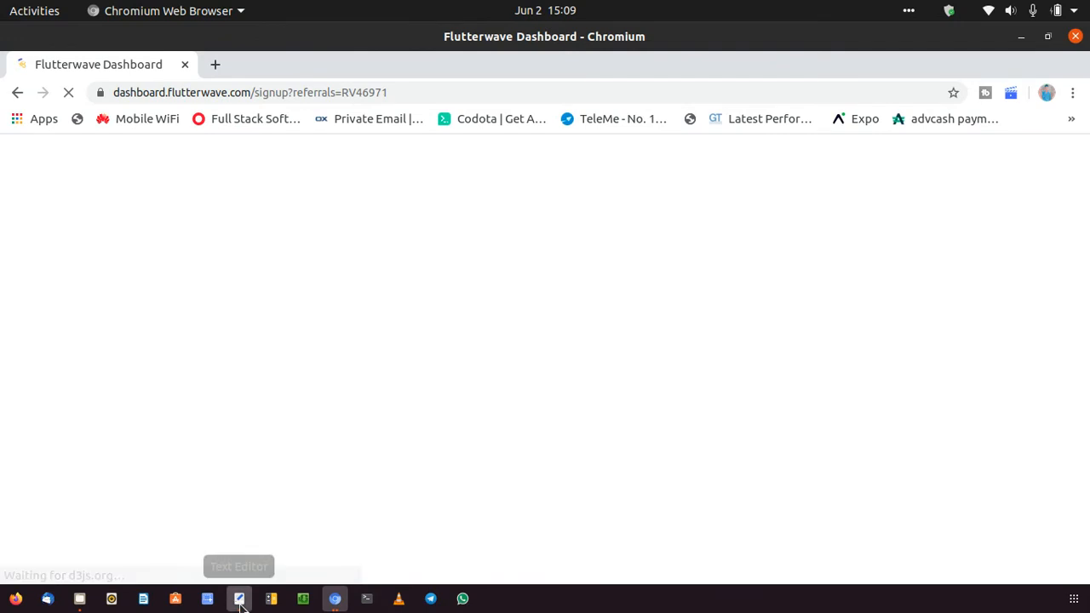
pyautogui.click(239, 600)
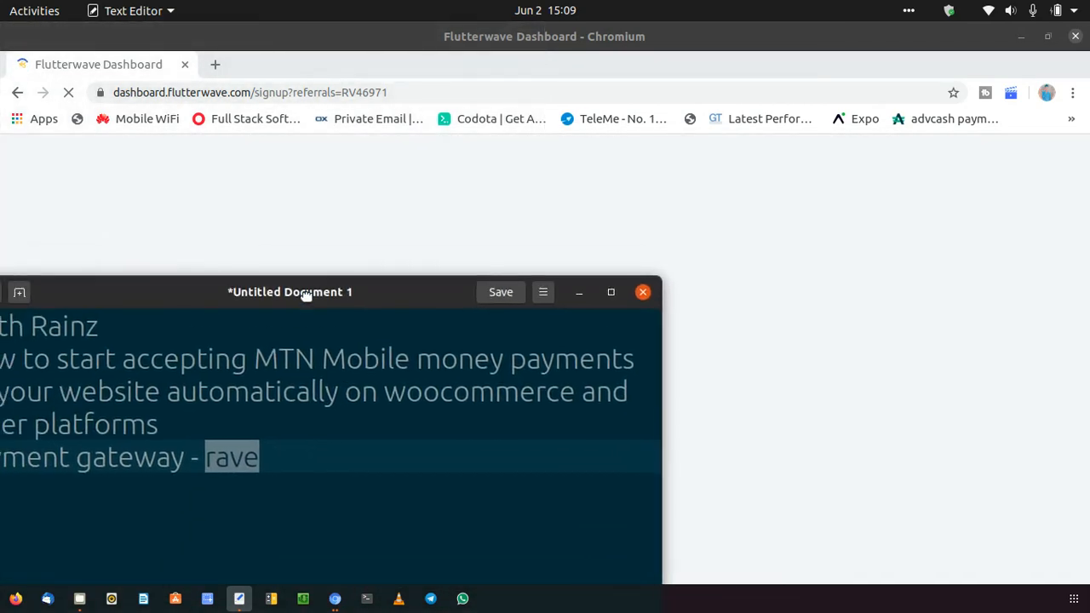
pyautogui.click(644, 293)
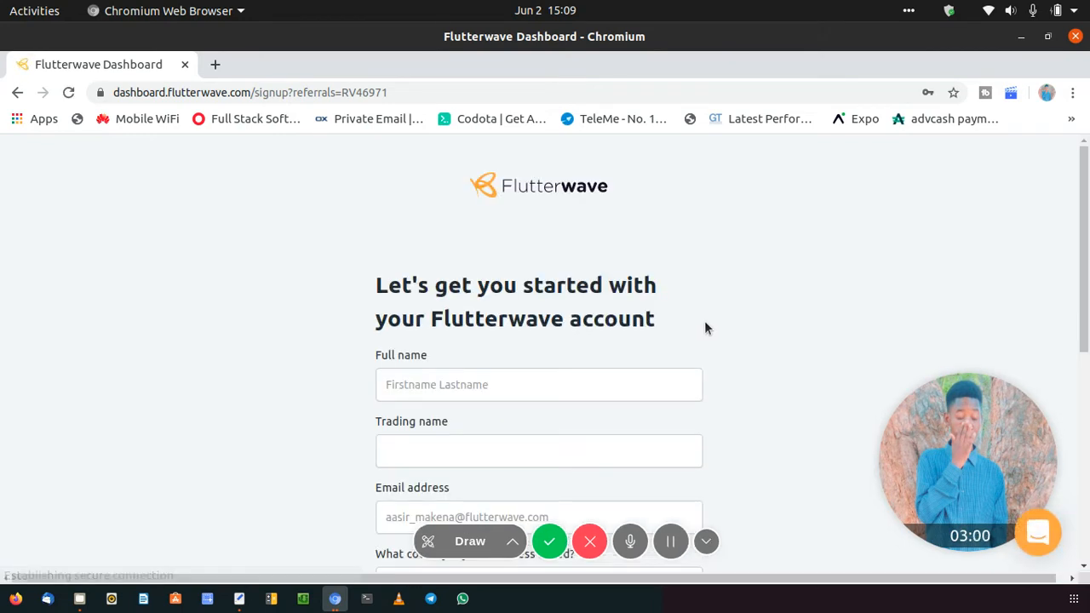
# Step: Choose Zambia as the business country on the sign-up form, leaving referral code RV46971 filled
pyautogui.scroll(-3)
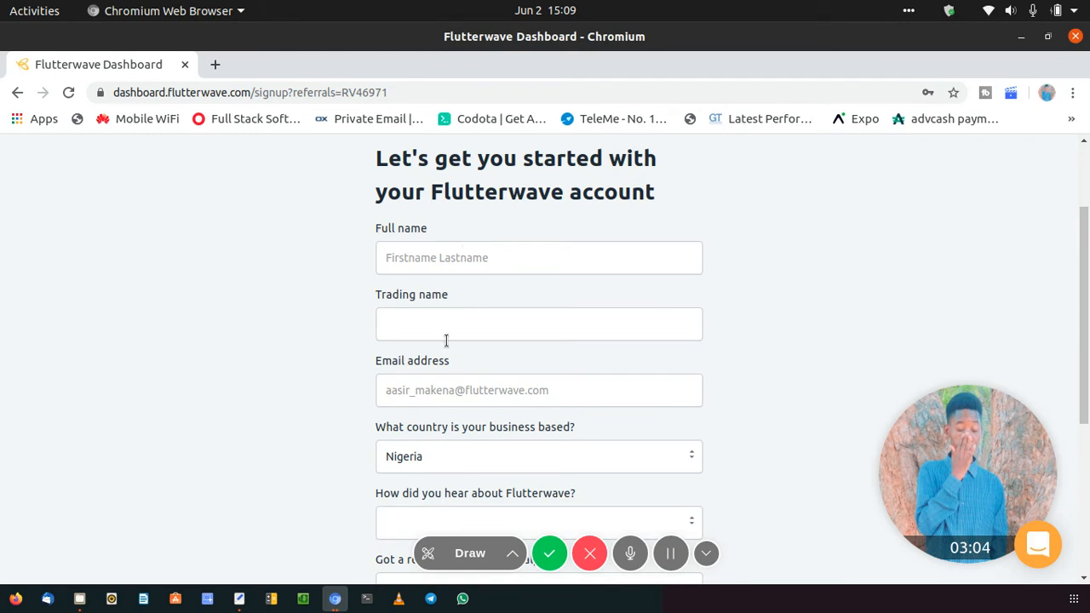
pyautogui.moveTo(514, 415)
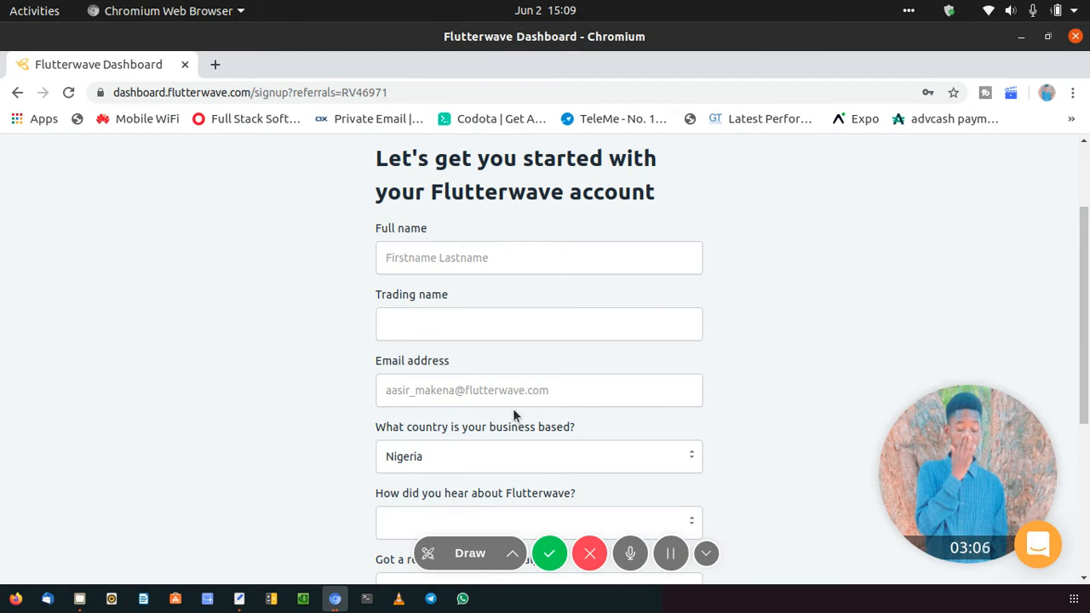
pyautogui.click(539, 391)
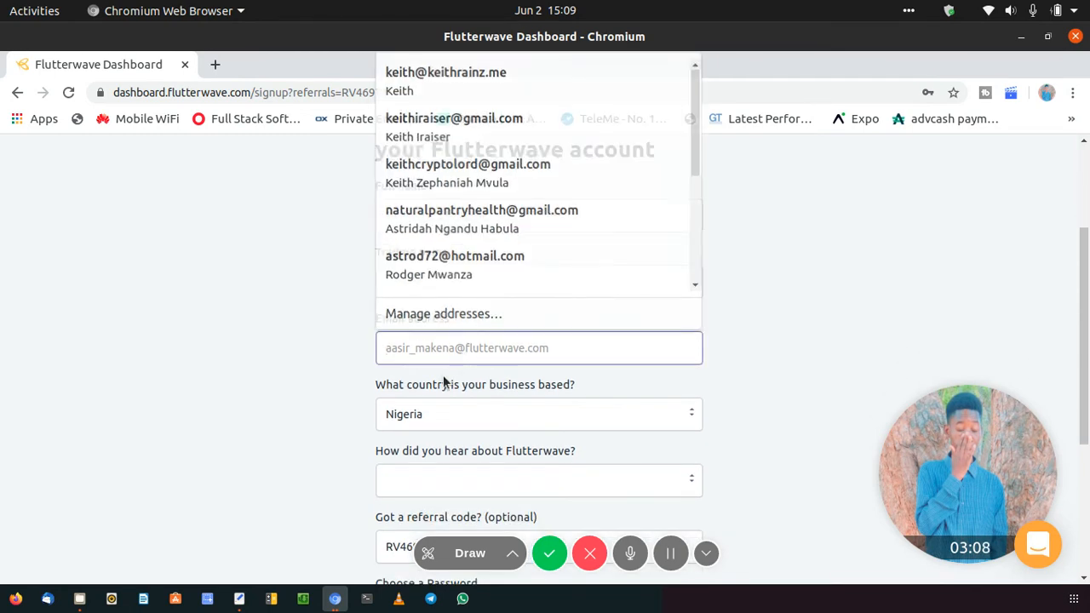
pyautogui.click(539, 245)
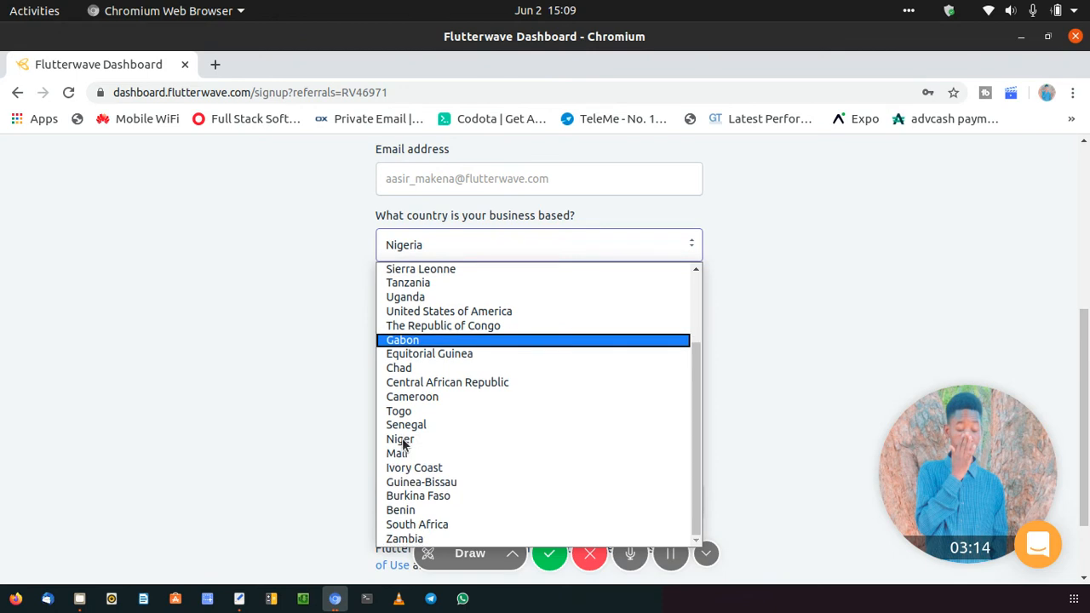
pyautogui.moveTo(414, 467)
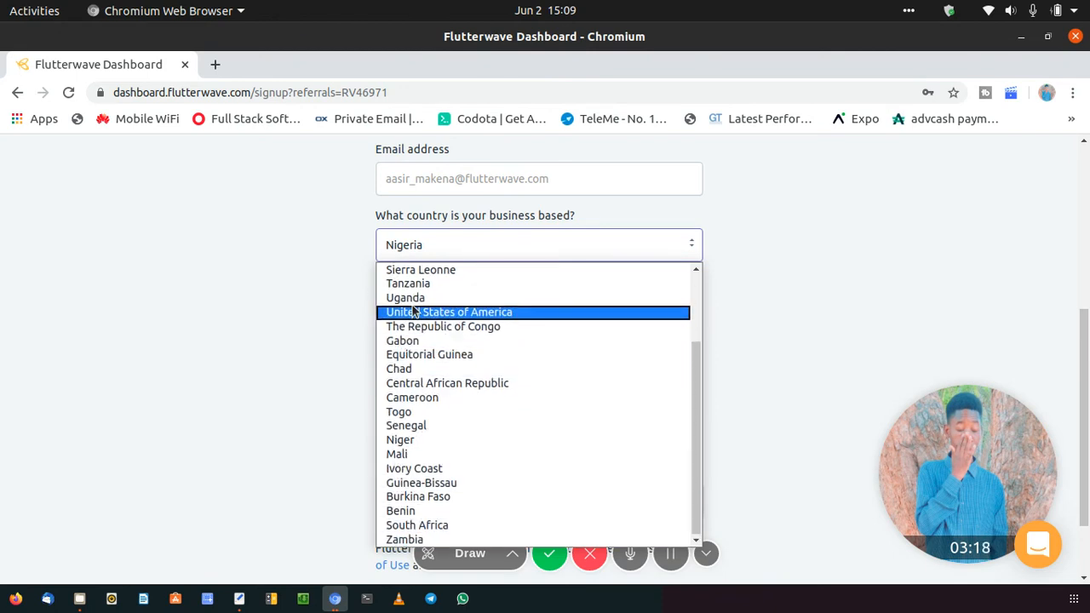
pyautogui.scroll(3)
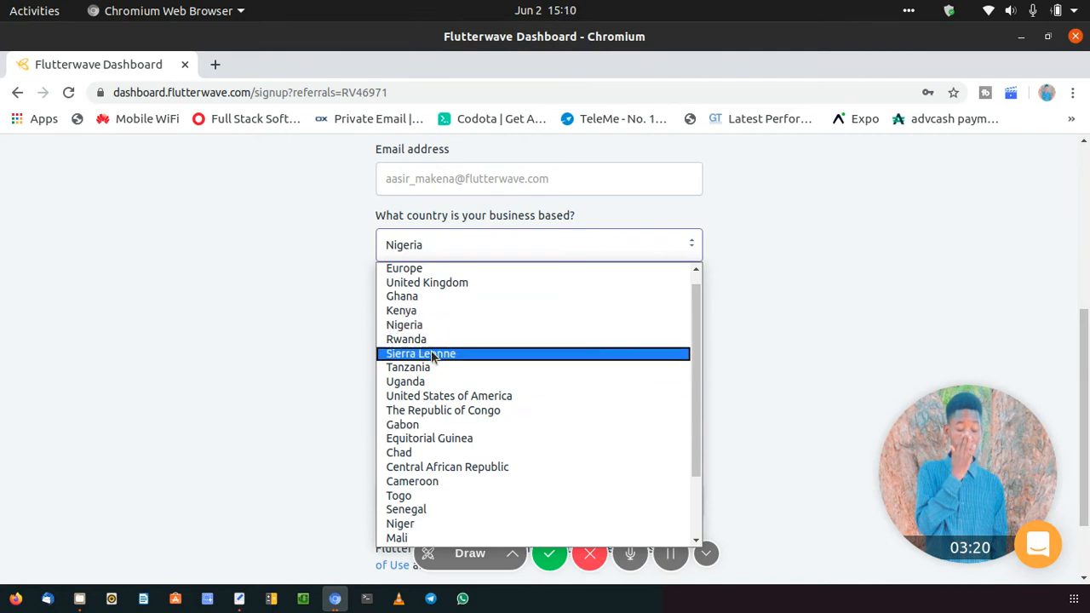
pyautogui.moveTo(430, 296)
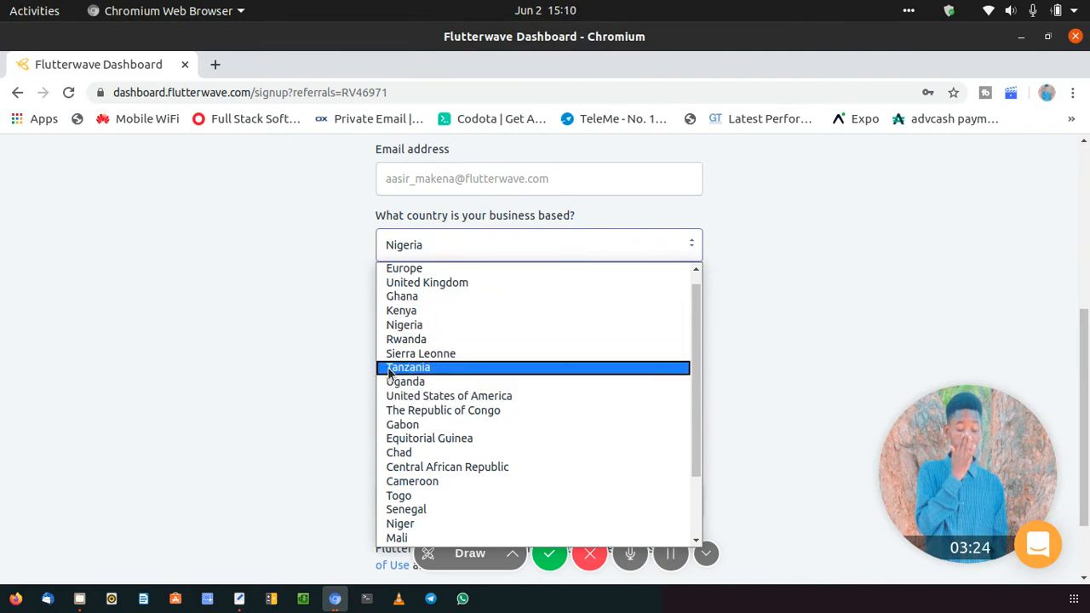
pyautogui.scroll(-3)
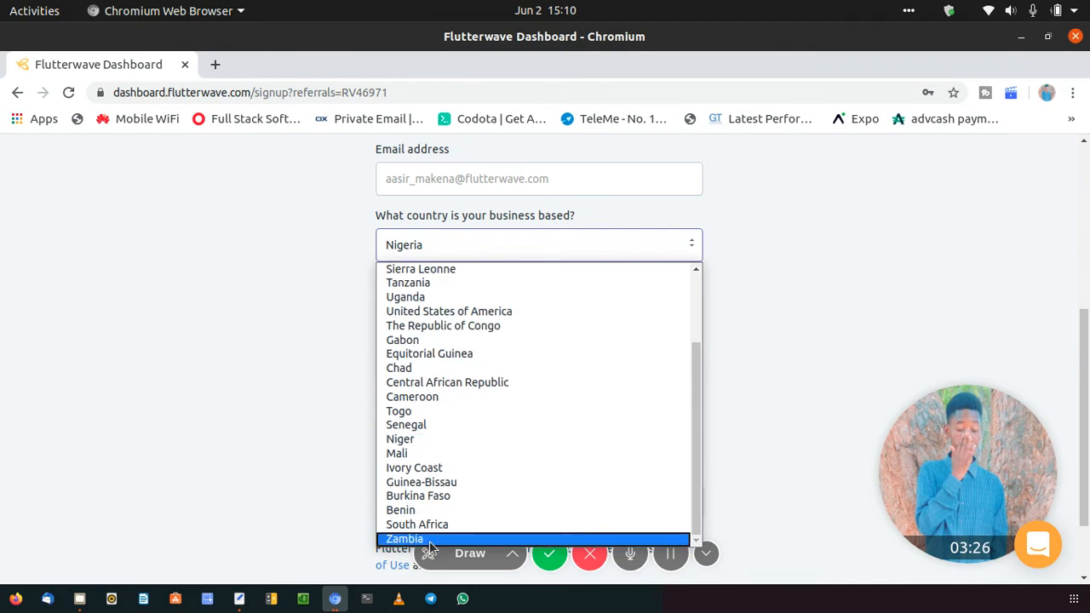
pyautogui.click(406, 538)
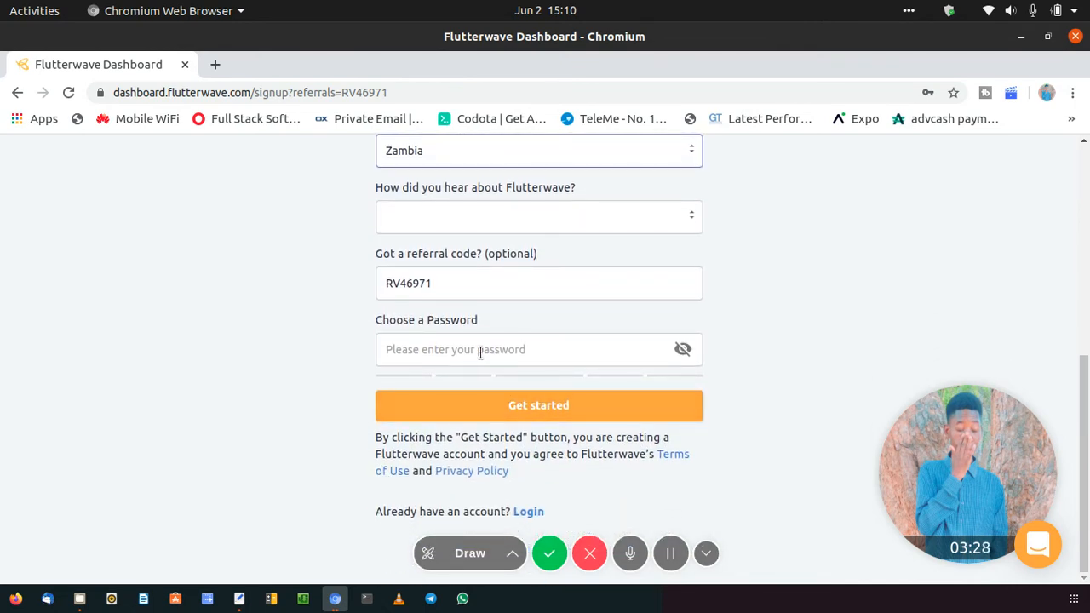
pyautogui.click(538, 405)
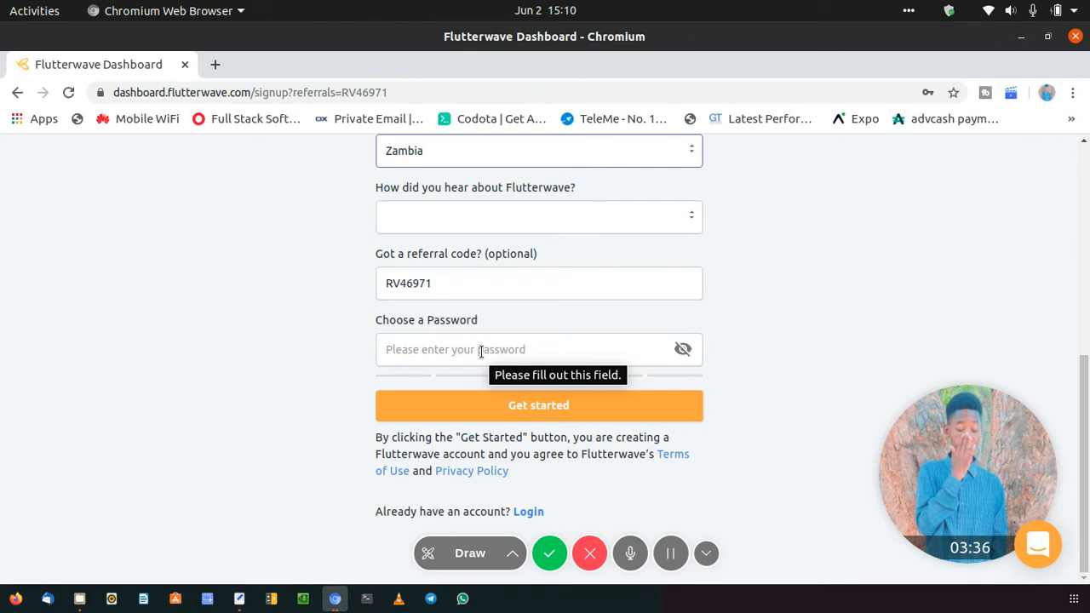
pyautogui.moveTo(580, 356)
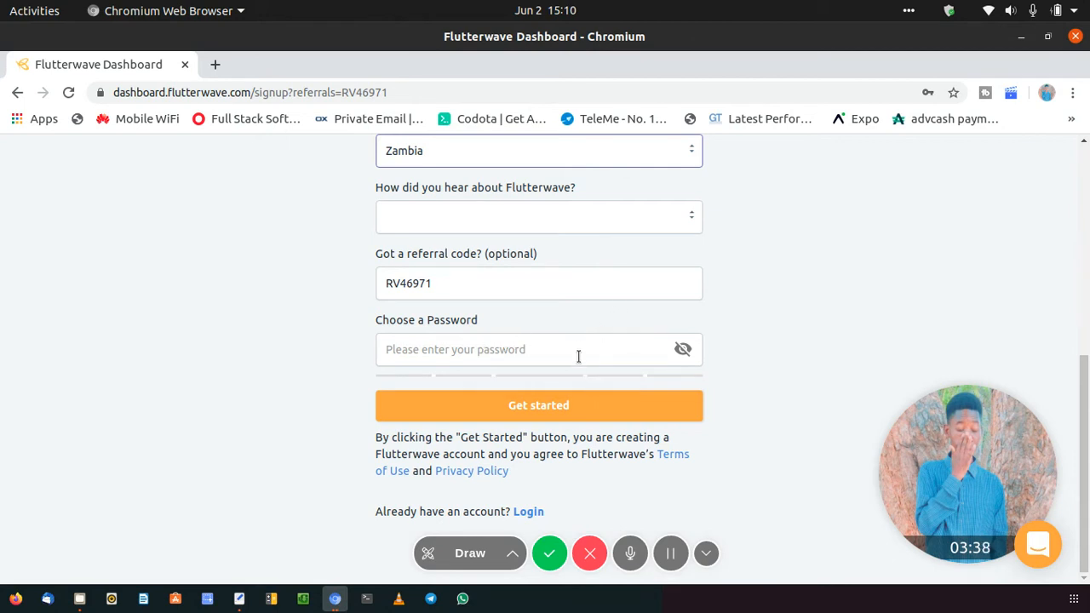
pyautogui.moveTo(528, 511)
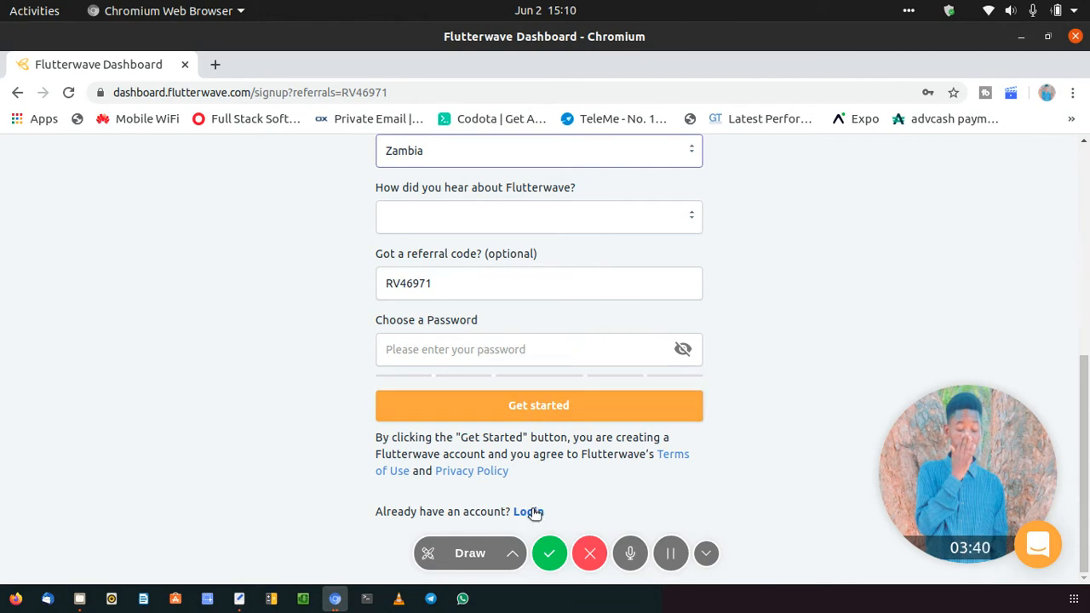
# Step: Switch from sign-up to Login and sign in with the saved credentials
pyautogui.click(528, 511)
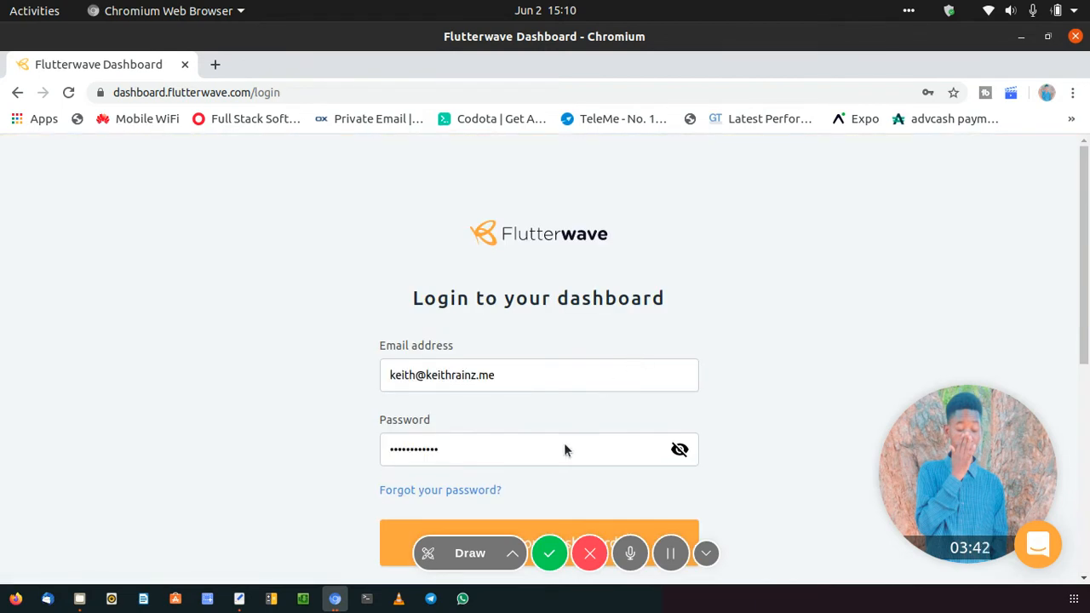
pyautogui.click(538, 518)
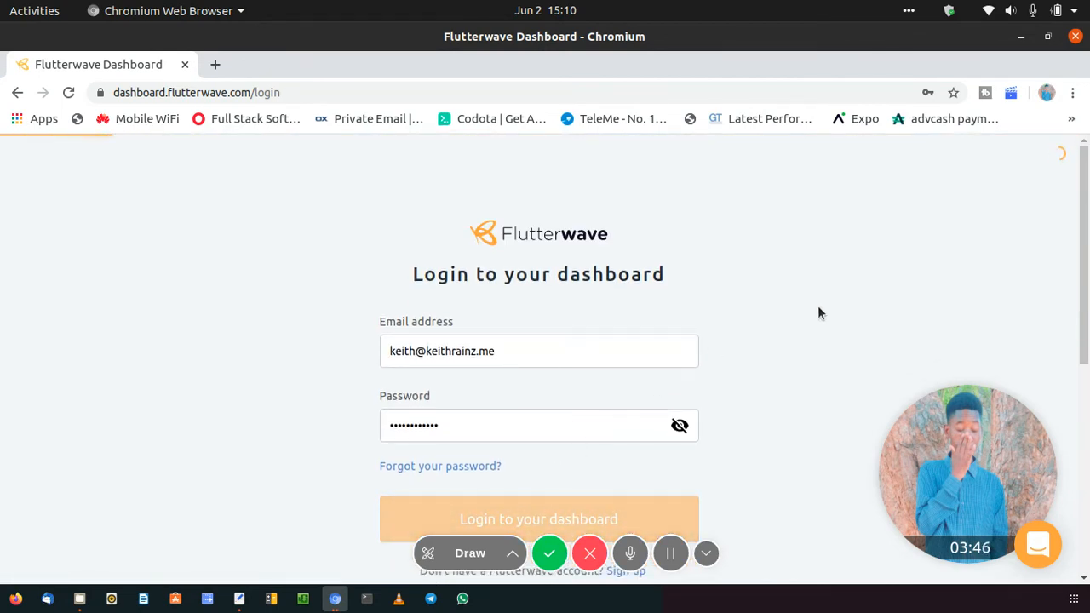
pyautogui.click(539, 518)
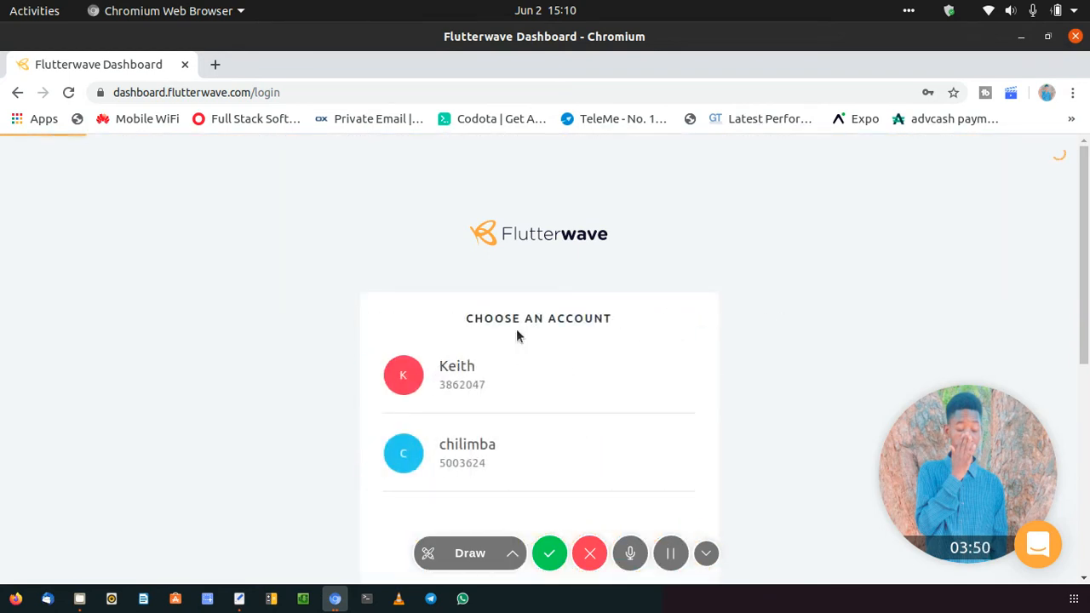
pyautogui.moveTo(617, 306)
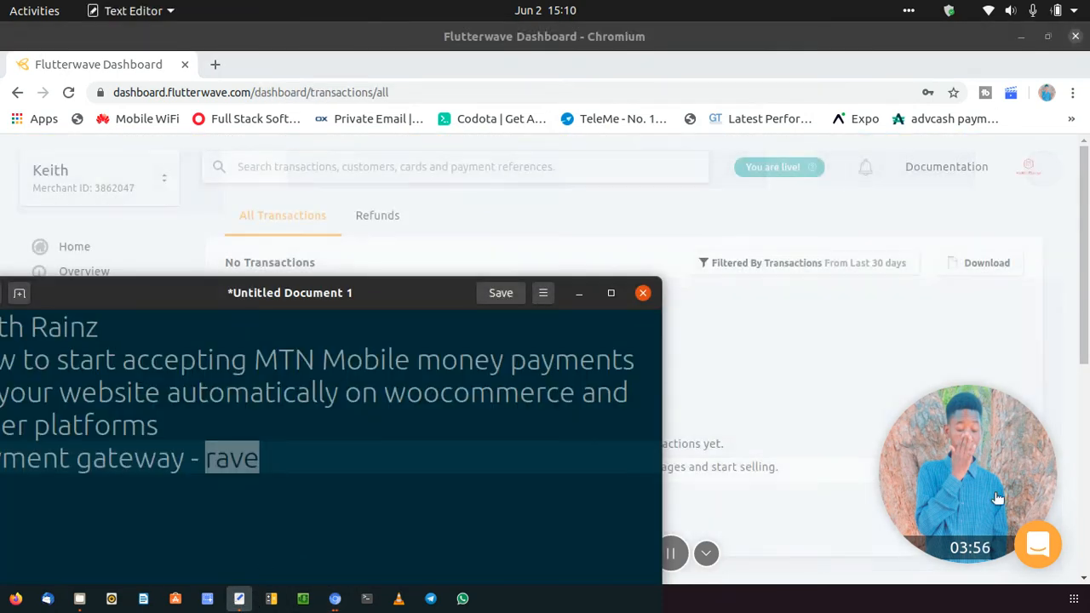
# Step: Go to Settings in the sidebar, showing the General page with Keith's personal information
pyautogui.click(644, 293)
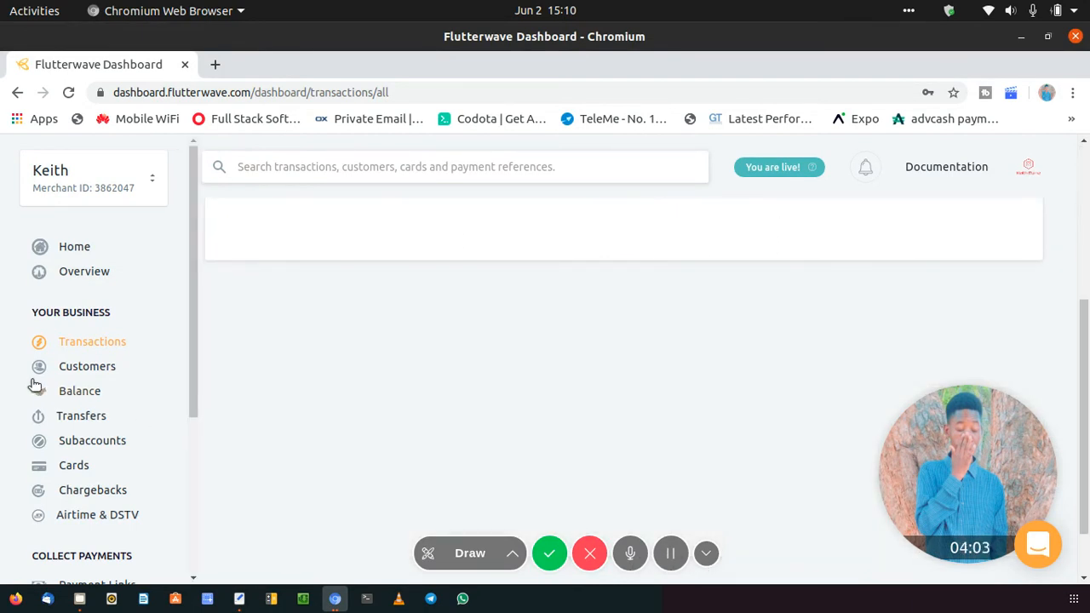
pyautogui.scroll(-3)
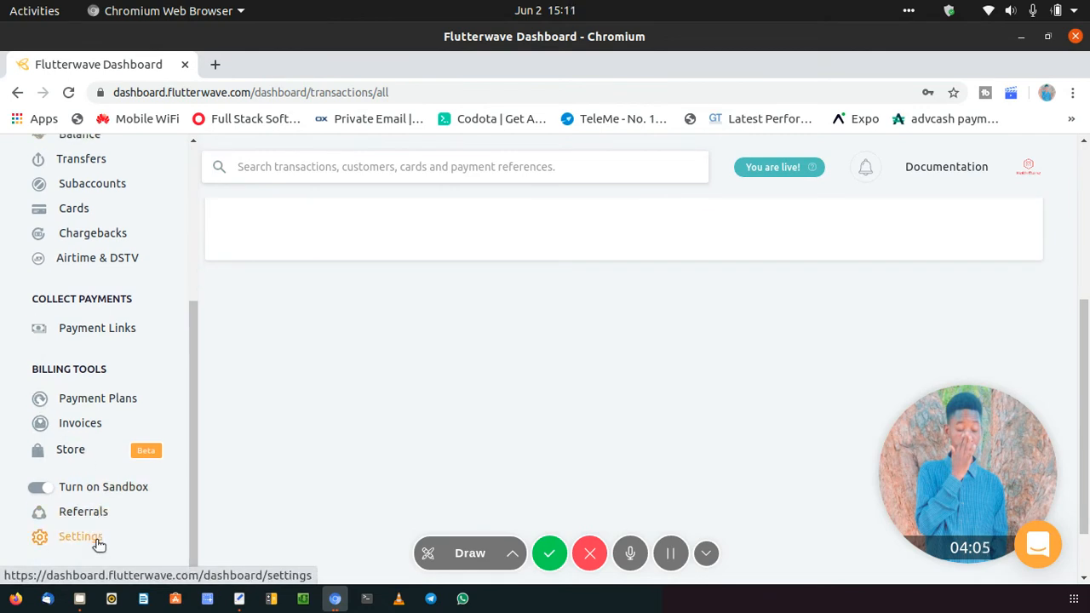
pyautogui.click(80, 537)
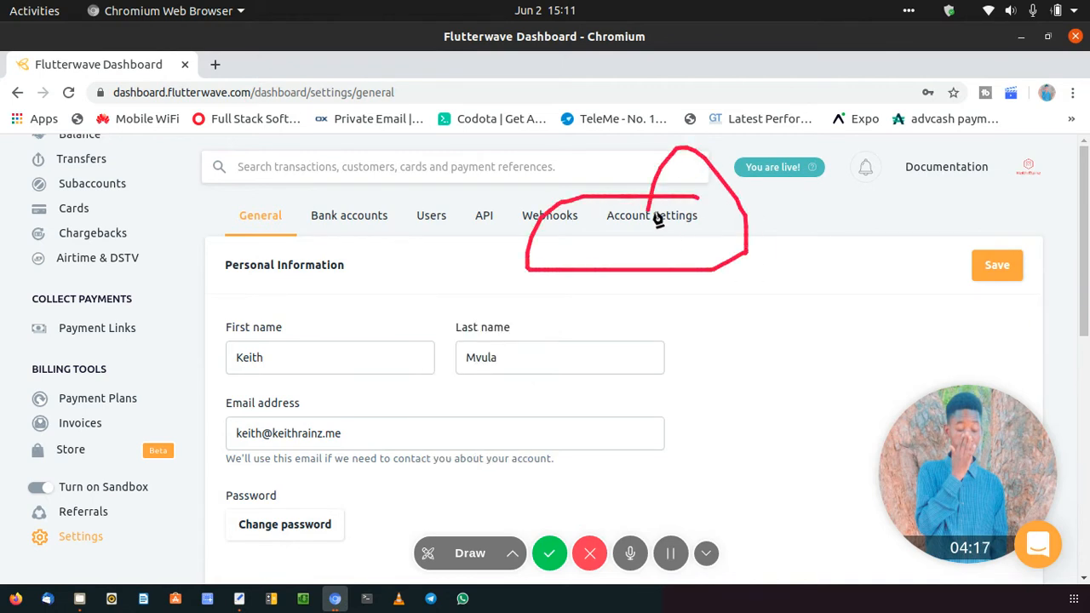
pyautogui.click(470, 552)
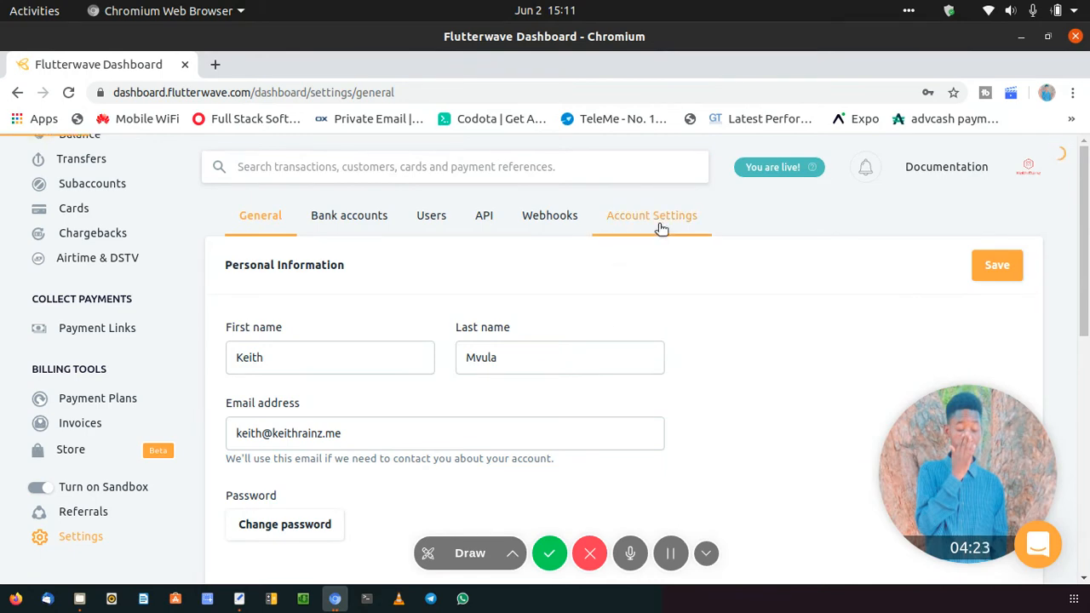
pyautogui.click(651, 214)
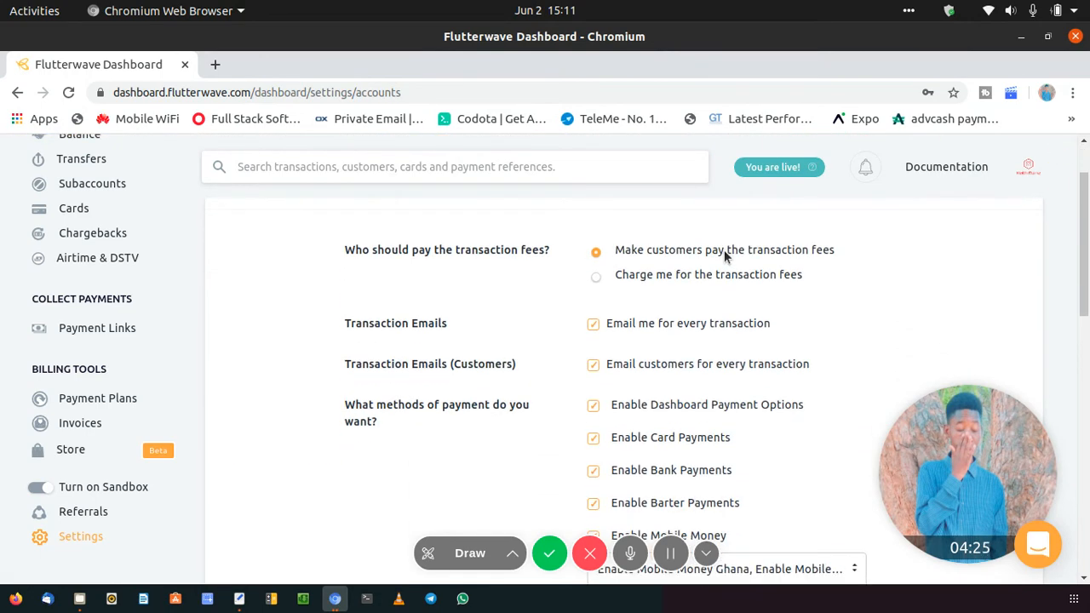
pyautogui.moveTo(748, 256)
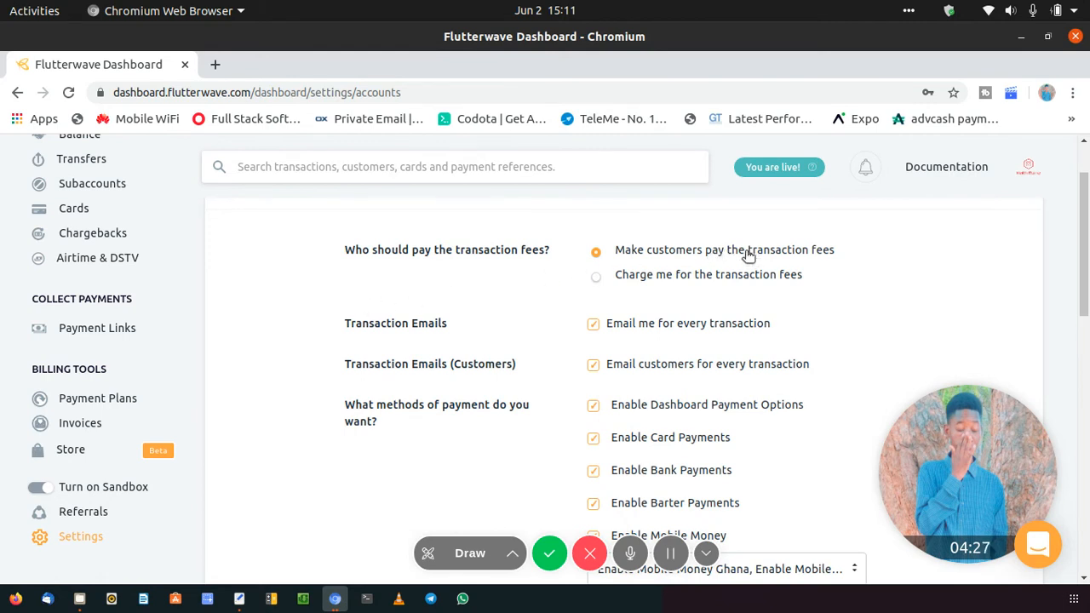
pyautogui.moveTo(736, 272)
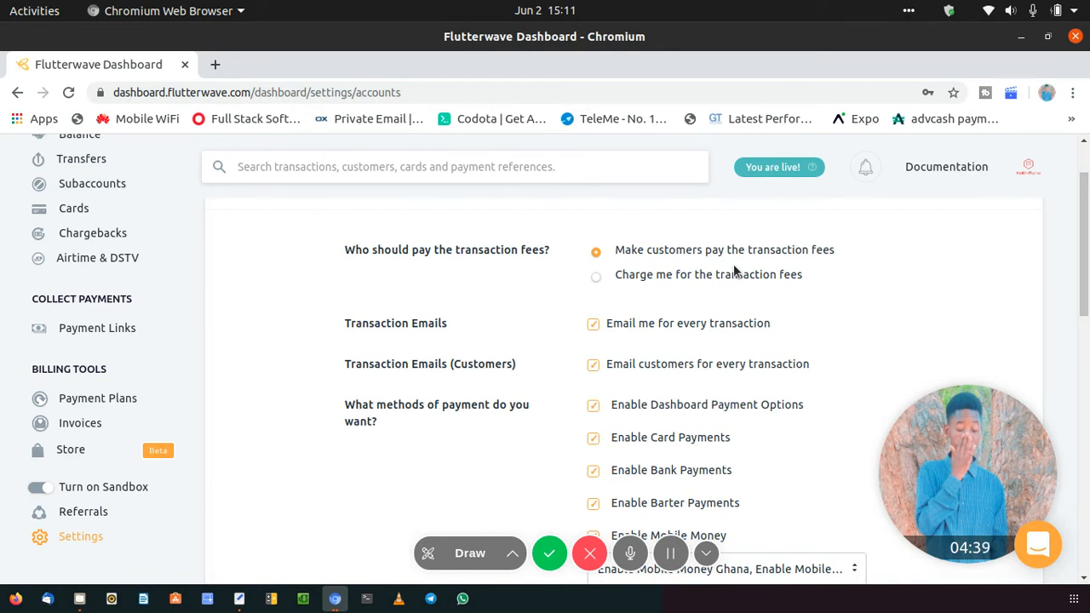
pyautogui.moveTo(511, 553)
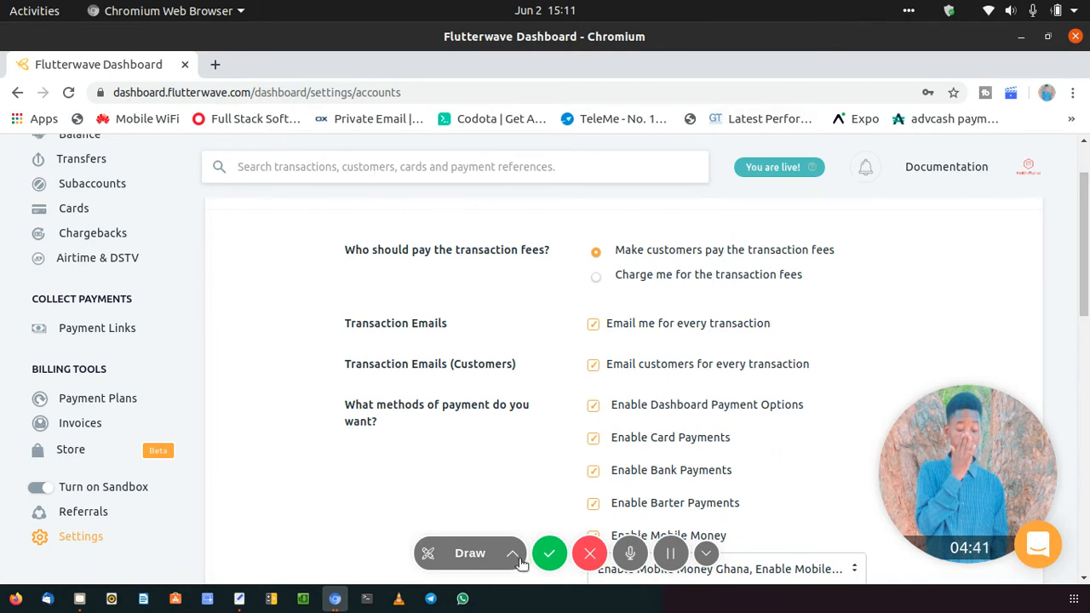
pyautogui.scroll(-3)
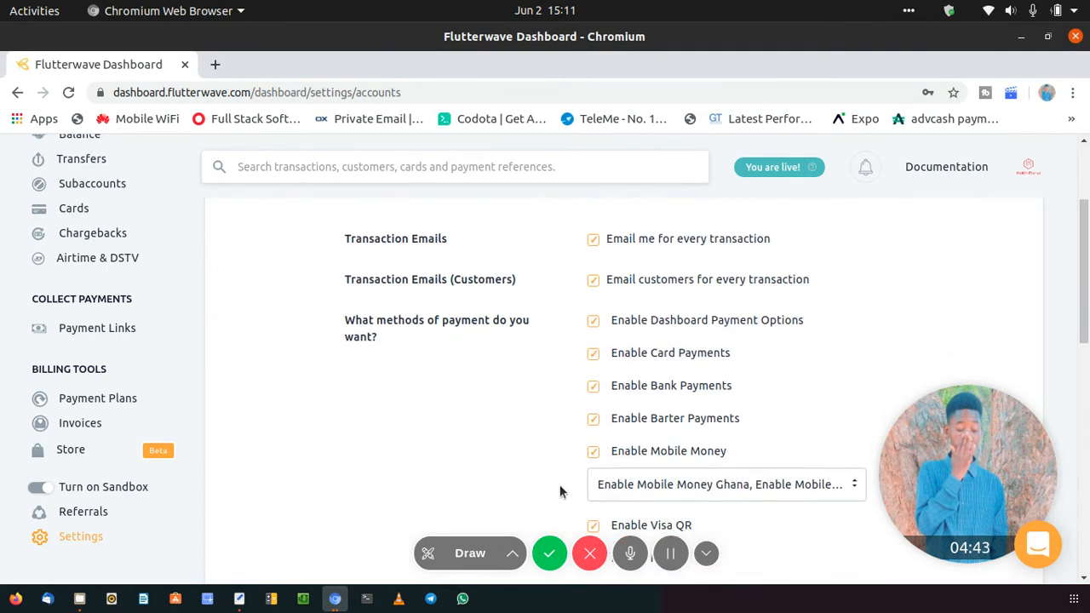
pyautogui.click(470, 552)
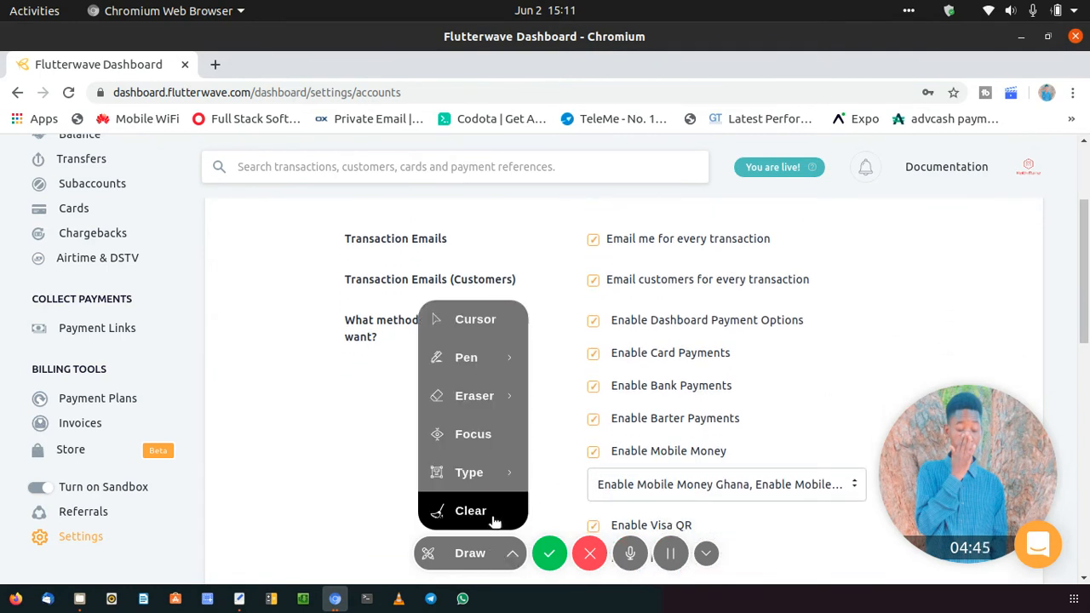
pyautogui.click(467, 357)
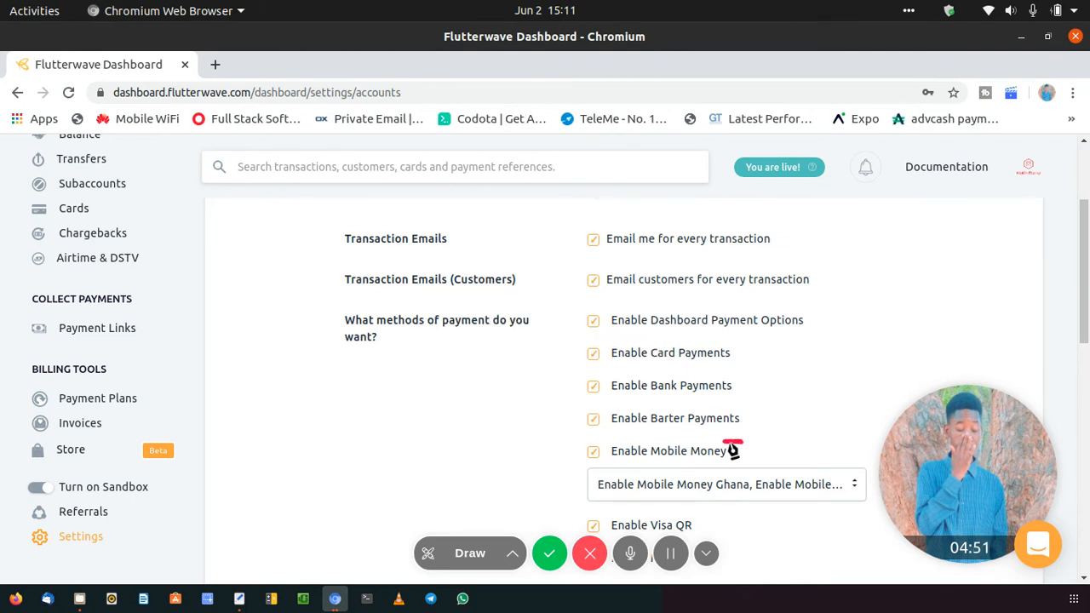
pyautogui.moveTo(736, 443); pyautogui.dragTo(566, 474)
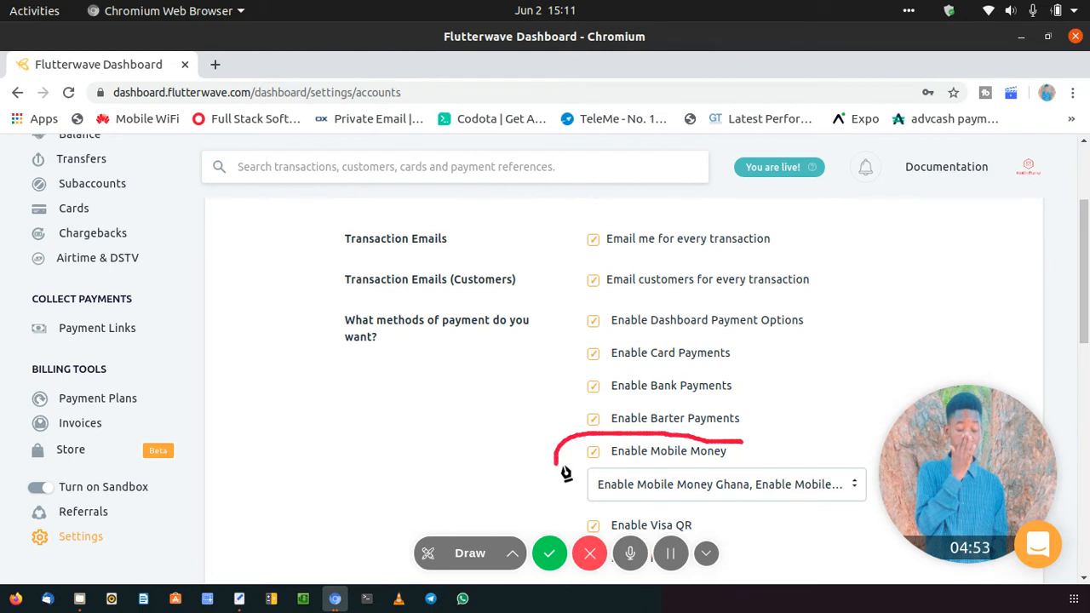
pyautogui.moveTo(566, 474); pyautogui.dragTo(685, 523)
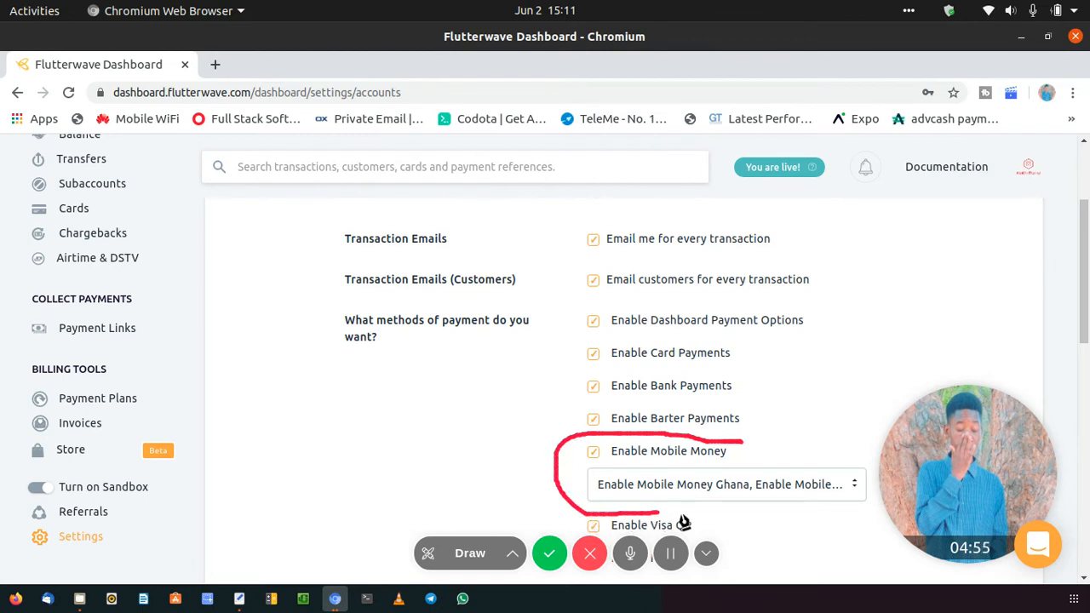
pyautogui.moveTo(681, 524); pyautogui.dragTo(872, 491)
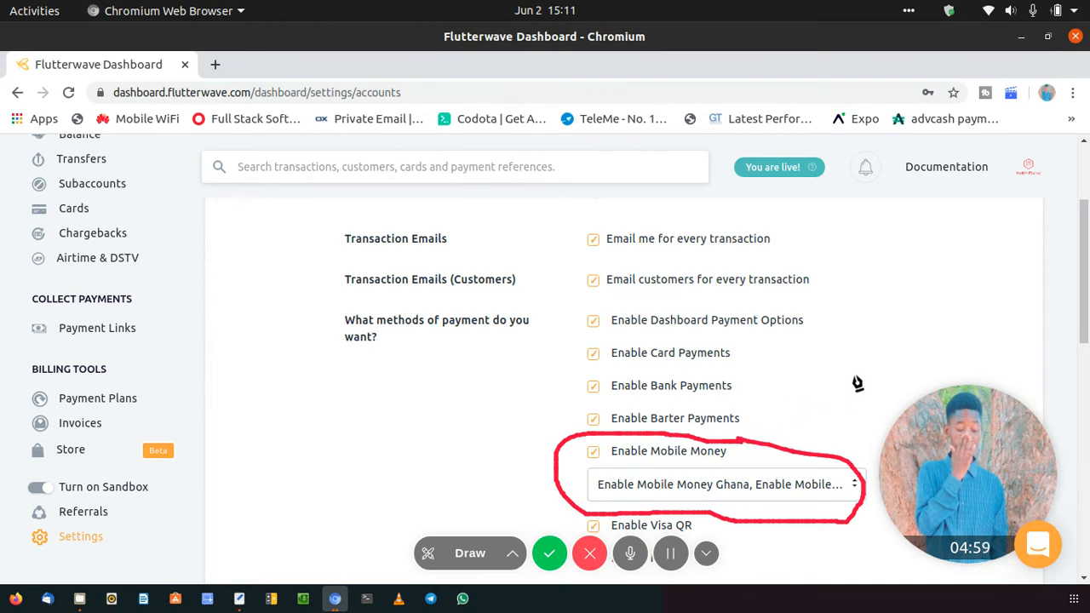
pyautogui.scroll(-3)
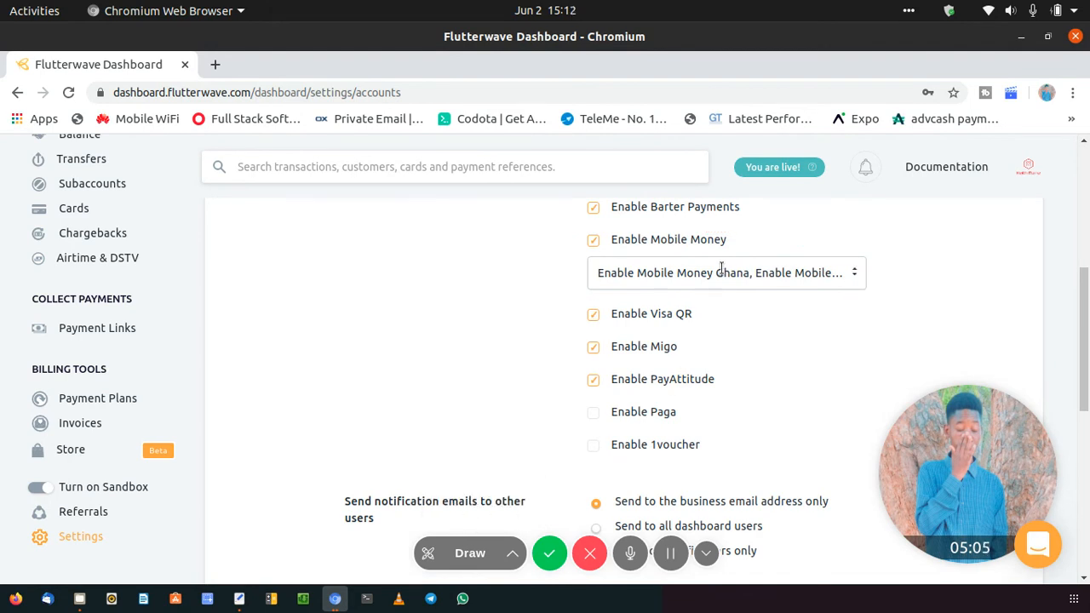
# Step: Enable Mobile Money Tanzania alongside the existing countries and confirm with Done
pyautogui.click(725, 272)
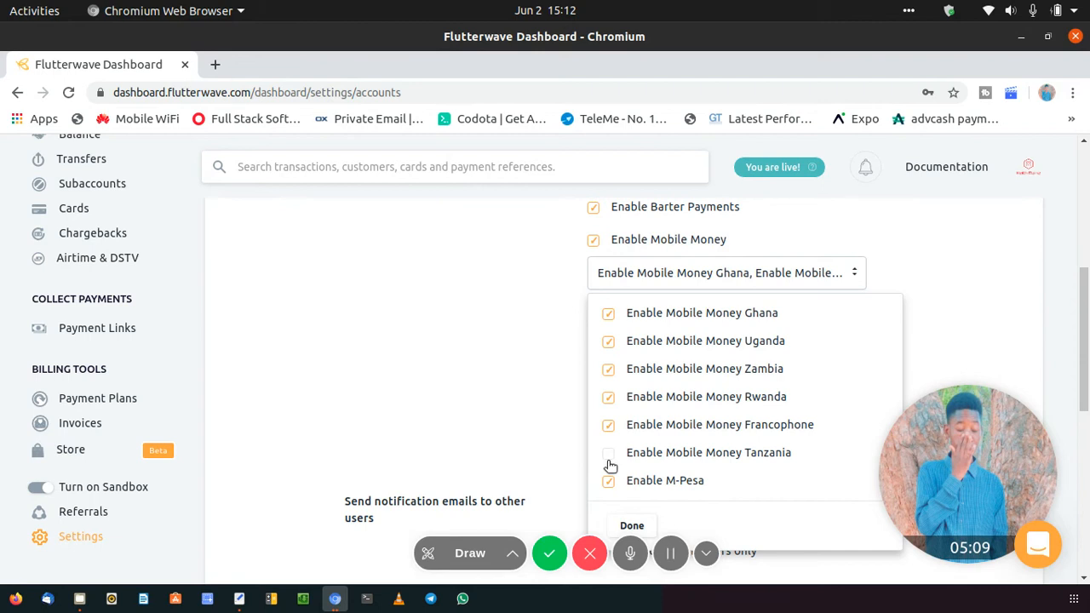
pyautogui.click(608, 454)
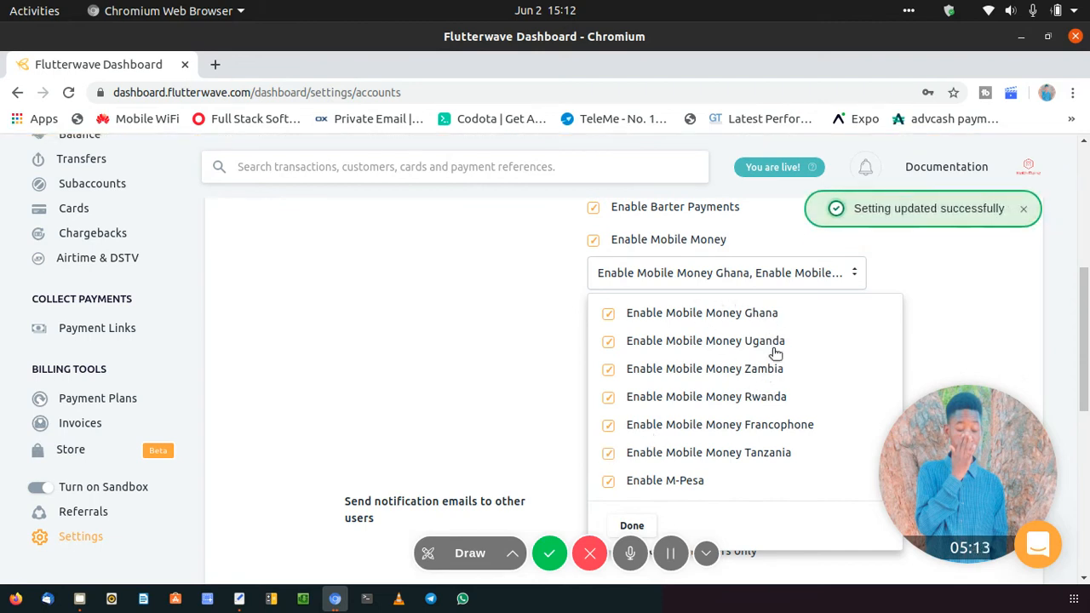
pyautogui.moveTo(758, 266)
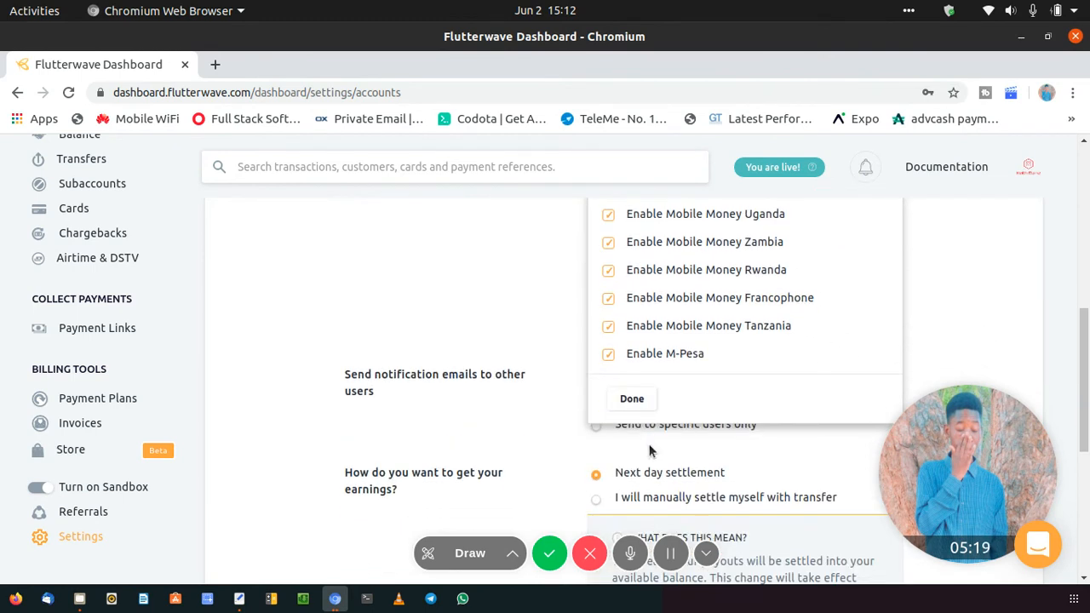
pyautogui.click(632, 398)
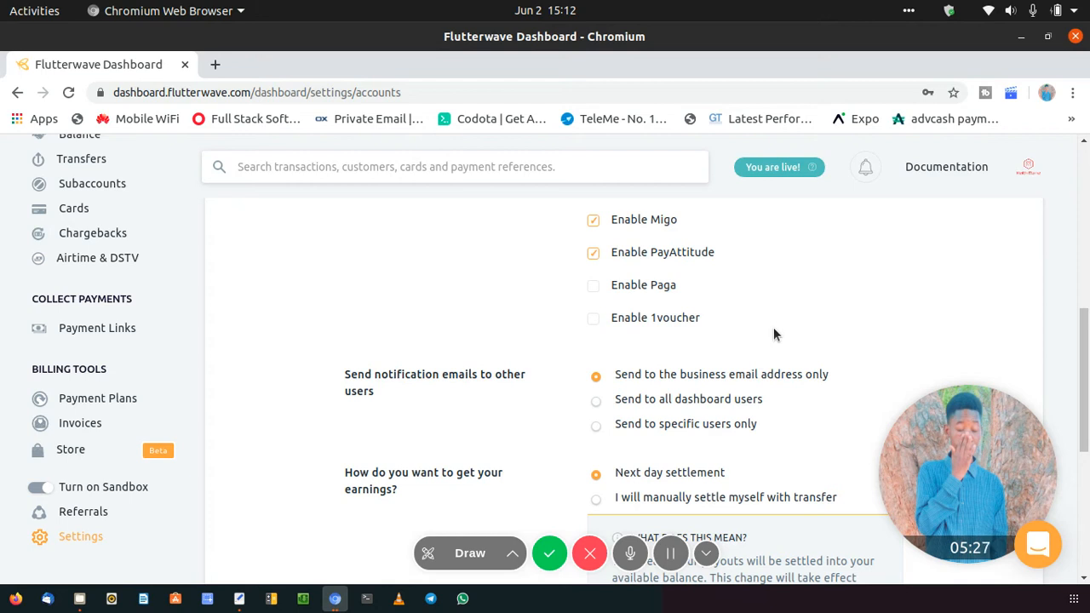
pyautogui.moveTo(358, 310)
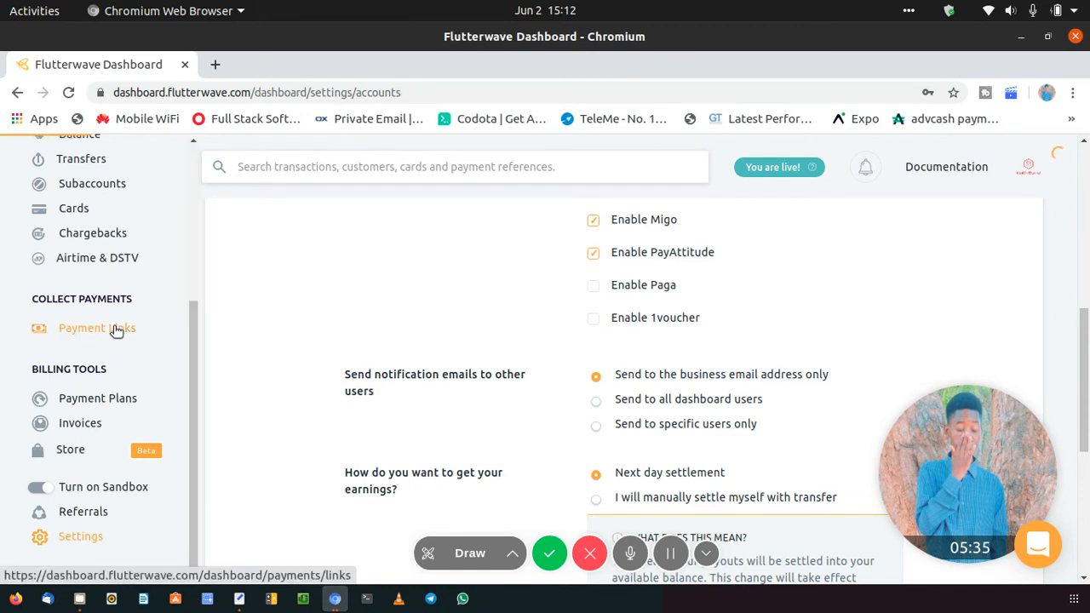
# Step: Start a new single-charge payment link named 'pay me'
pyautogui.click(97, 327)
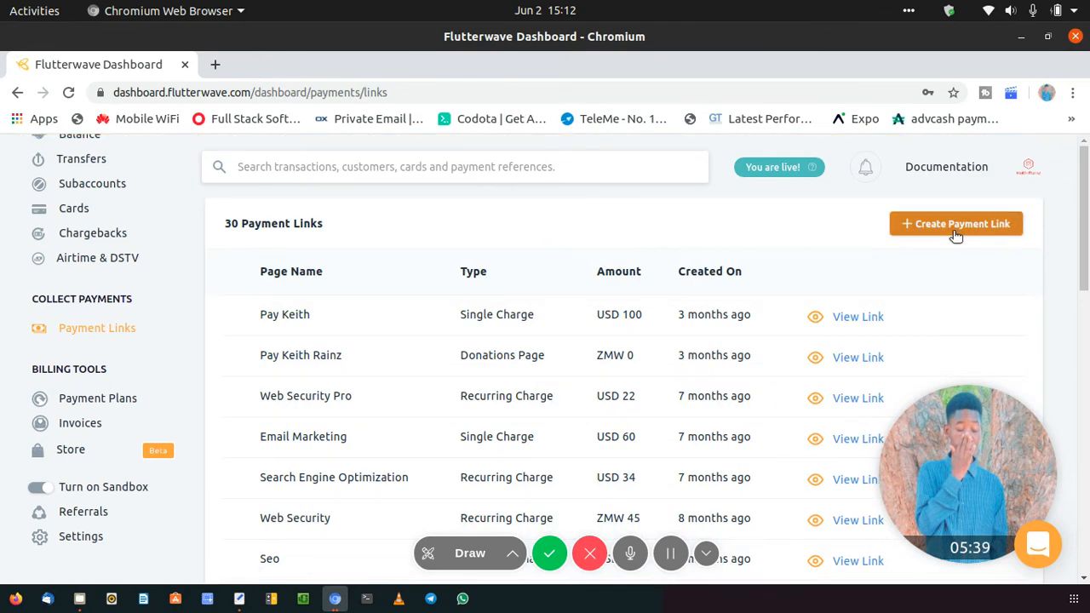
pyautogui.click(955, 223)
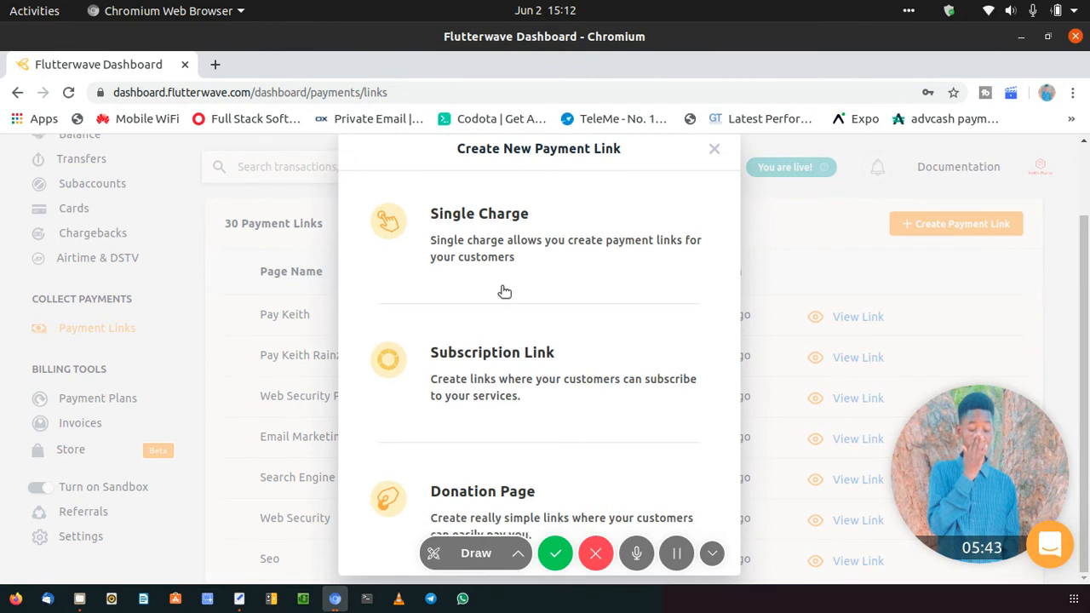
pyautogui.moveTo(456, 241)
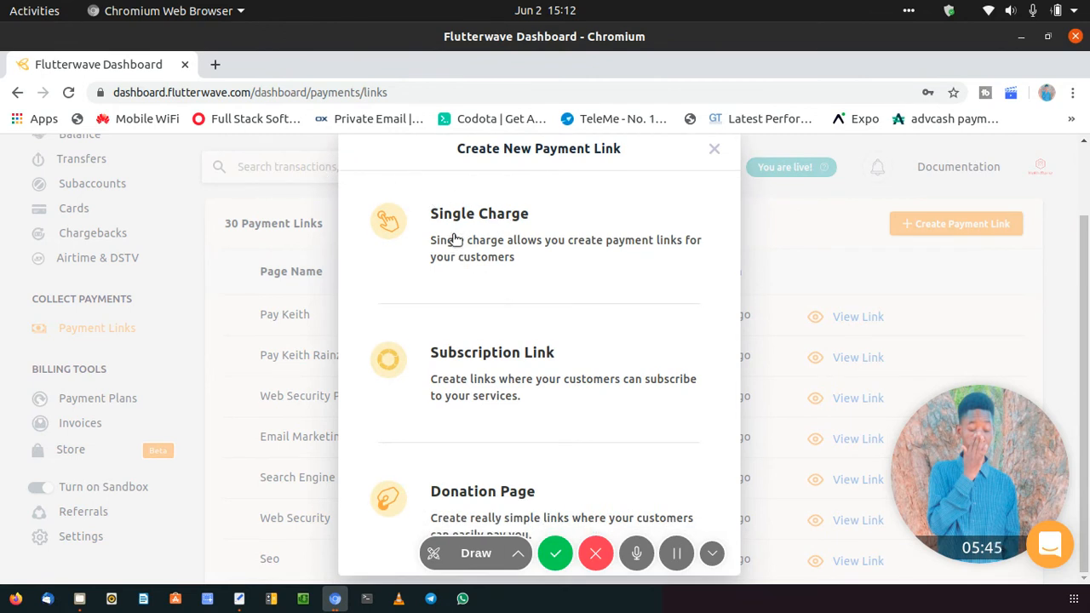
pyautogui.moveTo(454, 361)
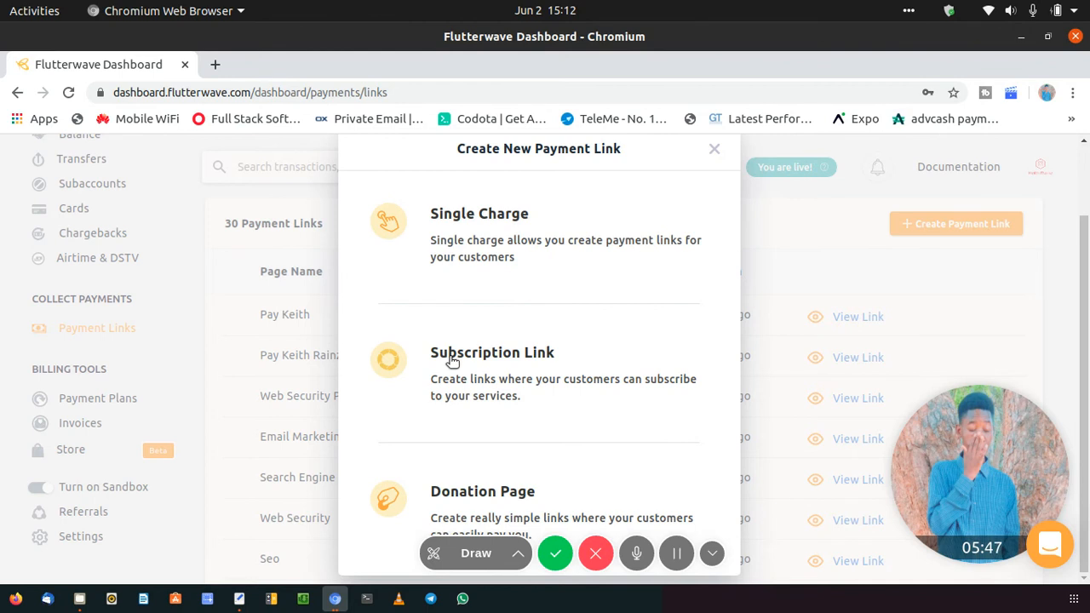
pyautogui.moveTo(491, 494)
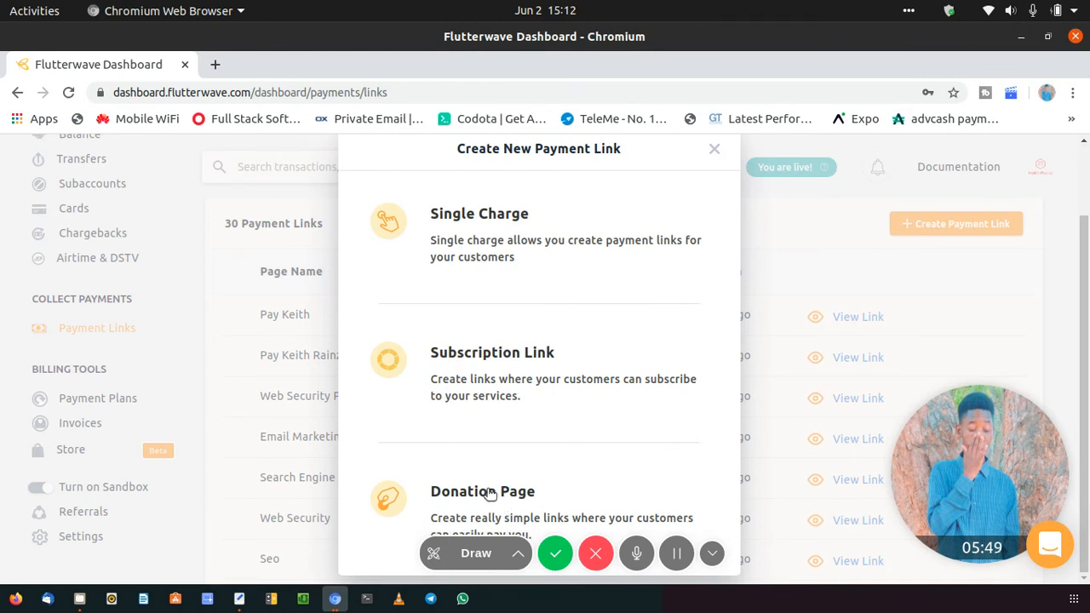
pyautogui.moveTo(481, 331)
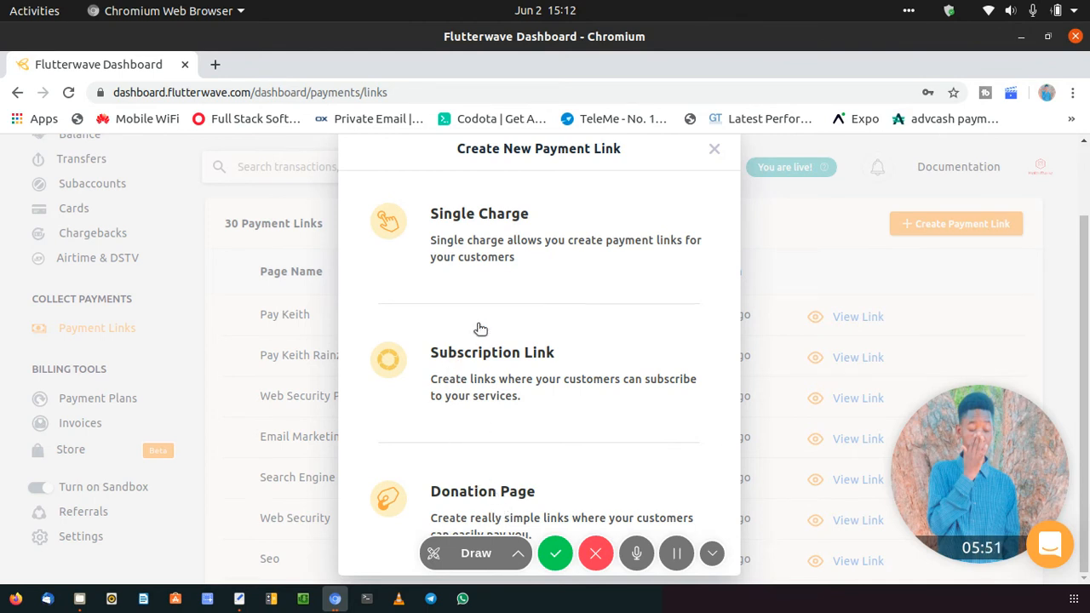
pyautogui.click(478, 213)
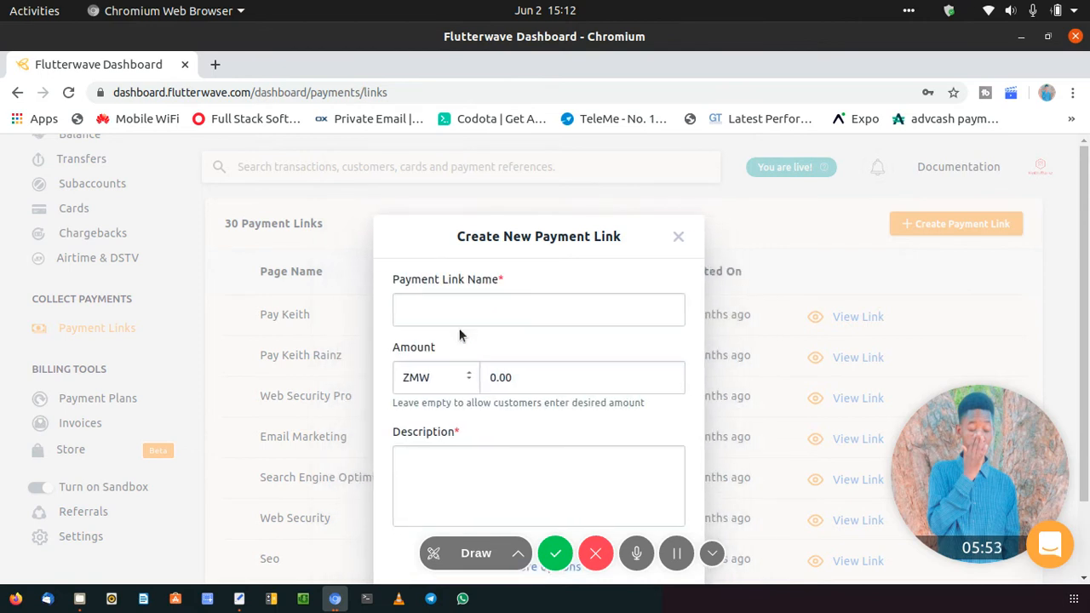
pyautogui.click(538, 310)
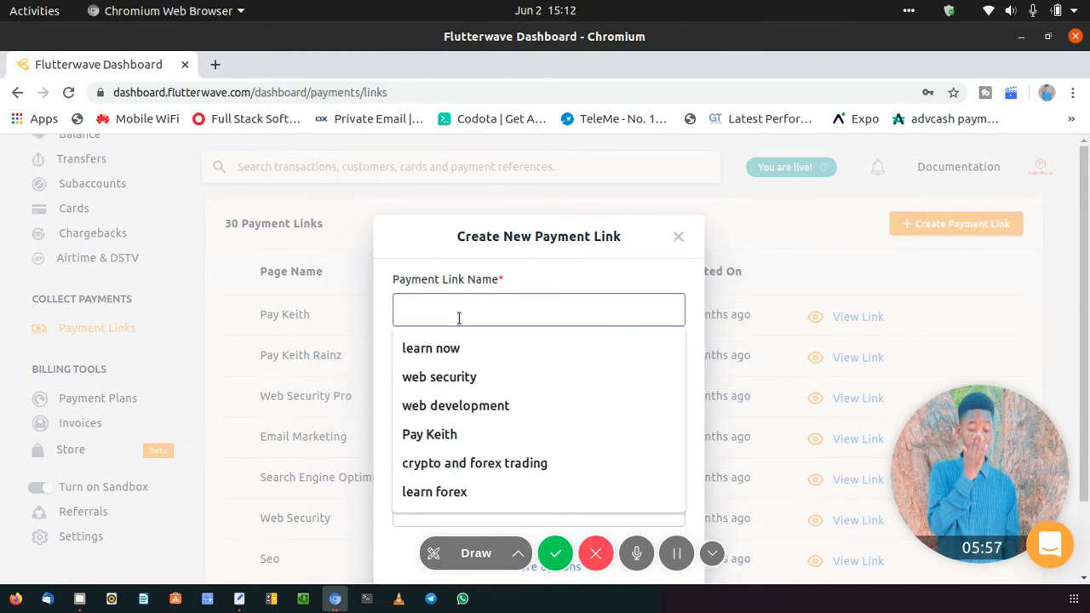
pyautogui.write('pay me')
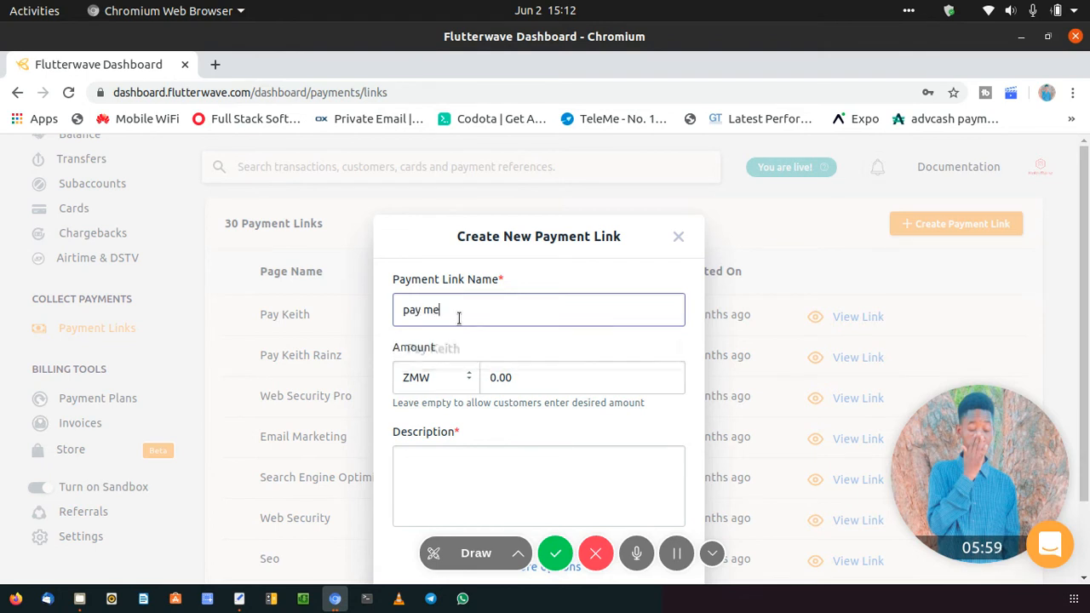
# Step: Set the link currency to ZMW with description 'test' and create the link
pyautogui.click(436, 379)
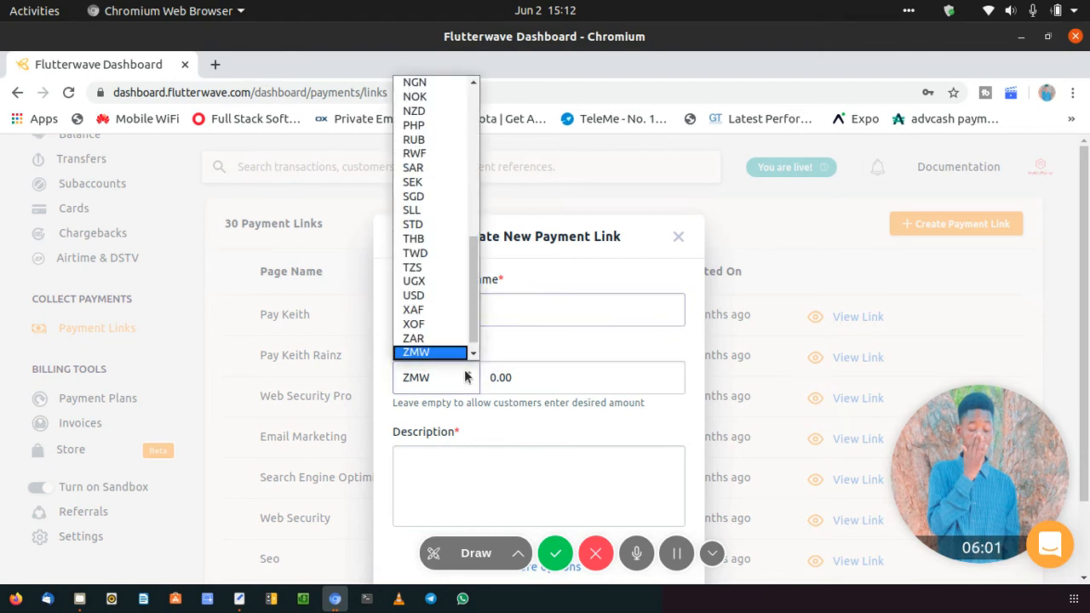
pyautogui.click(415, 352)
pyautogui.write('10')
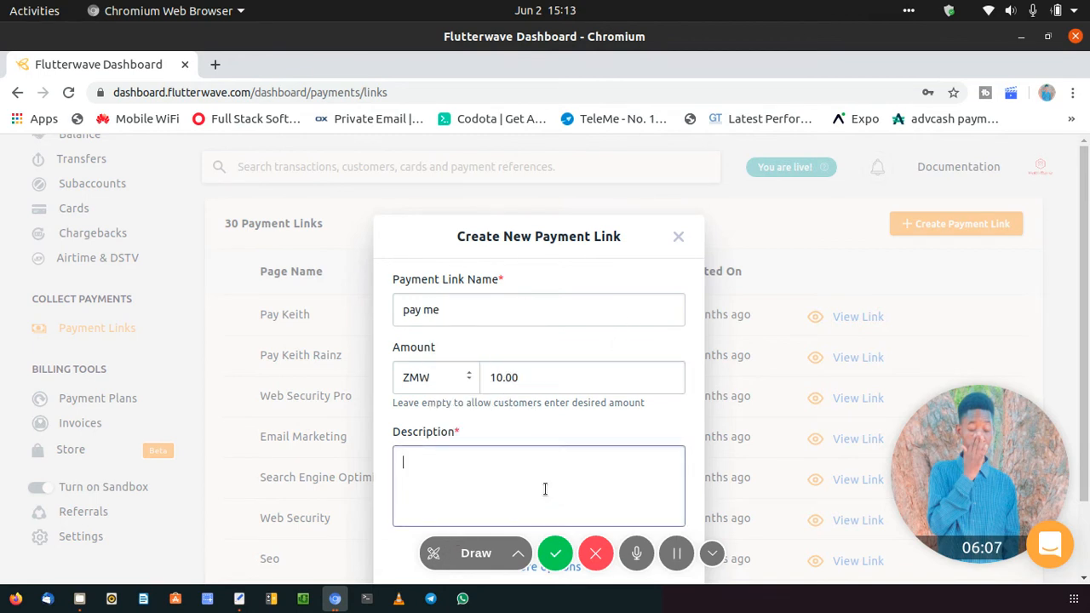
pyautogui.write('test')
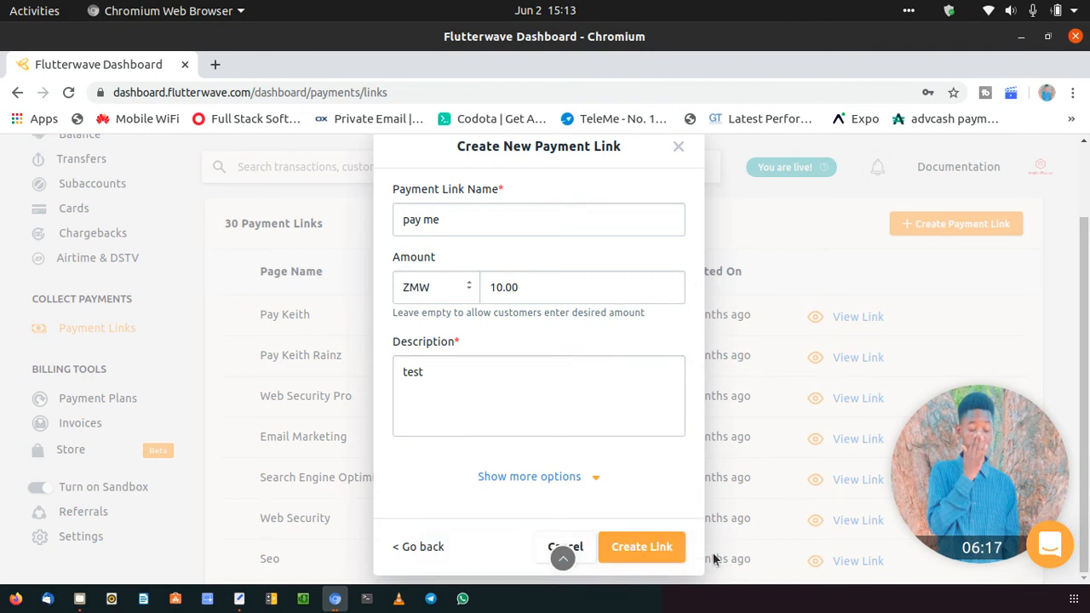
pyautogui.click(528, 477)
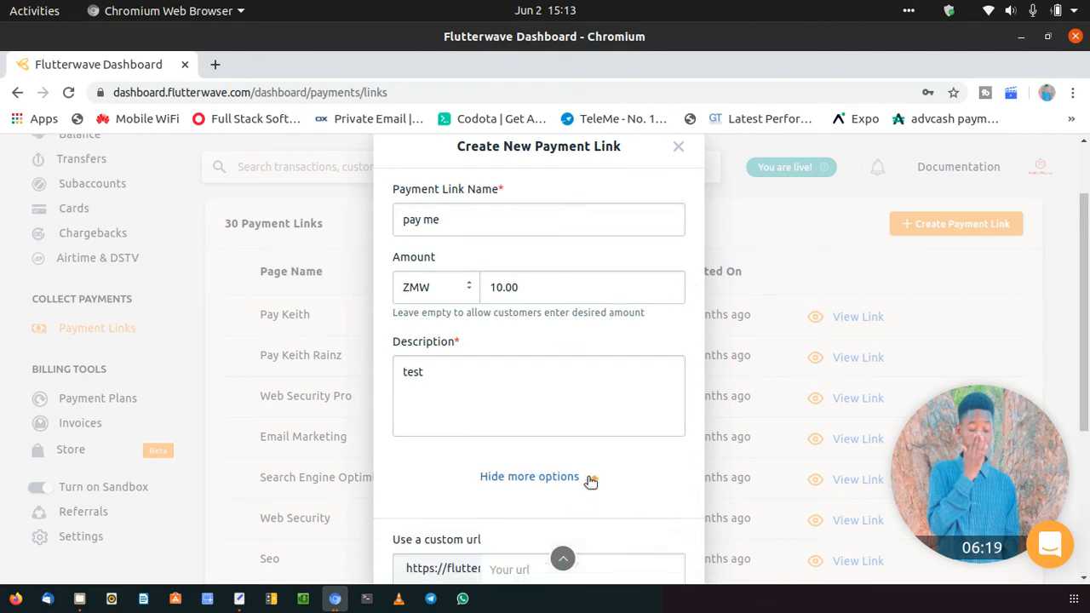
pyautogui.click(528, 477)
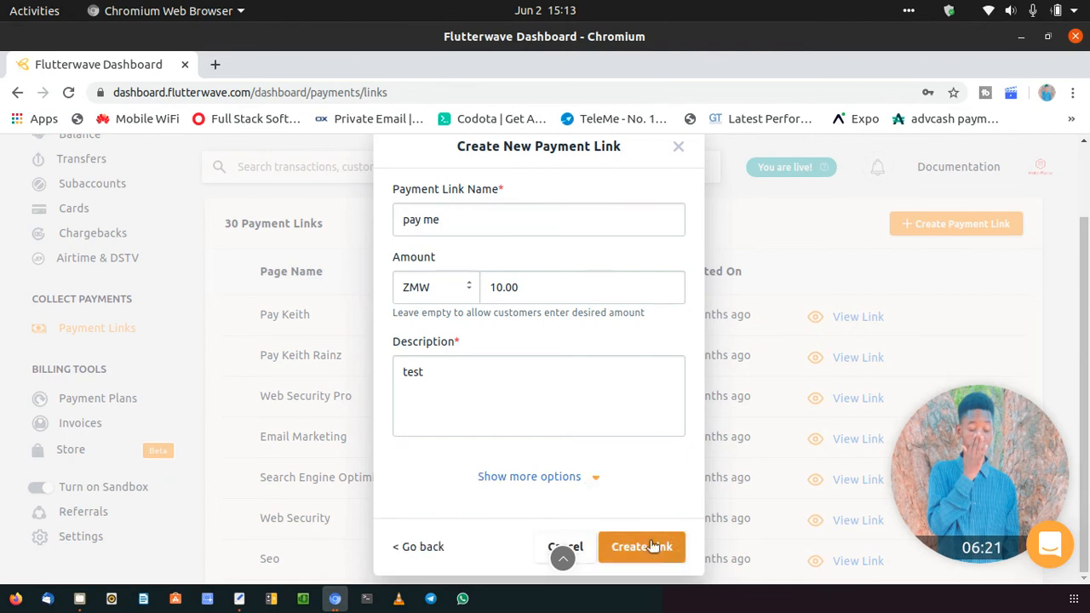
pyautogui.click(640, 547)
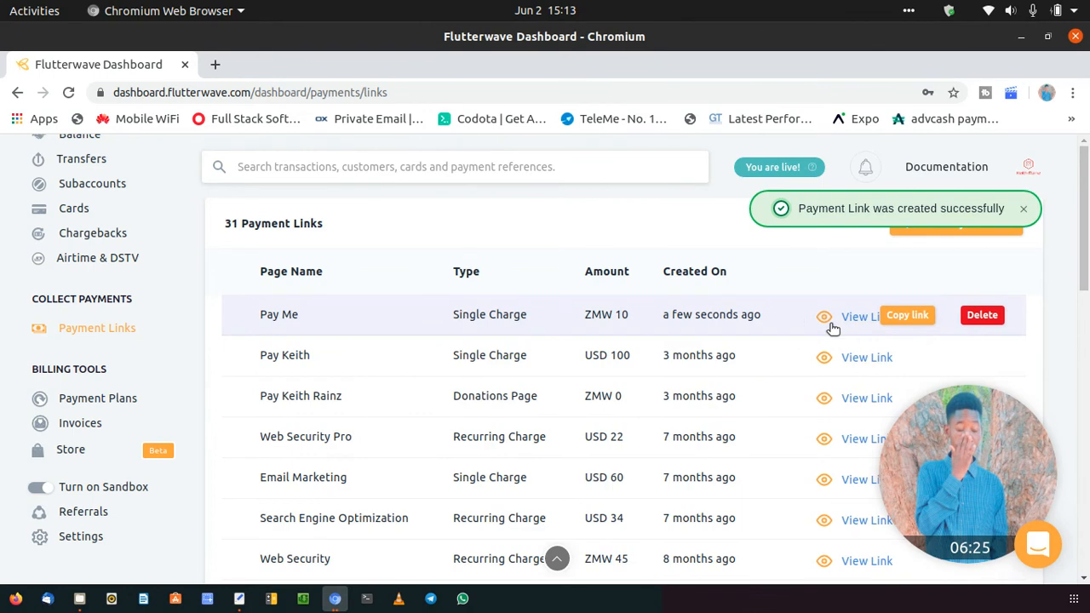
pyautogui.moveTo(764, 278)
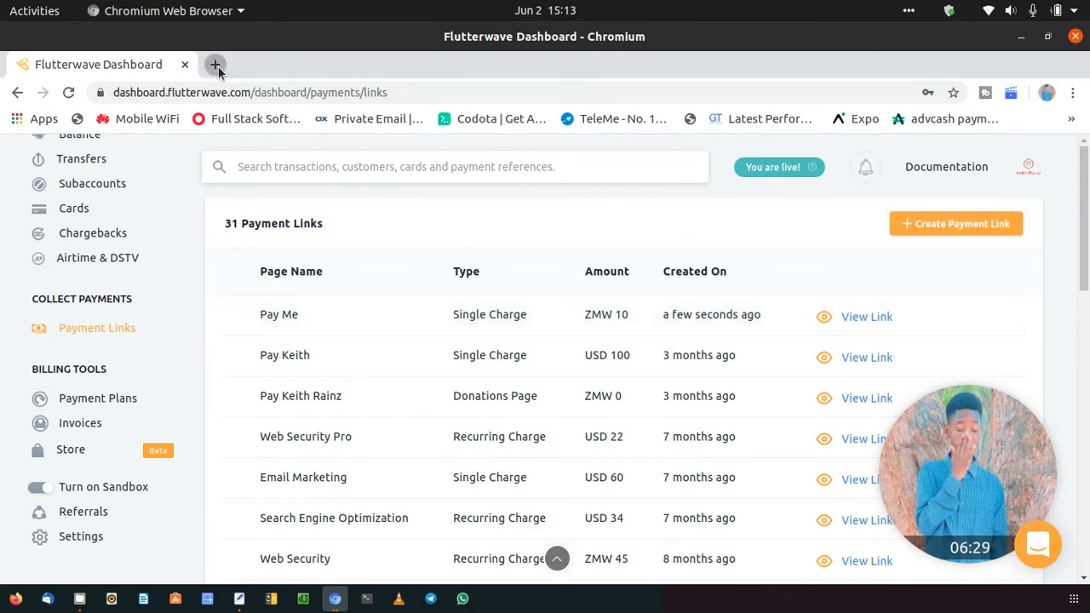
# Step: View the Pay Me link page, enter first name Keith with the payer details, and pay ZMW 10
pyautogui.click(215, 65)
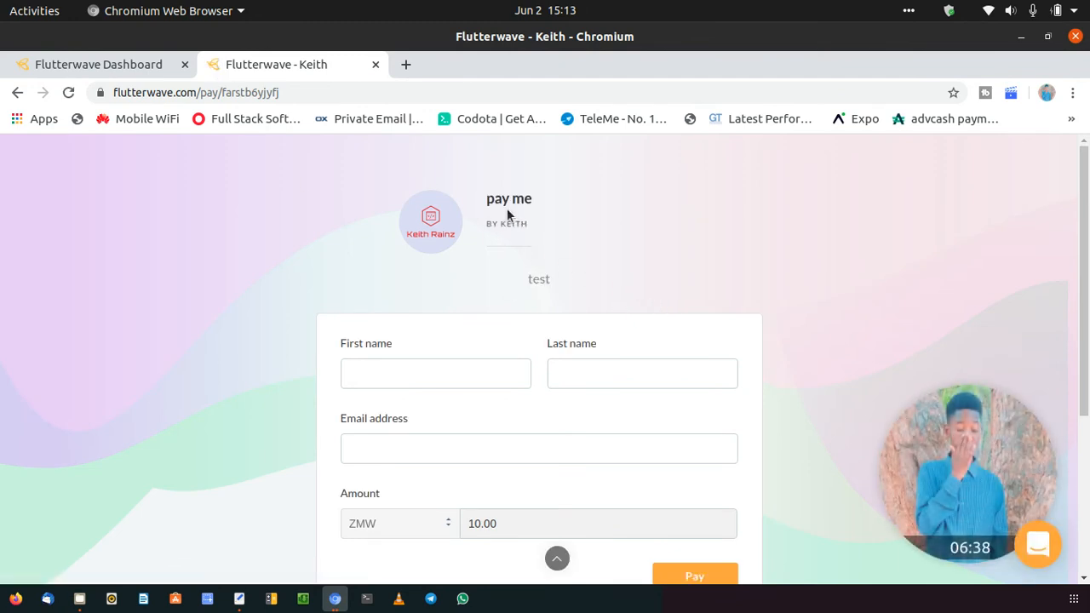
pyautogui.scroll(-3)
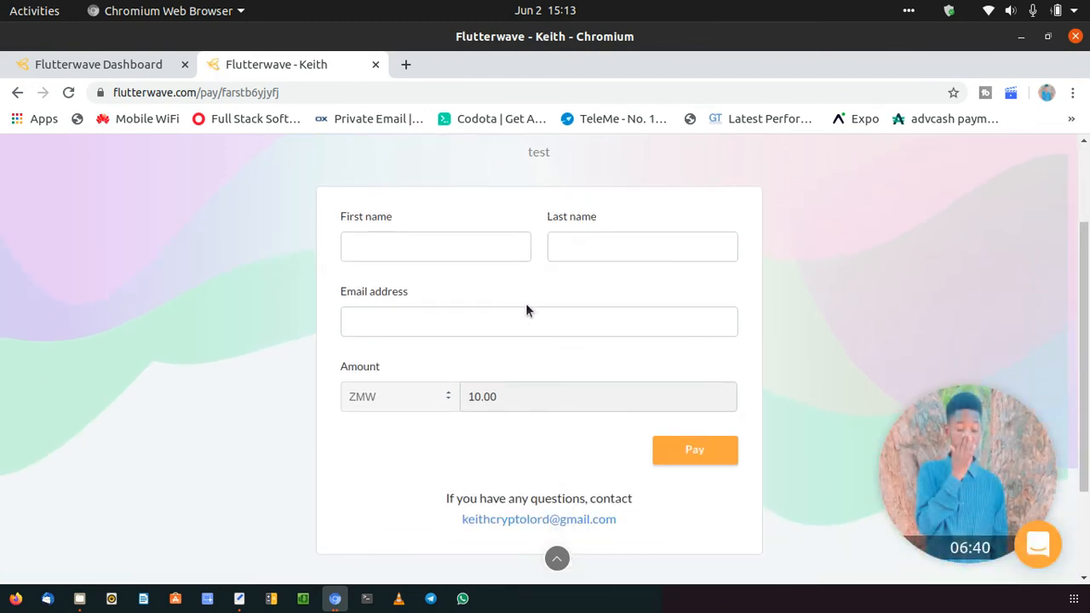
pyautogui.write('Keith')
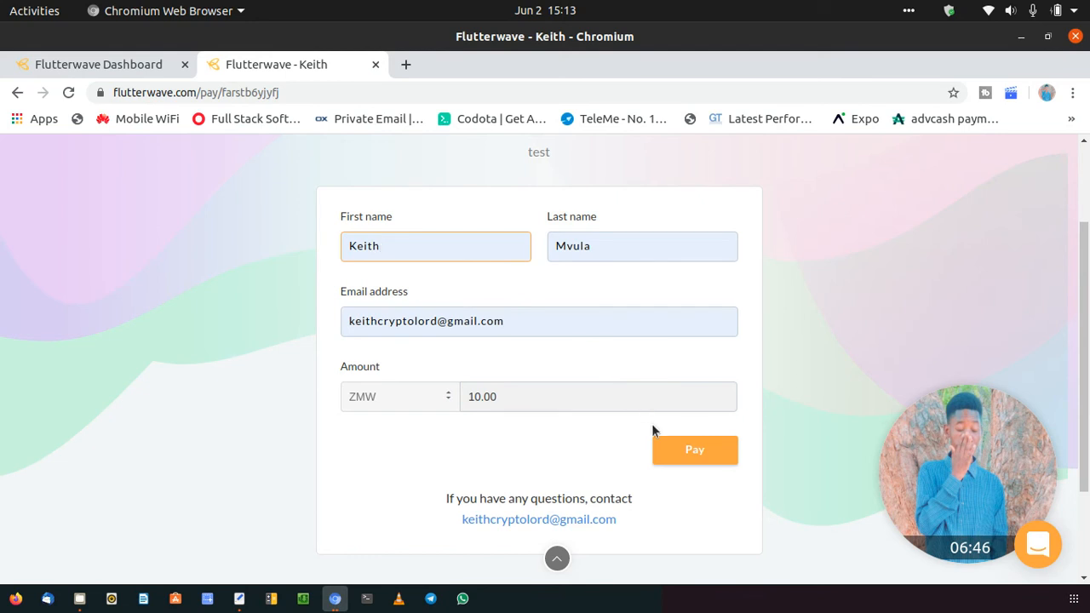
pyautogui.click(695, 450)
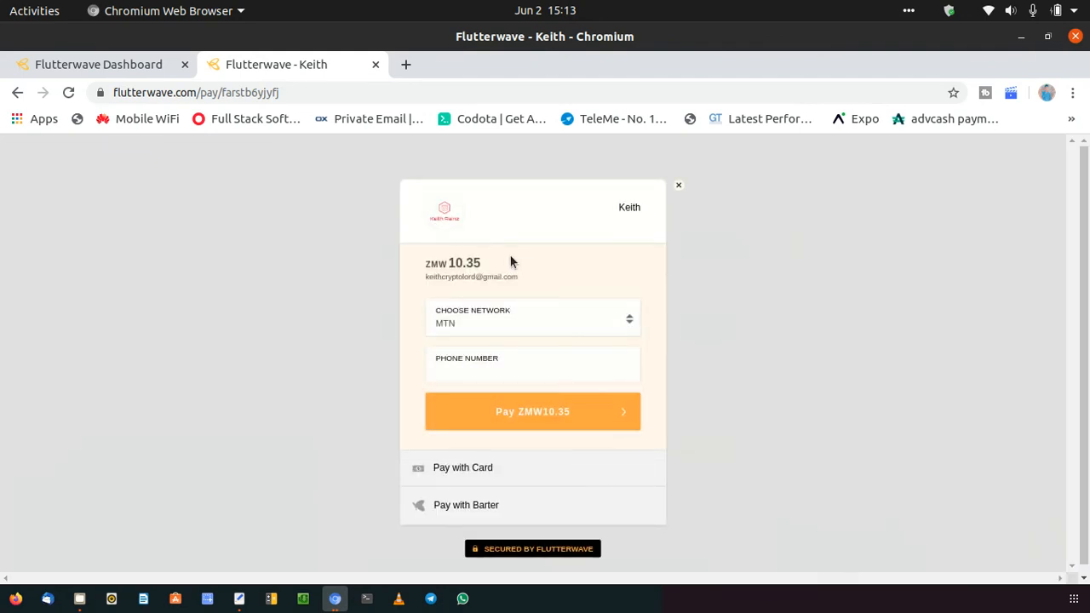
pyautogui.moveTo(1054, 525)
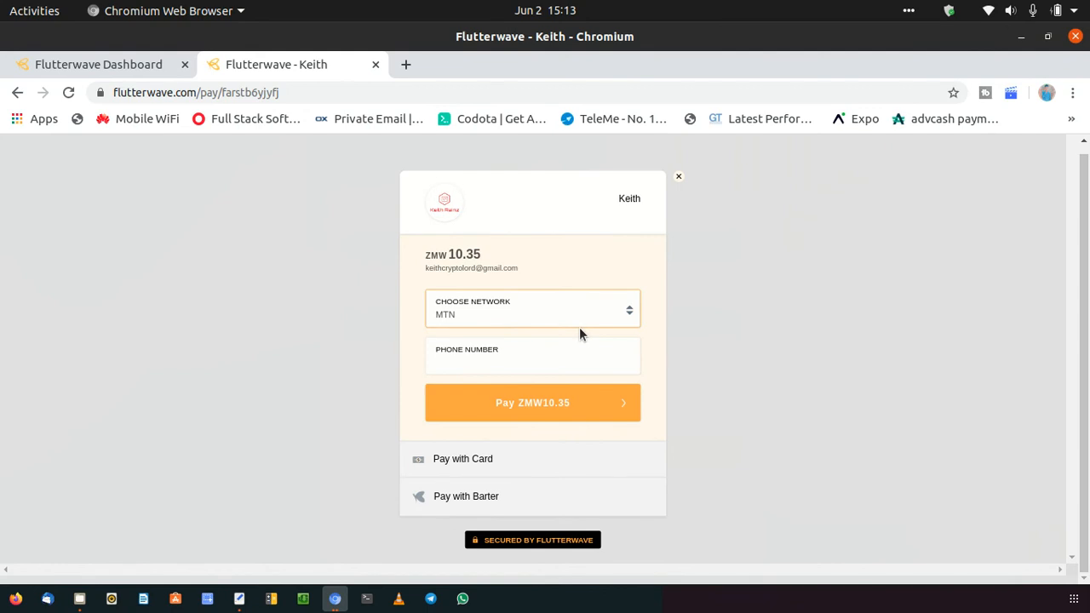
# Step: Choose the MTN network and fill the phone number from the saved autofill entry
pyautogui.click(532, 308)
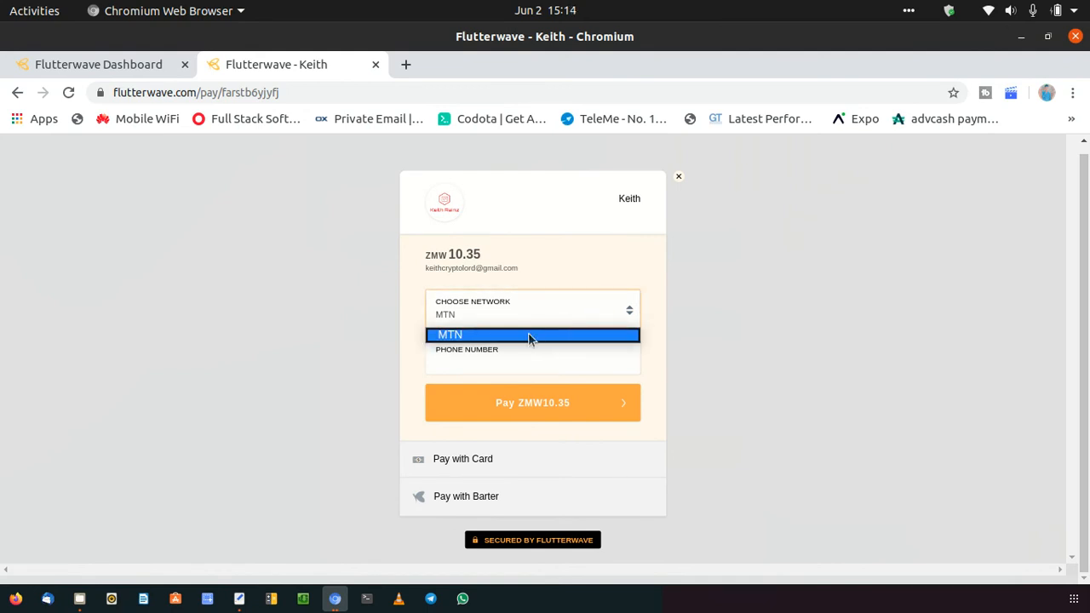
pyautogui.click(532, 334)
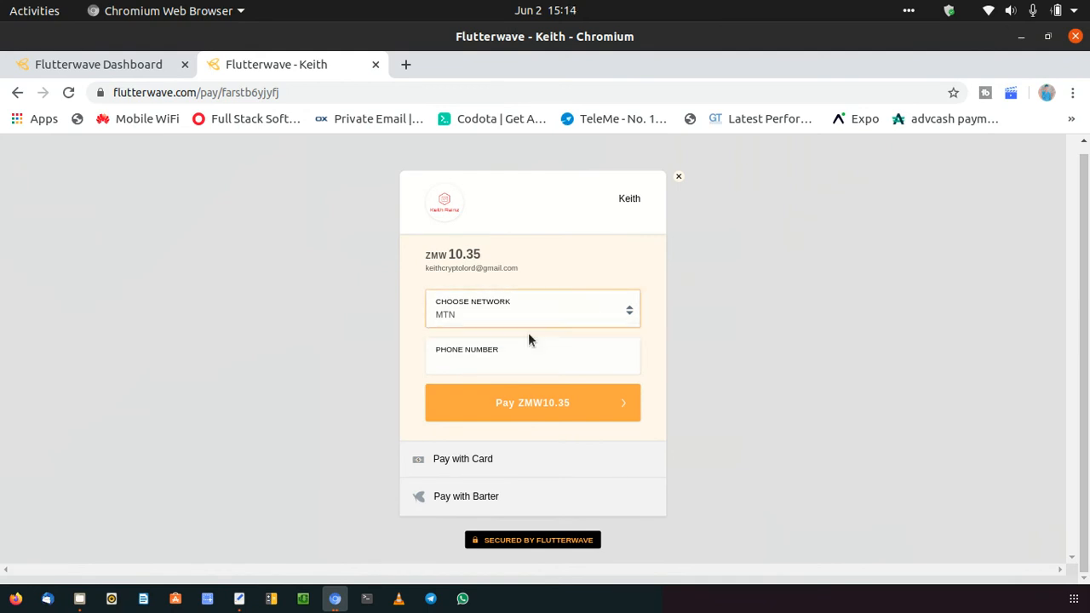
pyautogui.click(532, 356)
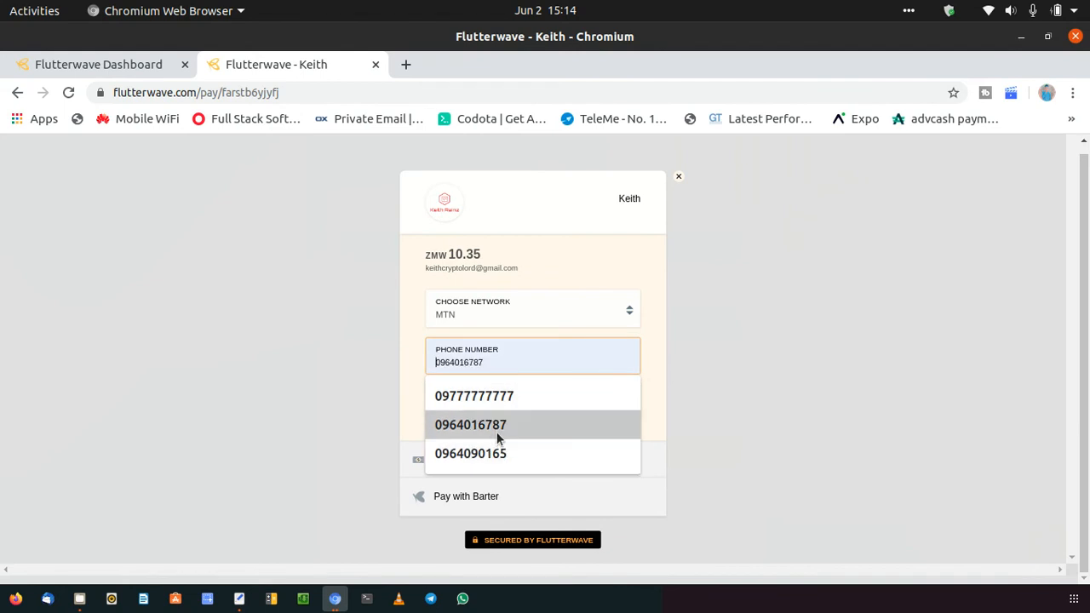
pyautogui.click(471, 425)
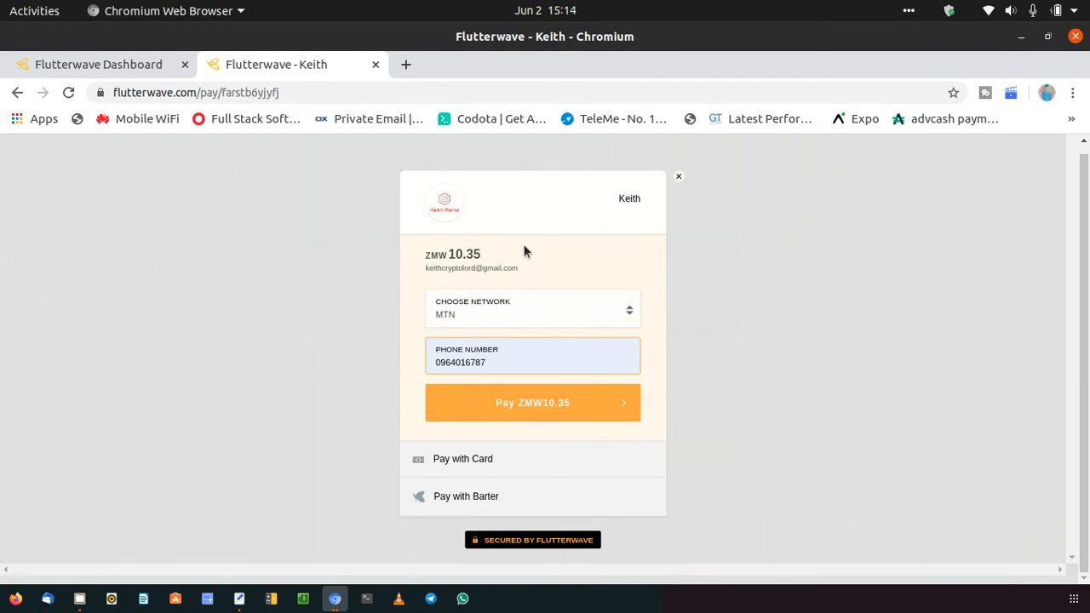
pyautogui.click(532, 361)
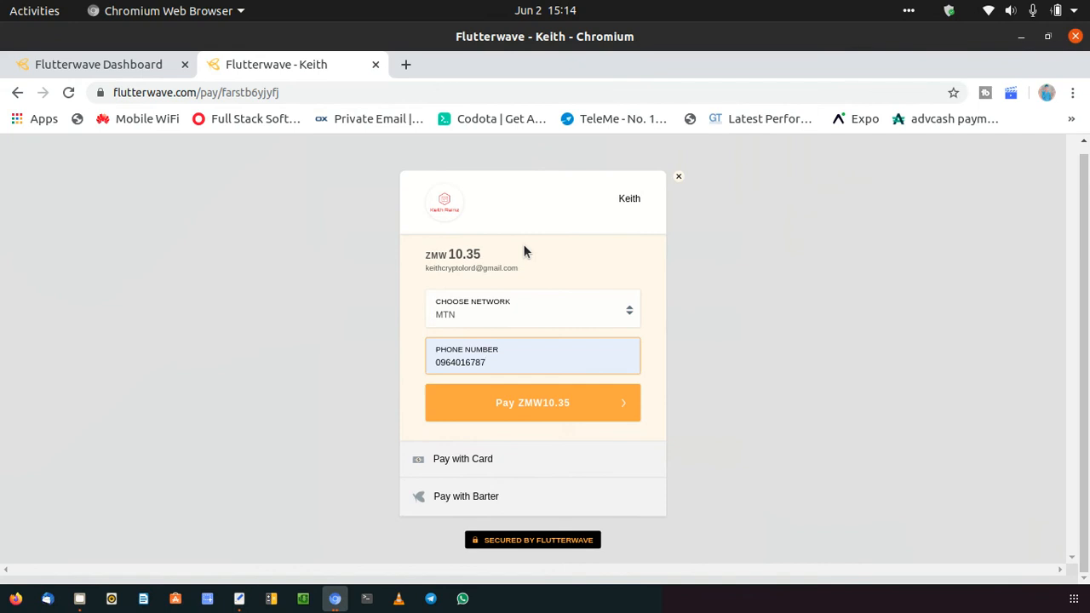
pyautogui.click(532, 361)
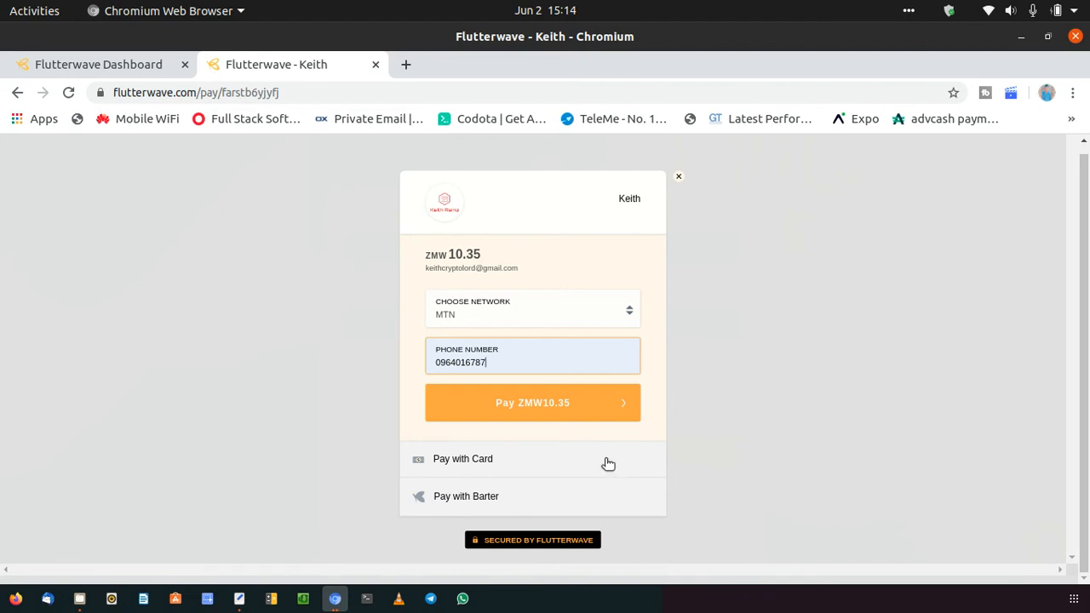
pyautogui.moveTo(453, 477)
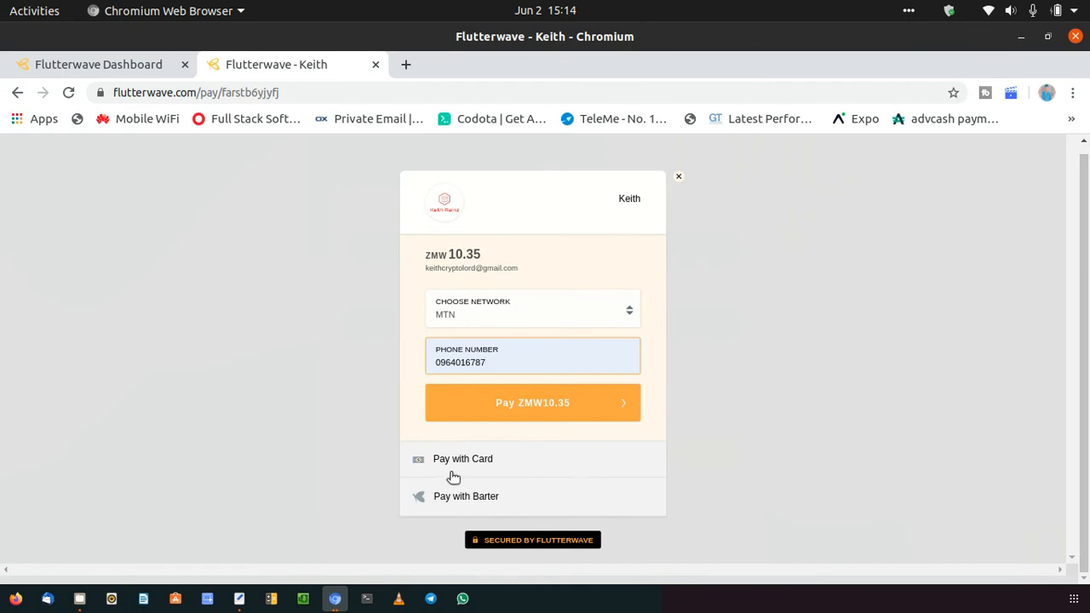
# Step: Switch from card to Pay with Barter, showing the redirect-to-Barter Proceed screen
pyautogui.click(464, 460)
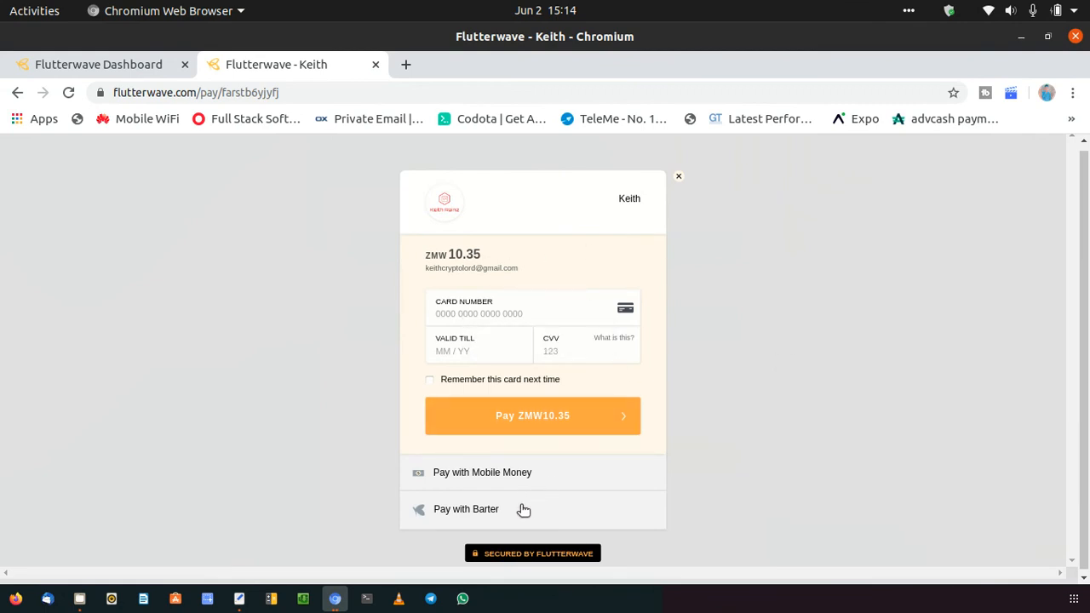
pyautogui.click(467, 507)
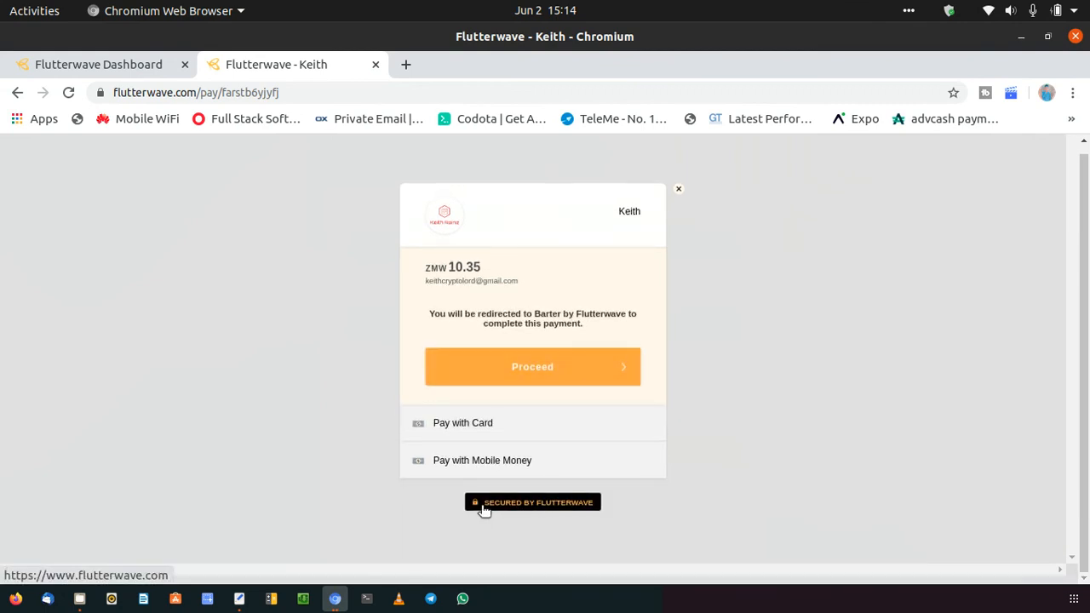
pyautogui.moveTo(133, 286)
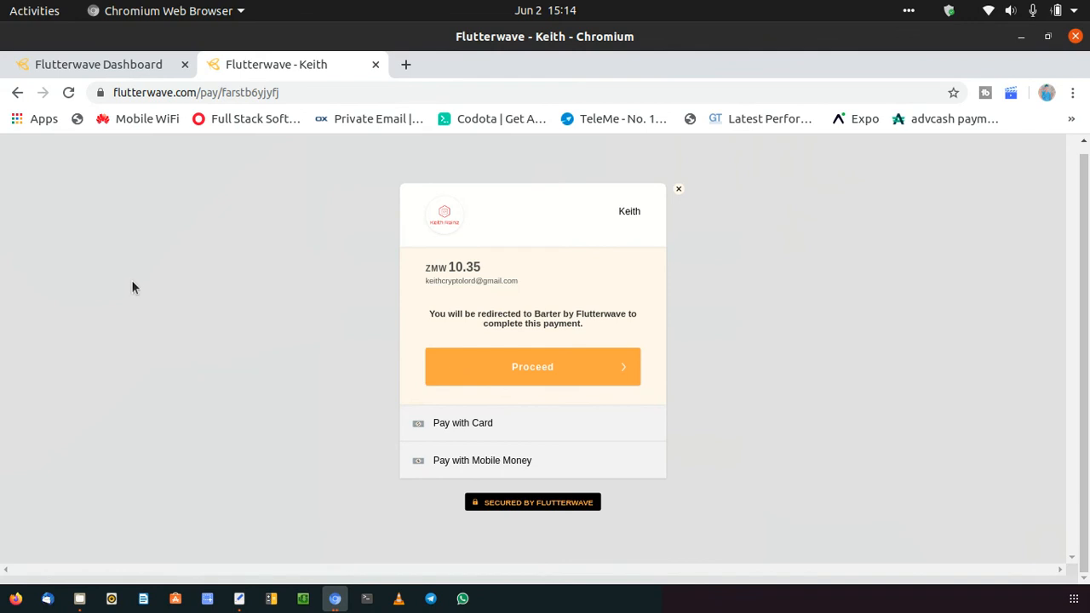
pyautogui.moveTo(498, 310)
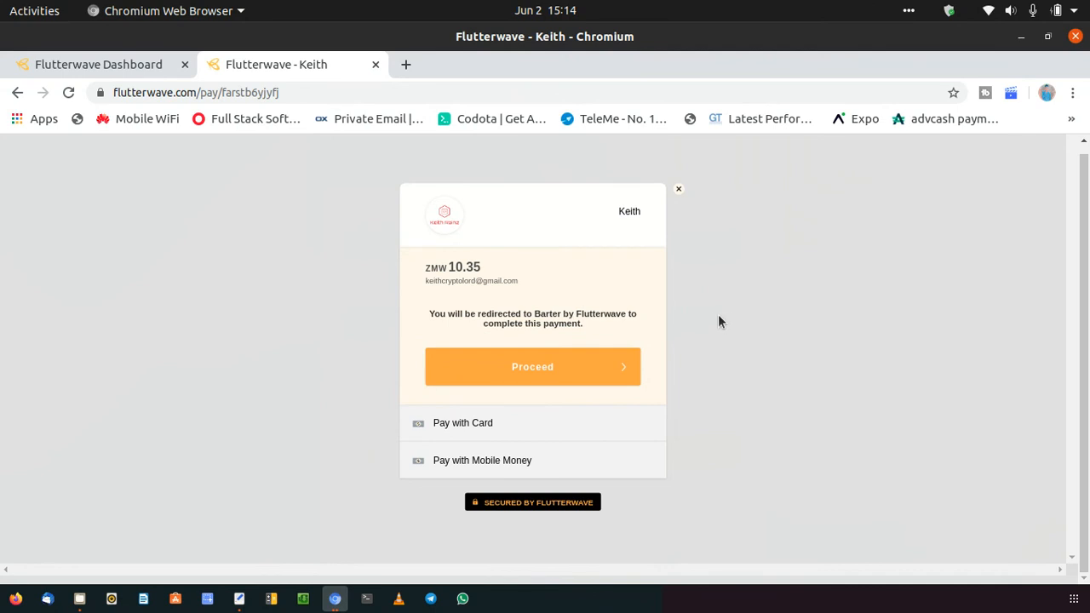
pyautogui.moveTo(704, 250)
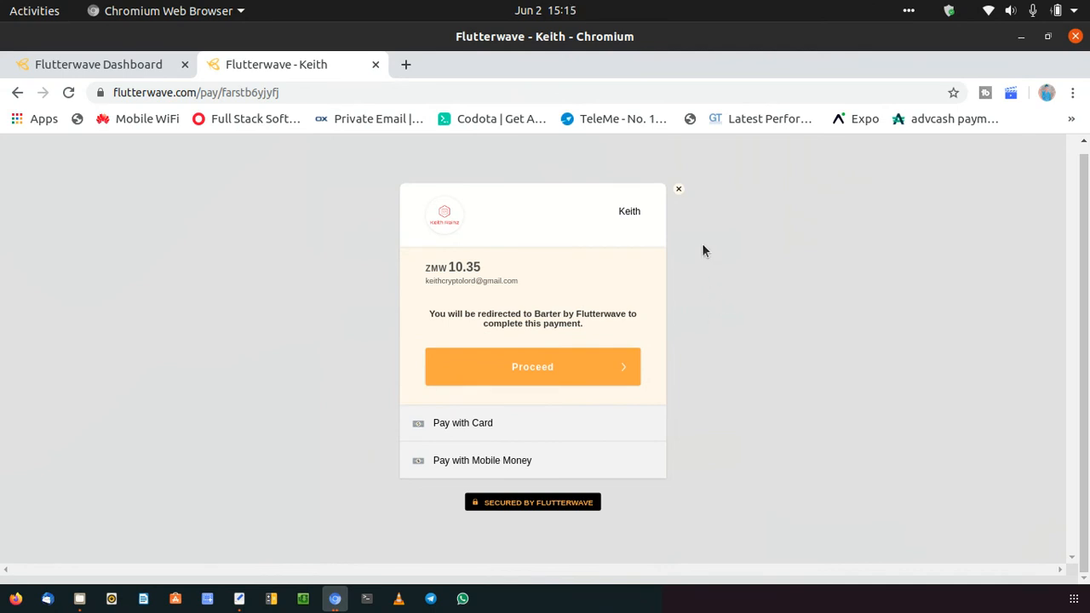
pyautogui.moveTo(793, 263)
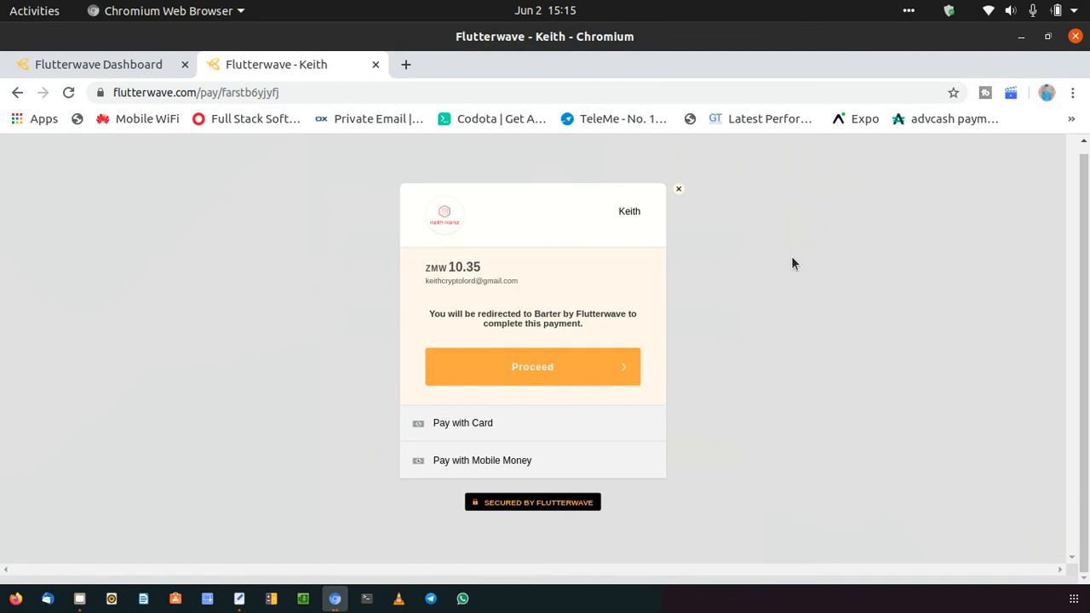
pyautogui.moveTo(675, 295)
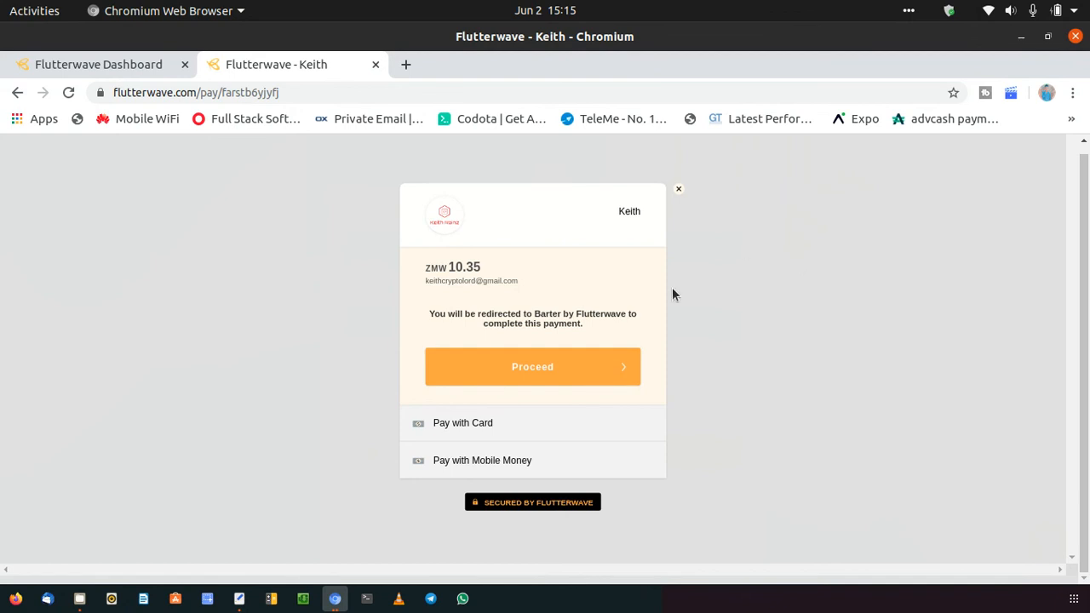
pyautogui.moveTo(967, 137)
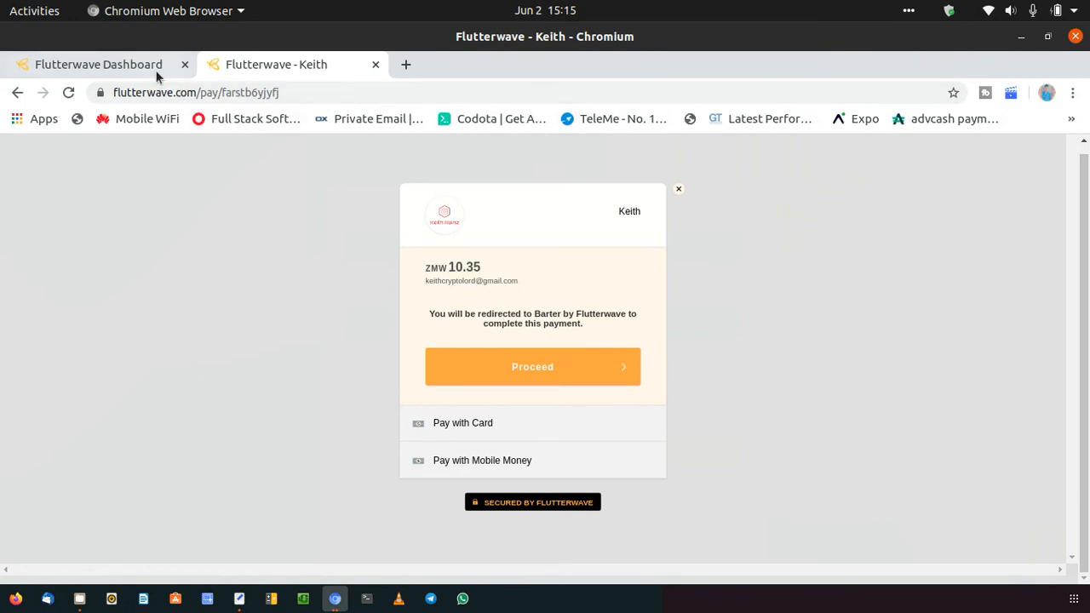
# Step: Return to the dashboard's Payment Links list, then move to the Text Editor
pyautogui.click(99, 65)
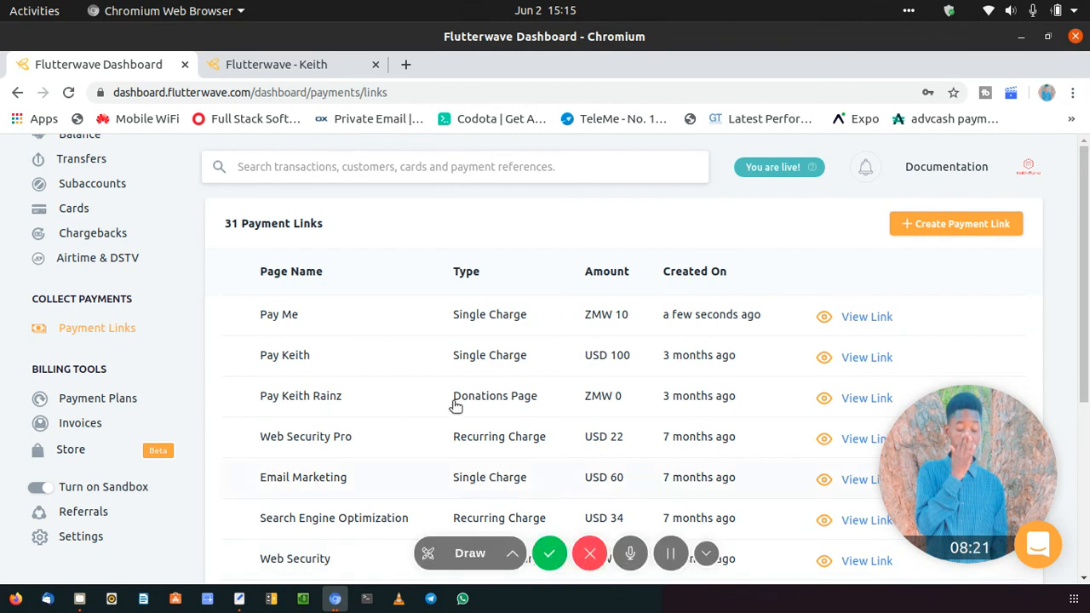
pyautogui.click(276, 65)
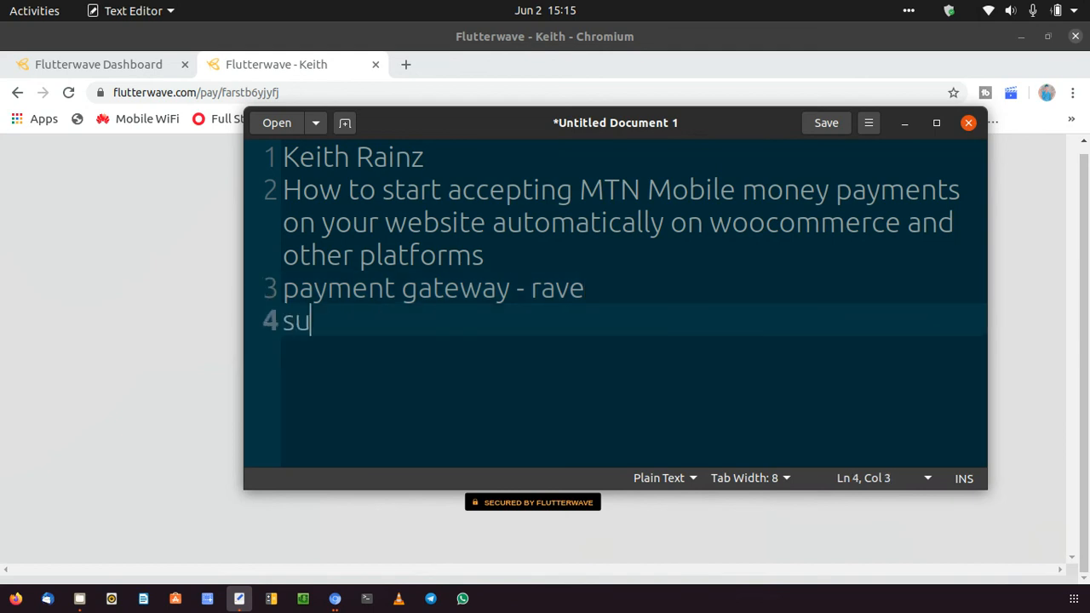
# Step: Finish line 4 of the note so it reads "subscribe, like"
pyautogui.write('scrib')
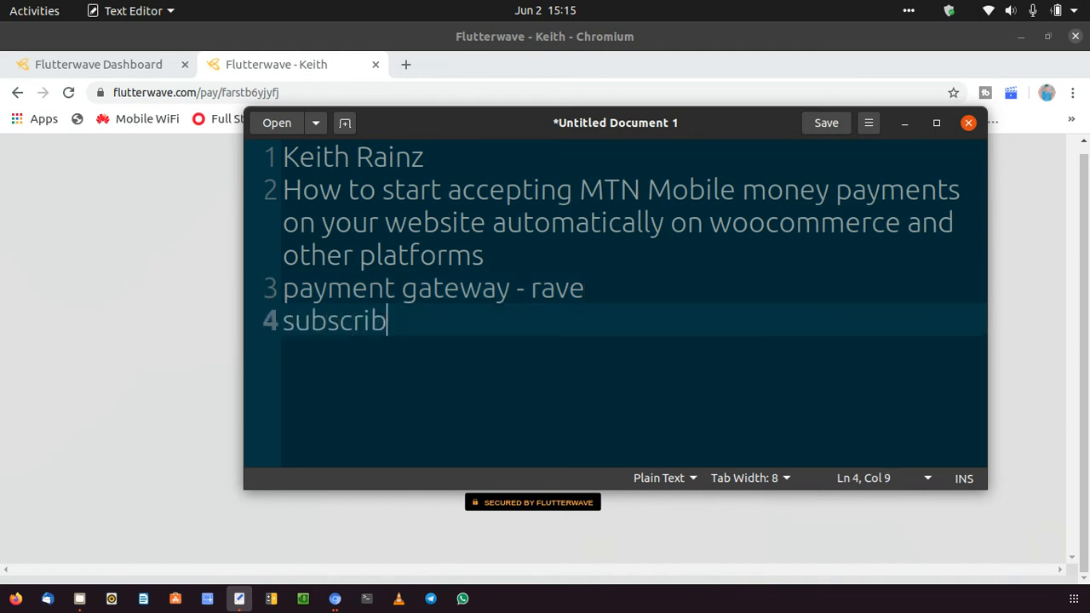
pyautogui.write('e, li')
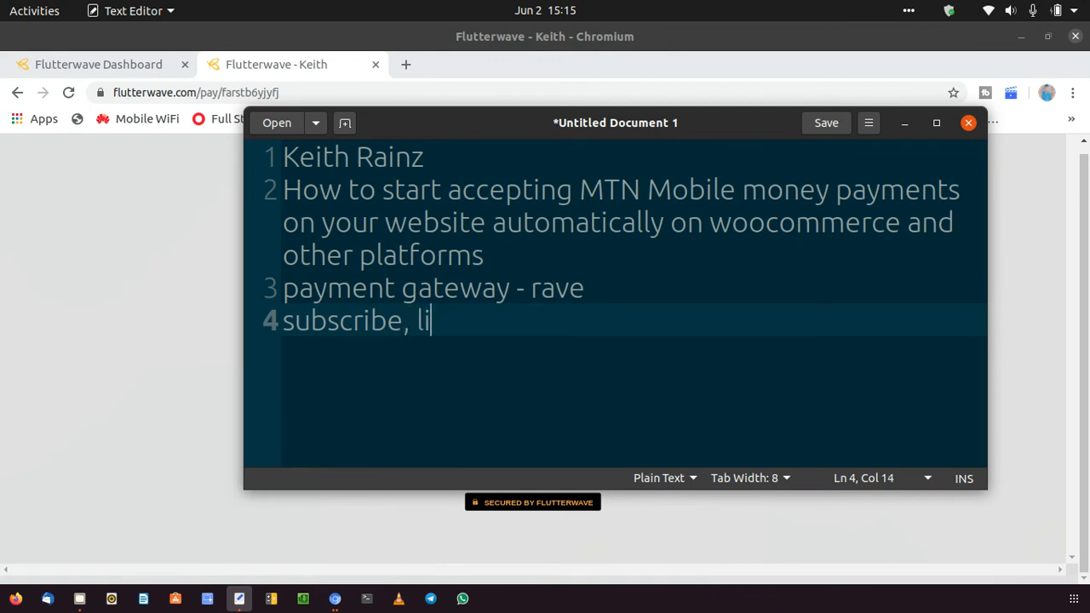
pyautogui.write('ke')
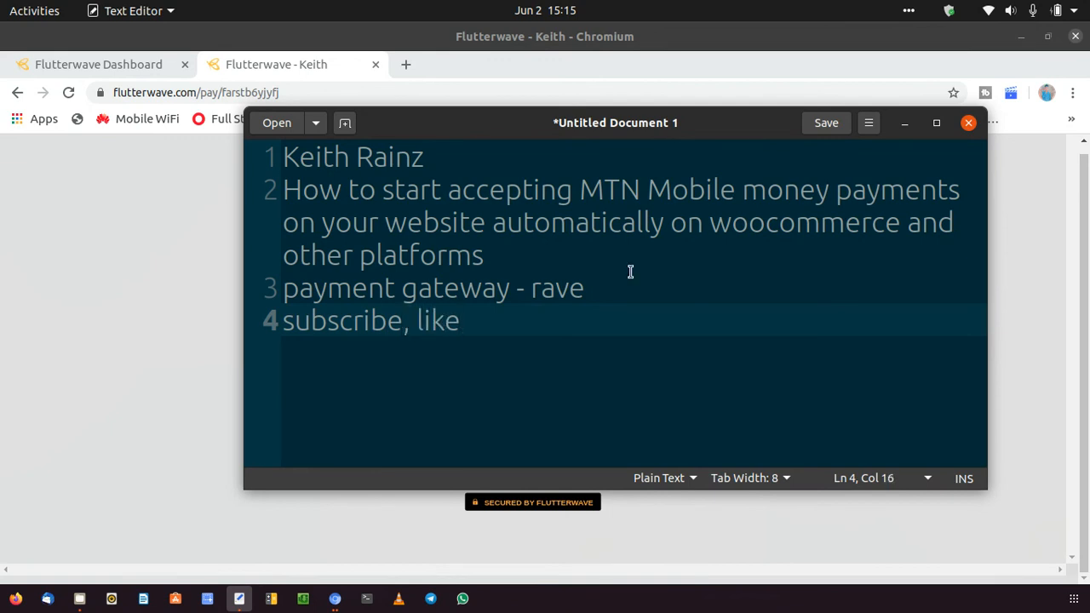